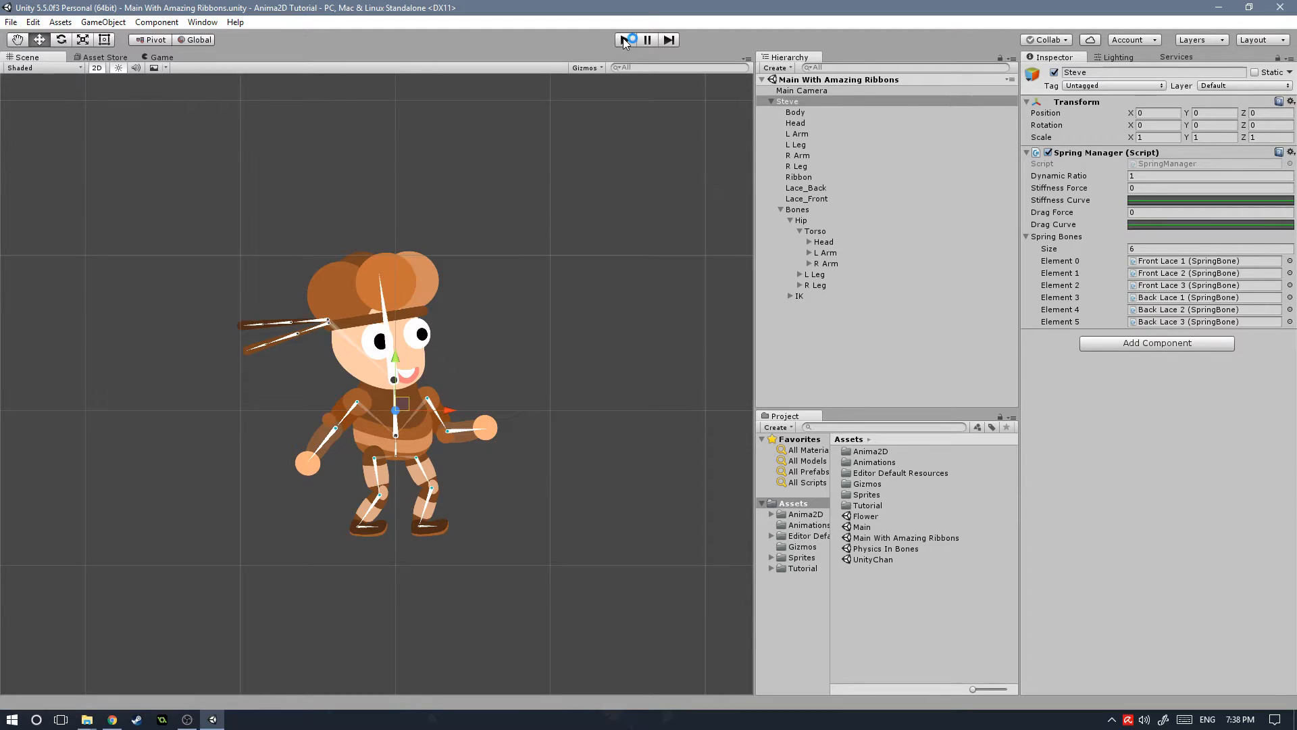
# Enter Play mode so Steve and his ribbons appear live in the Game view.
pyautogui.click(624, 40)
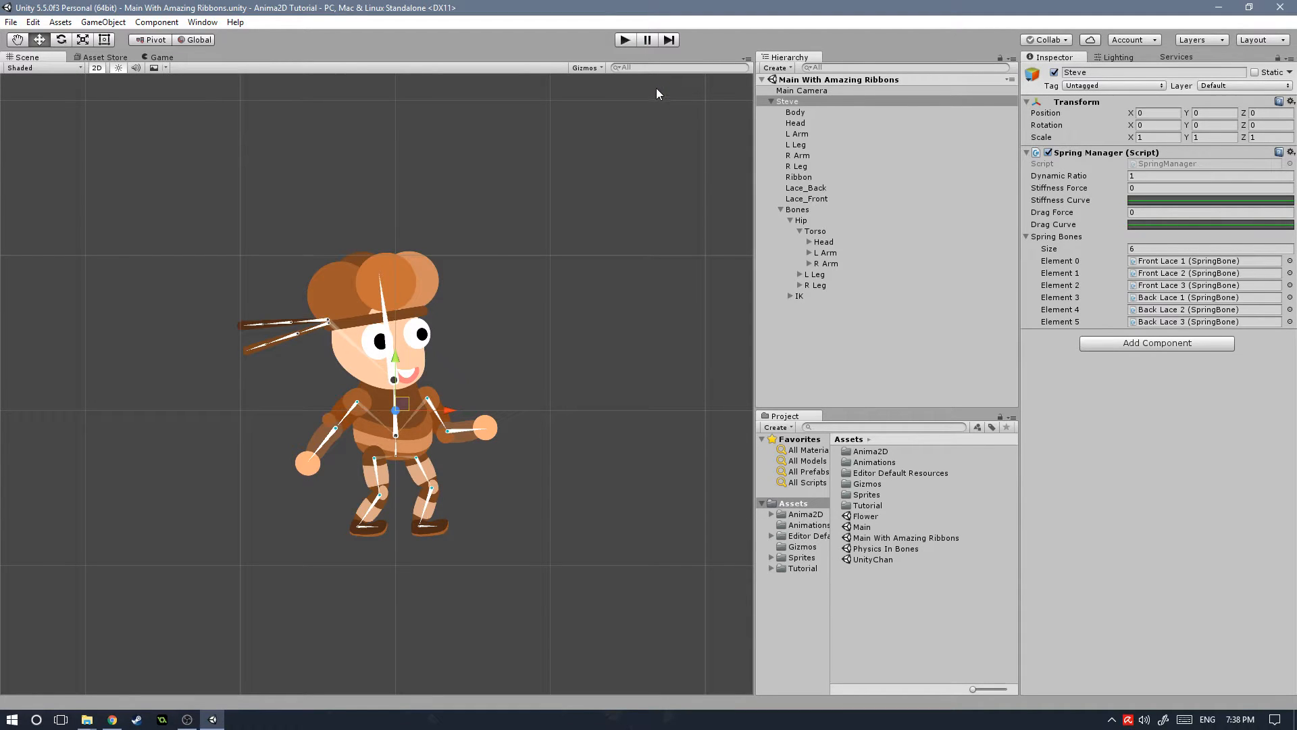
pyautogui.moveTo(624, 205)
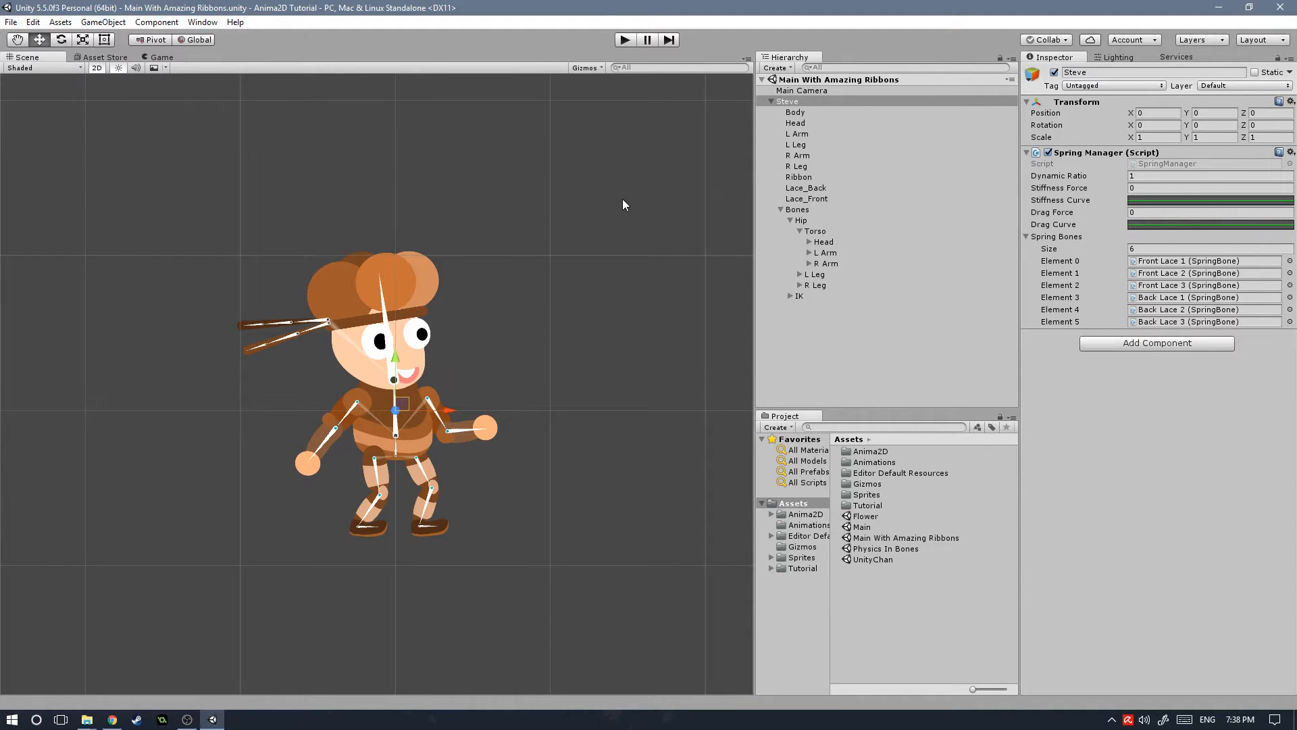
pyautogui.moveTo(523, 267)
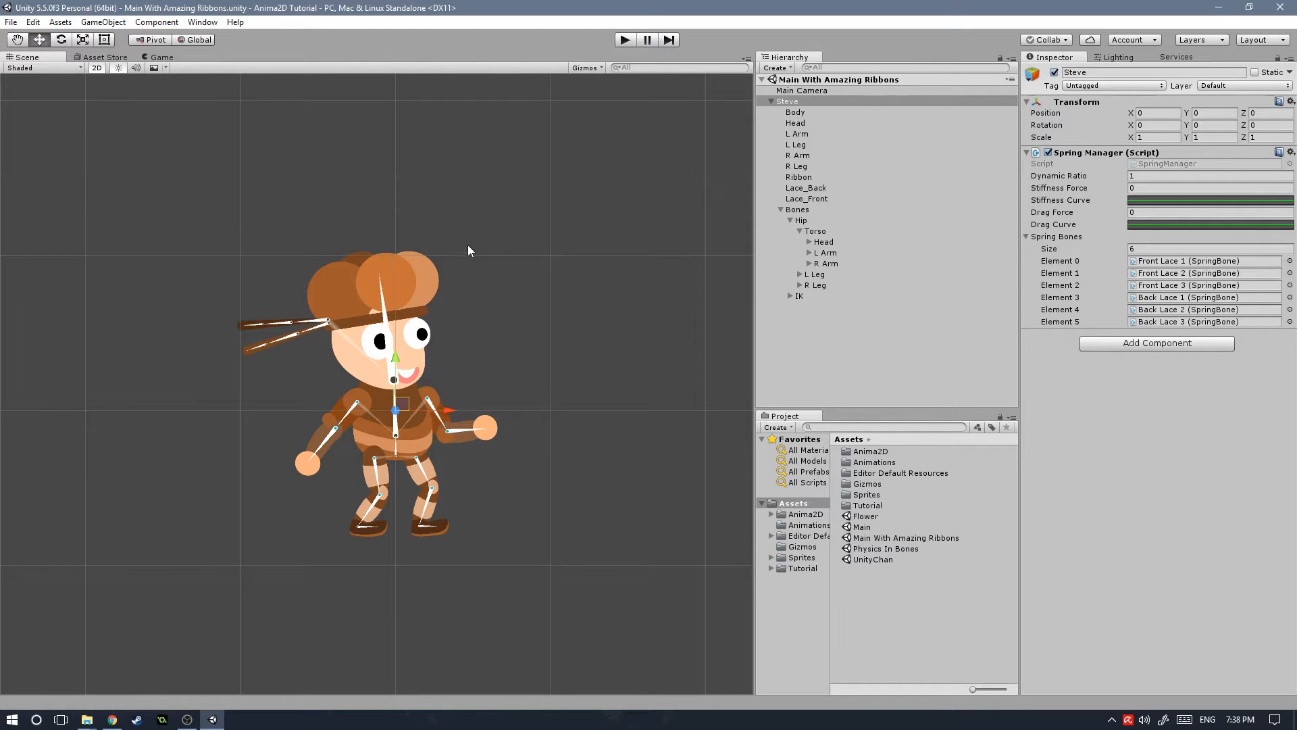
pyautogui.click(624, 37)
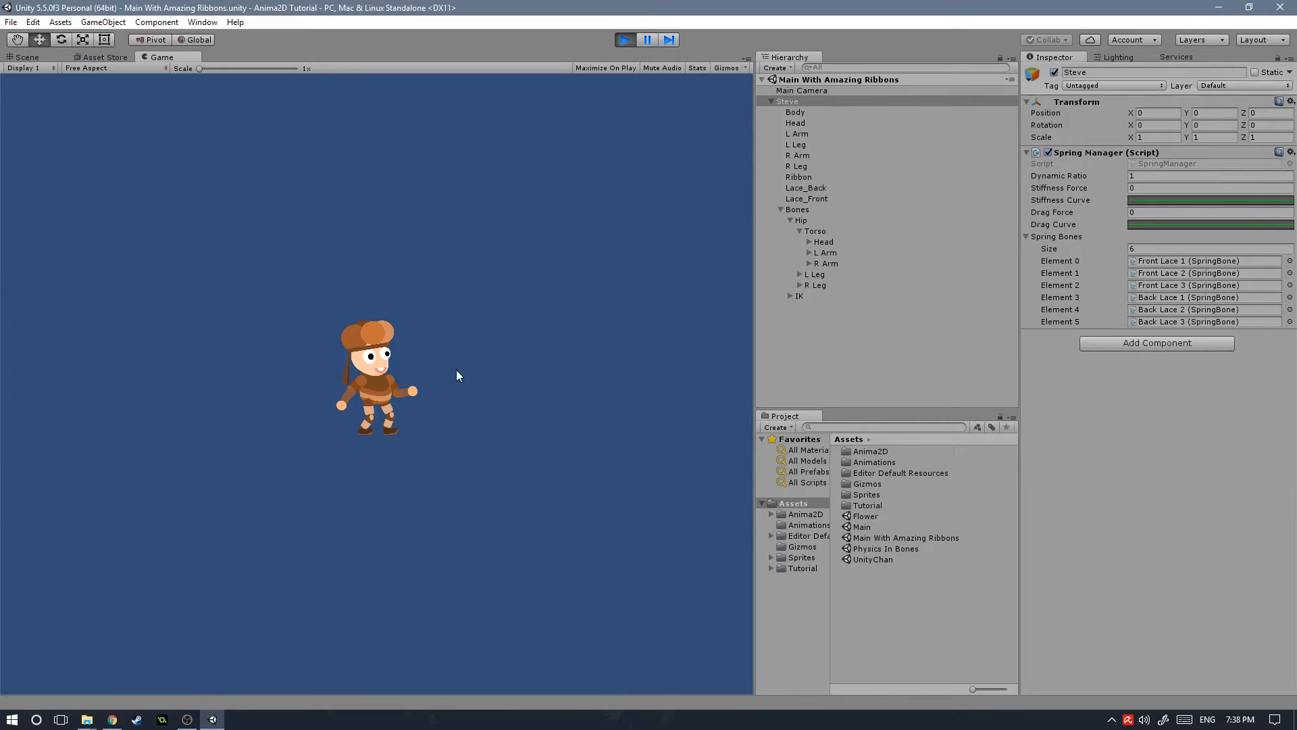
# Switch back to the Scene view while the game keeps running.
pyautogui.click(23, 57)
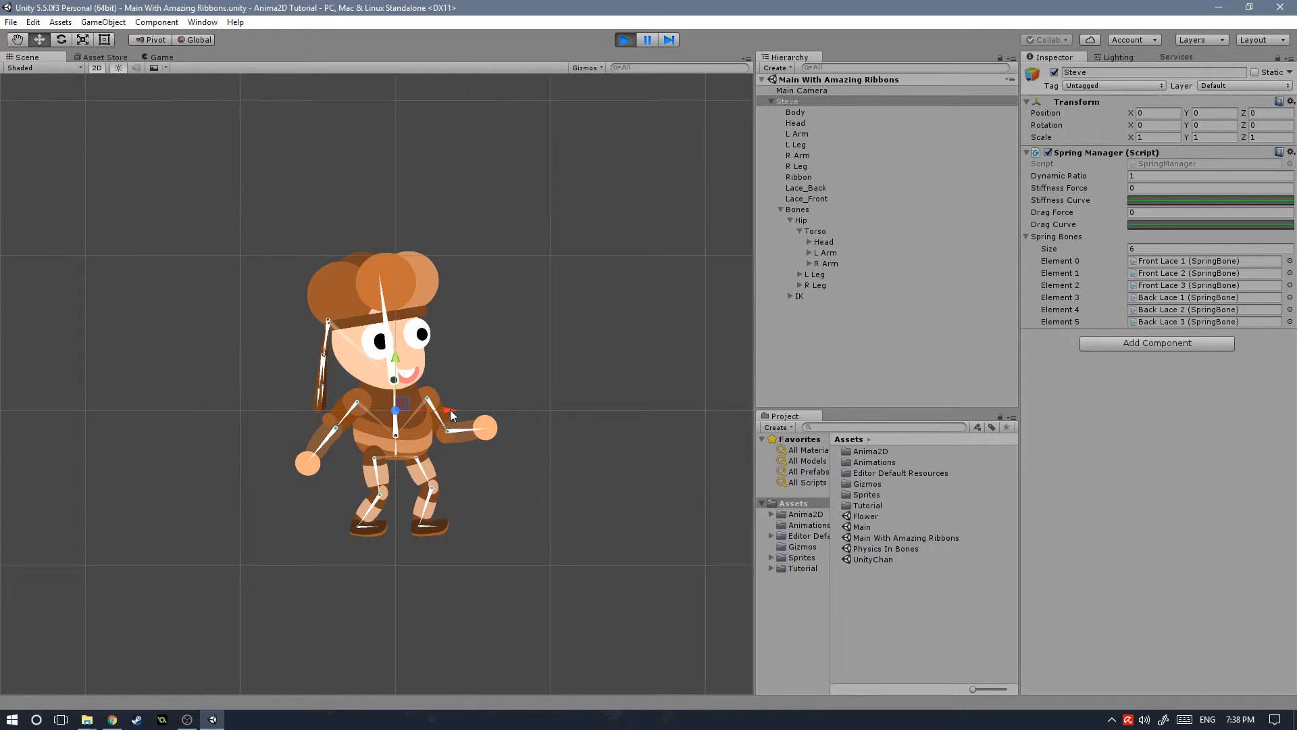
pyautogui.moveTo(451, 416)
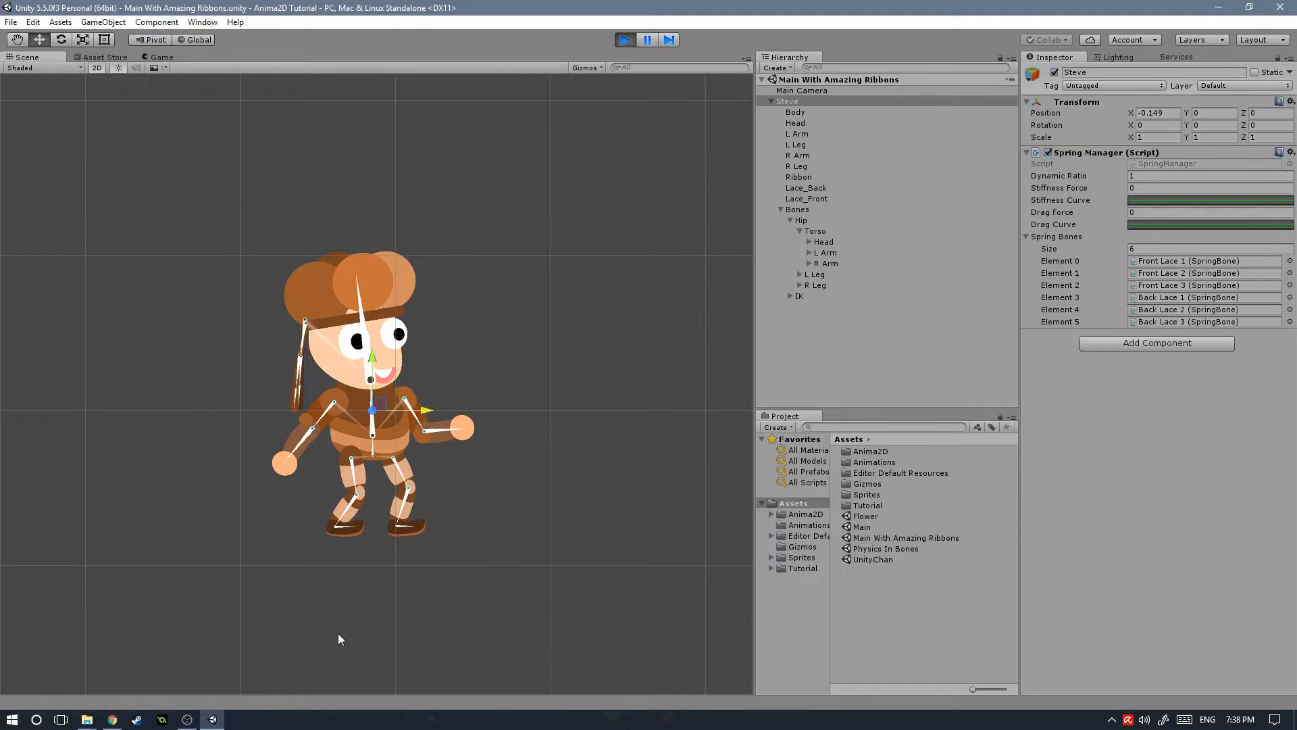
pyautogui.moveTo(258, 561)
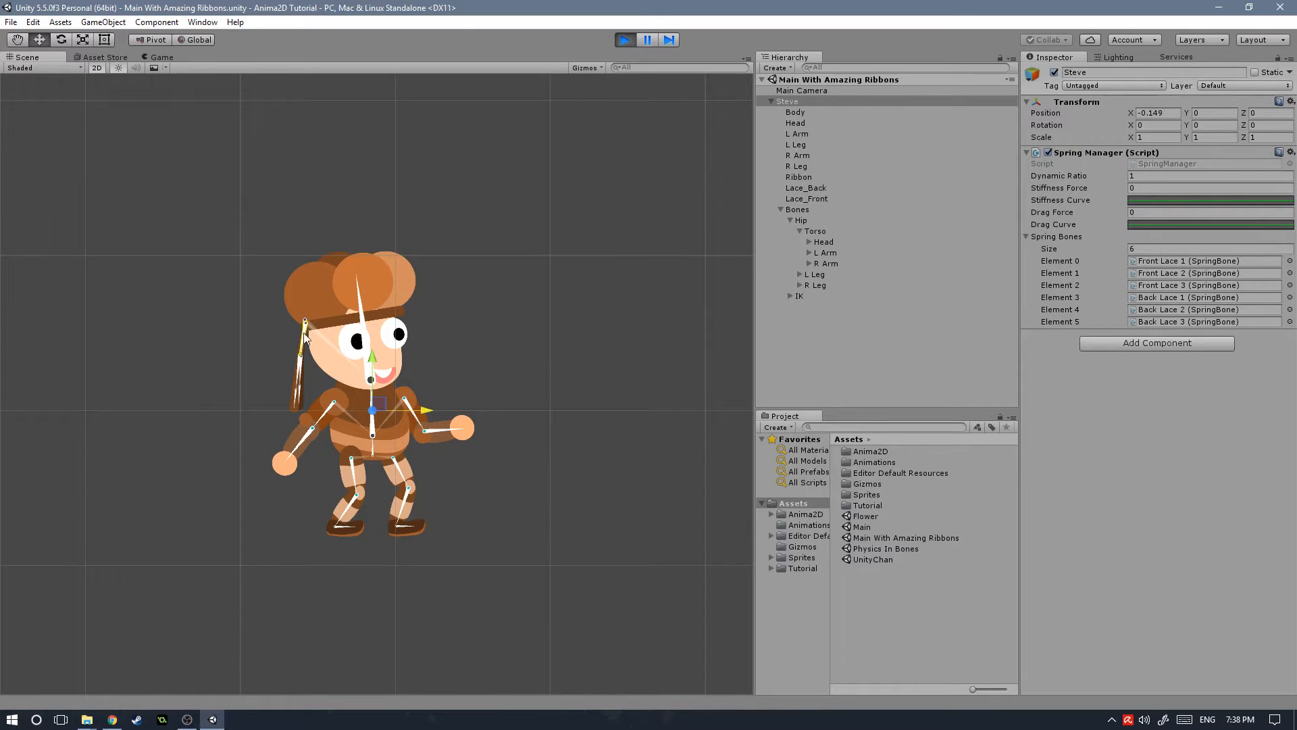
pyautogui.click(159, 57)
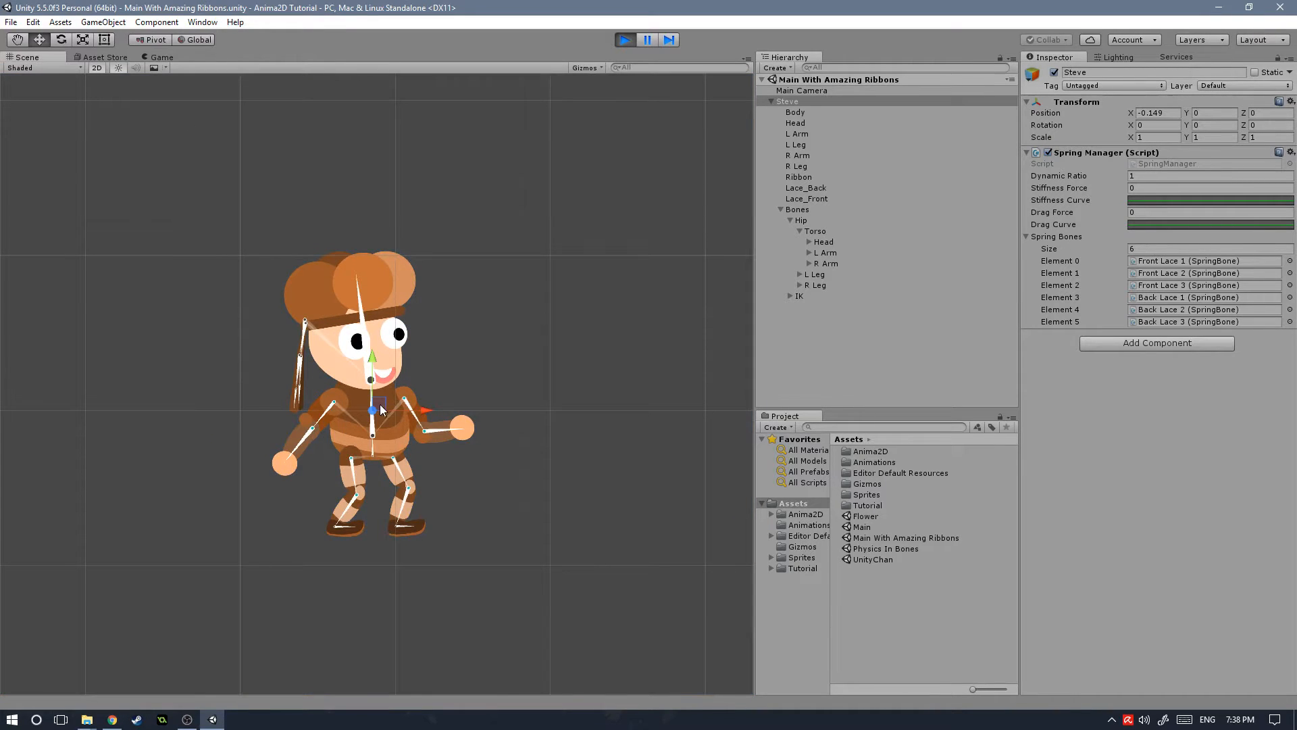
pyautogui.moveTo(208, 295)
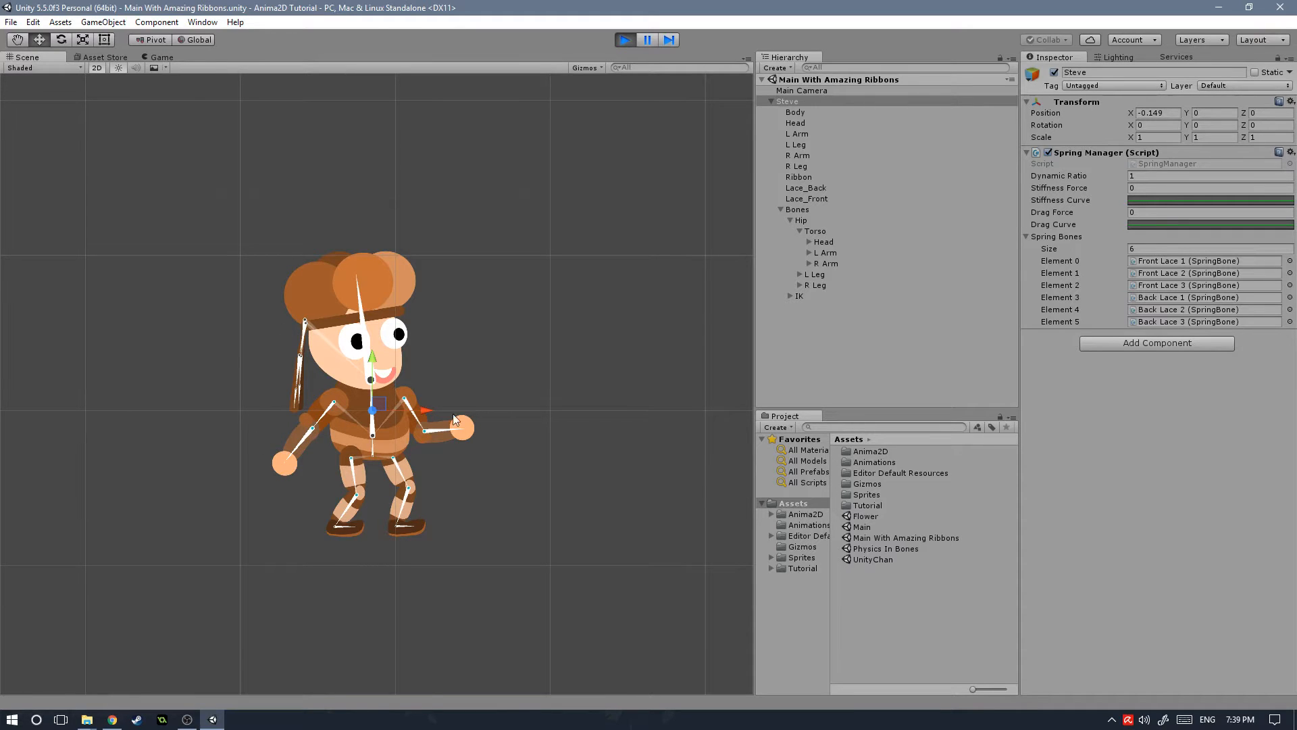
pyautogui.moveTo(495, 359)
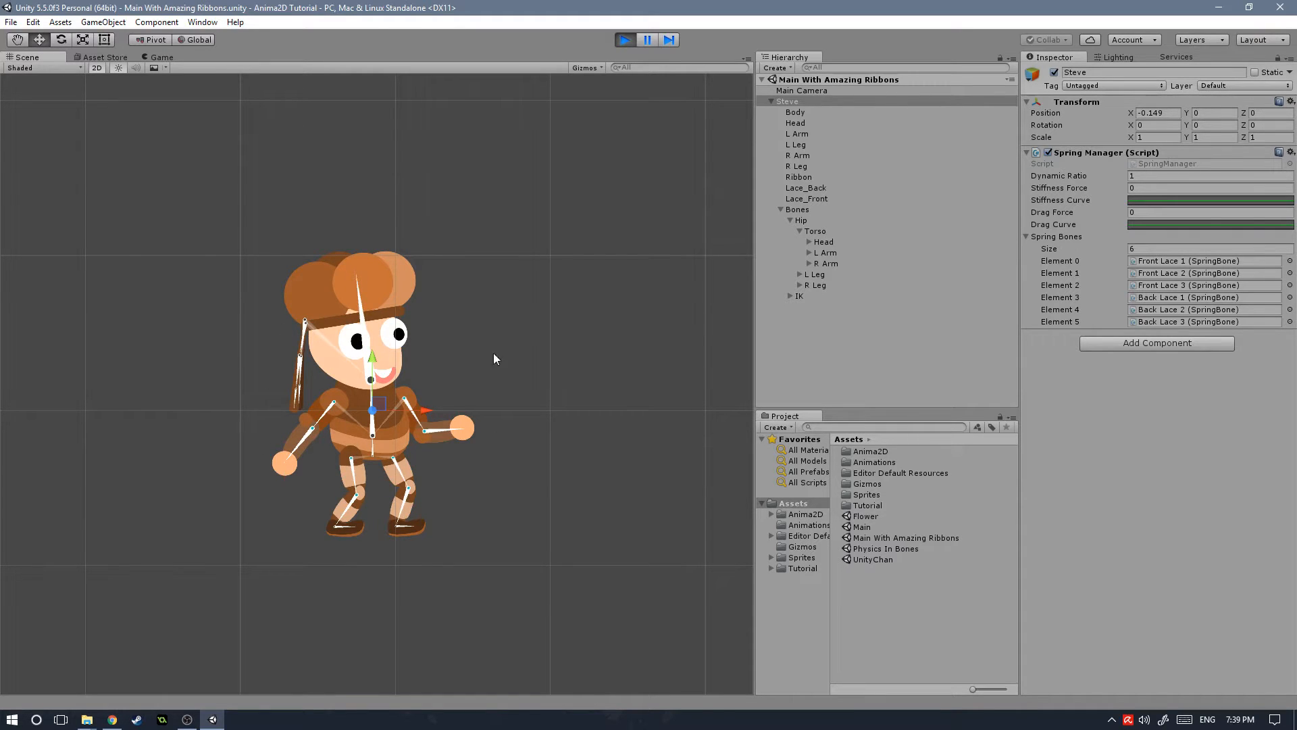
pyautogui.moveTo(475, 327)
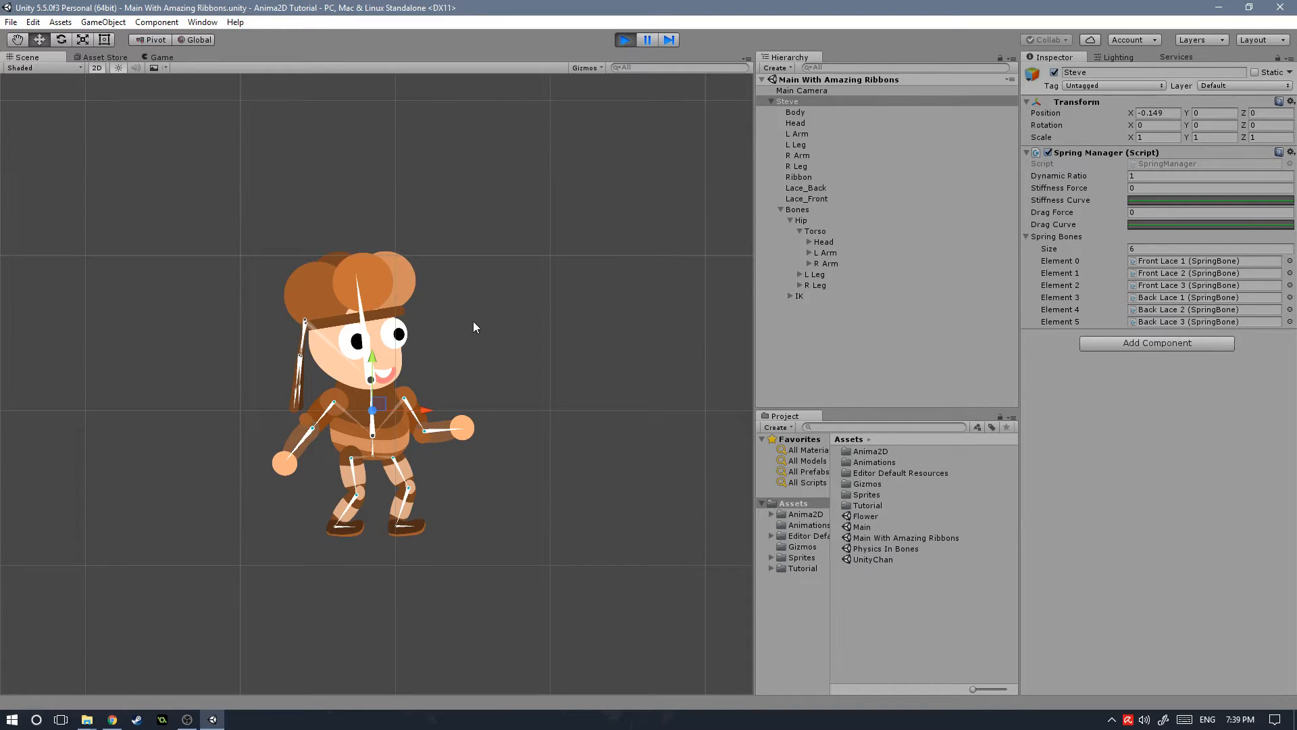
pyautogui.moveTo(535, 310)
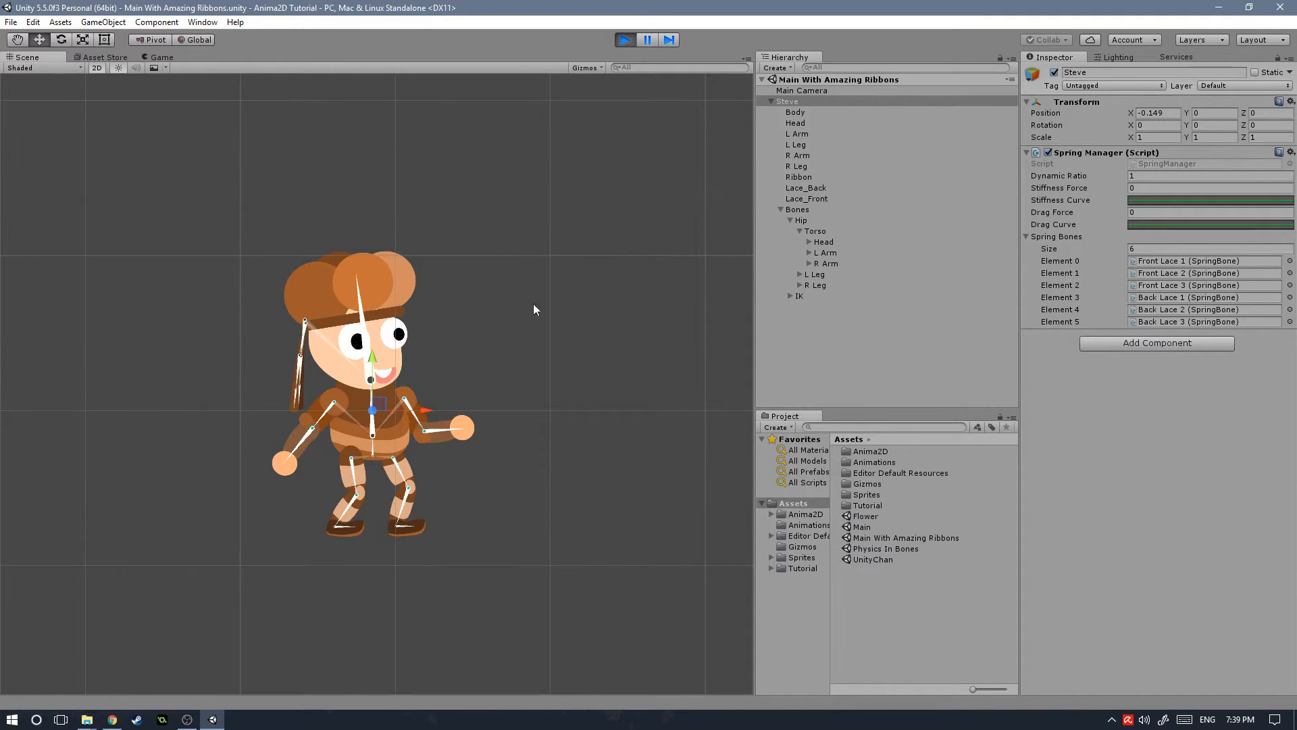
pyautogui.moveTo(473, 403)
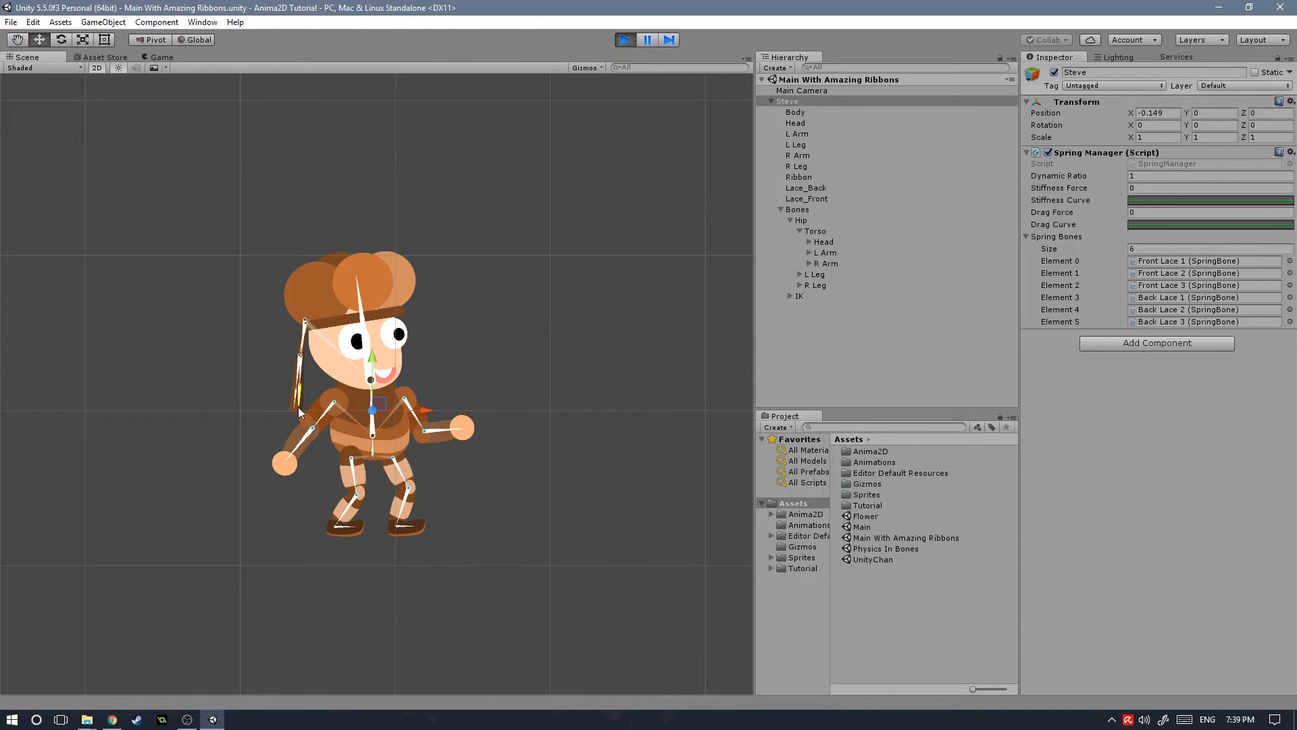
# Drag Steve left and right so the front and back ribbons swing with spring motion.
pyautogui.moveTo(371, 406); pyautogui.dragTo(311, 406)
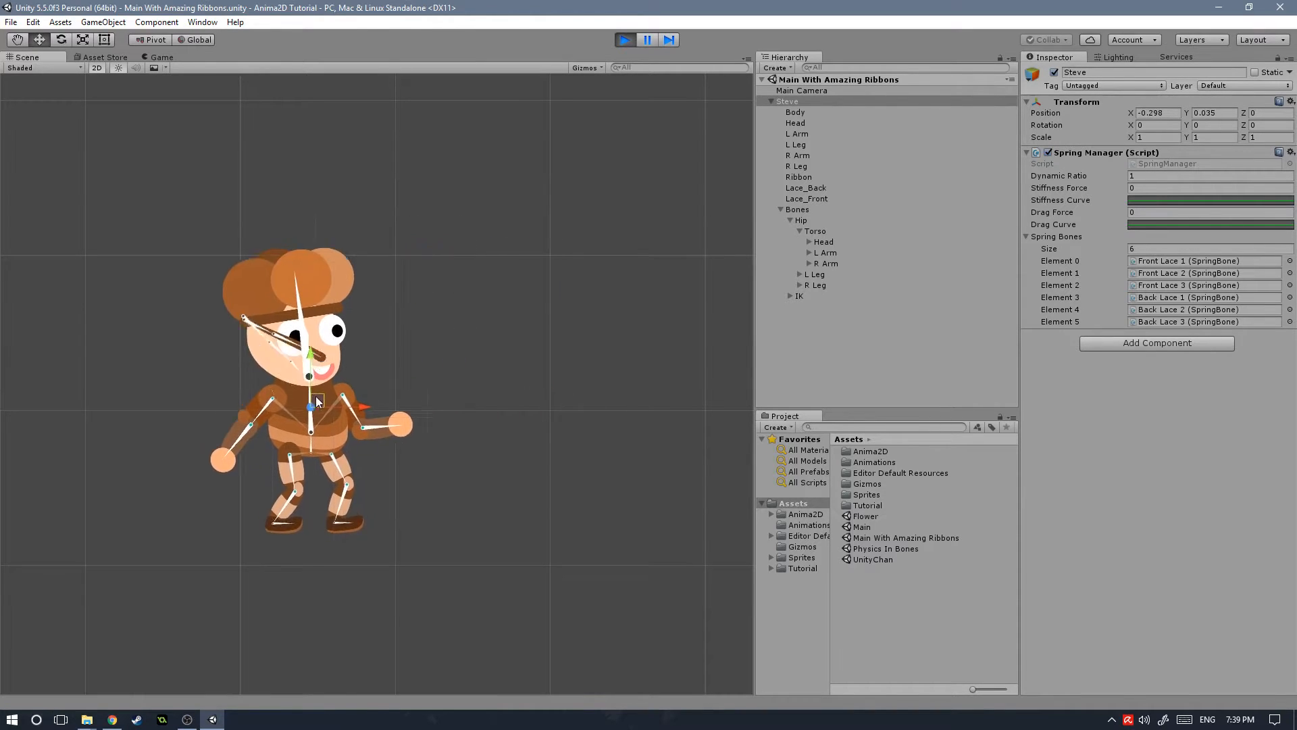
pyautogui.moveTo(314, 401); pyautogui.dragTo(293, 405)
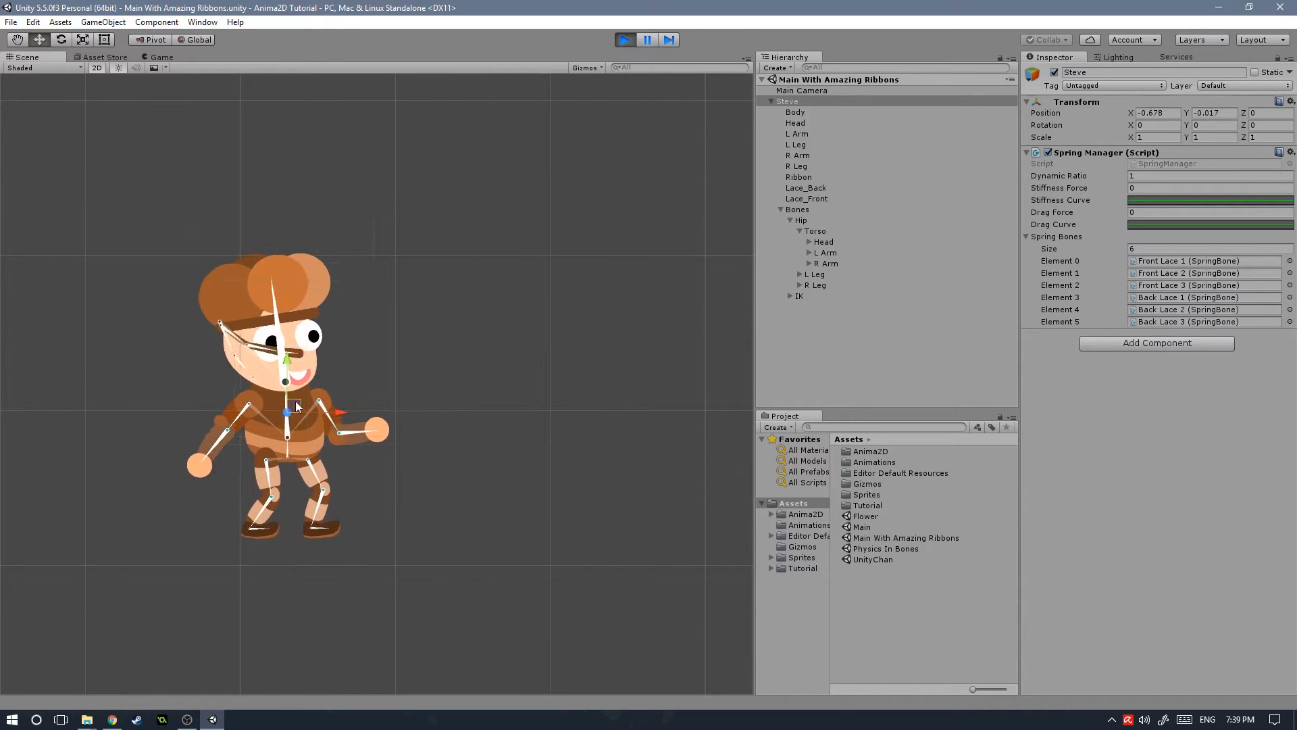
pyautogui.moveTo(285, 406); pyautogui.dragTo(426, 390)
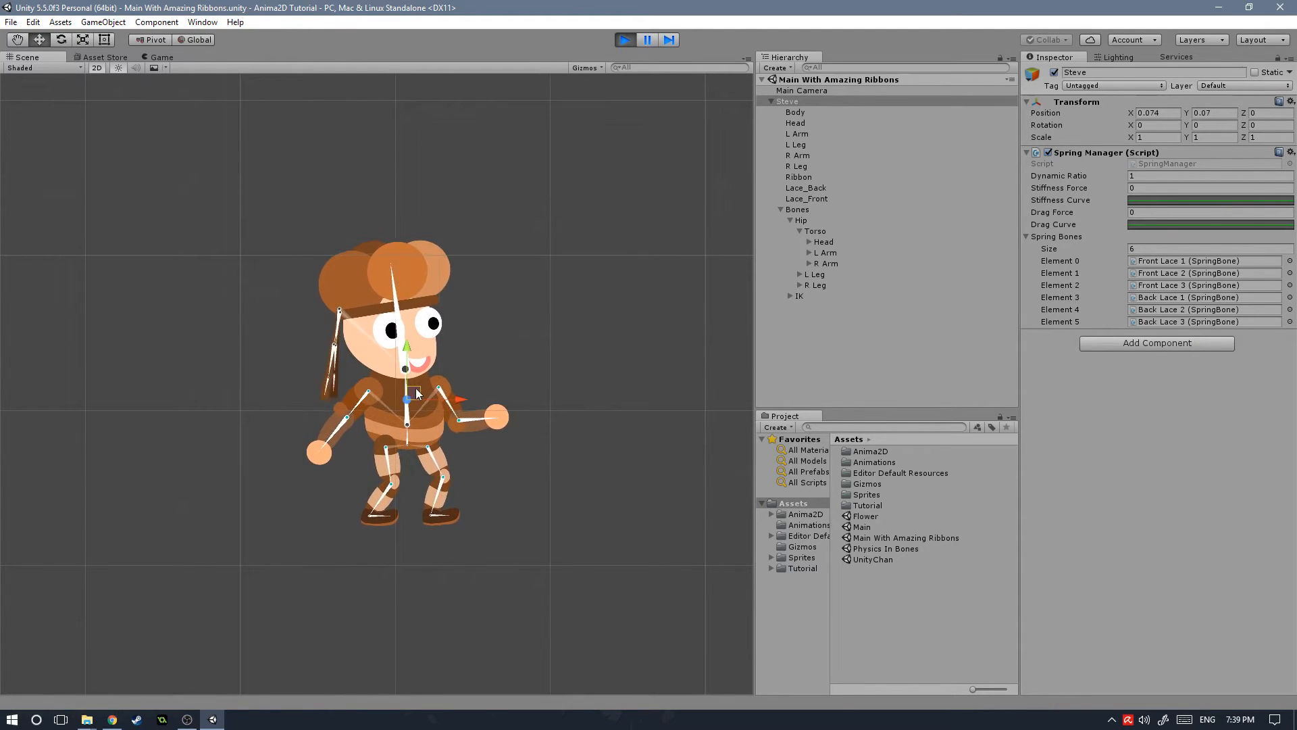
pyautogui.moveTo(404, 397); pyautogui.dragTo(378, 397)
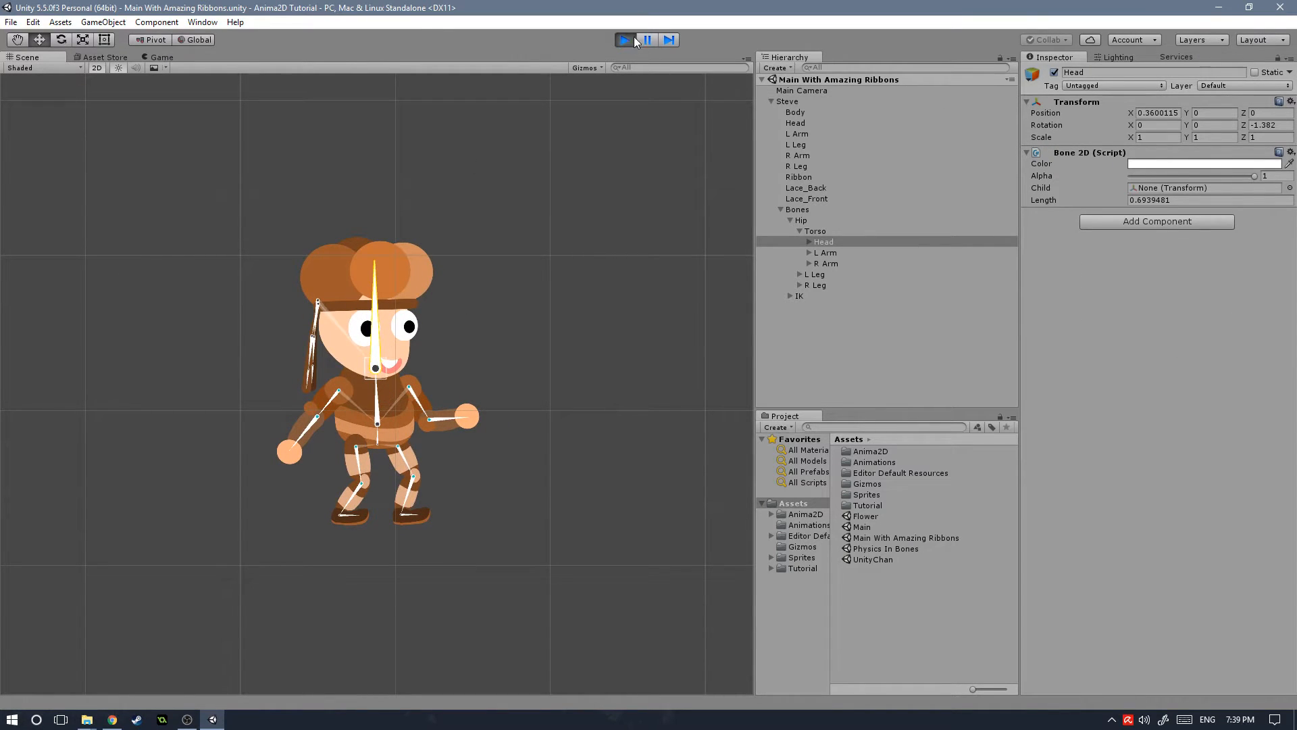
# Browse Assets > Tutorial, viewing the Sprite assets and the Scene folder with Flower and Main.
pyautogui.click(622, 39)
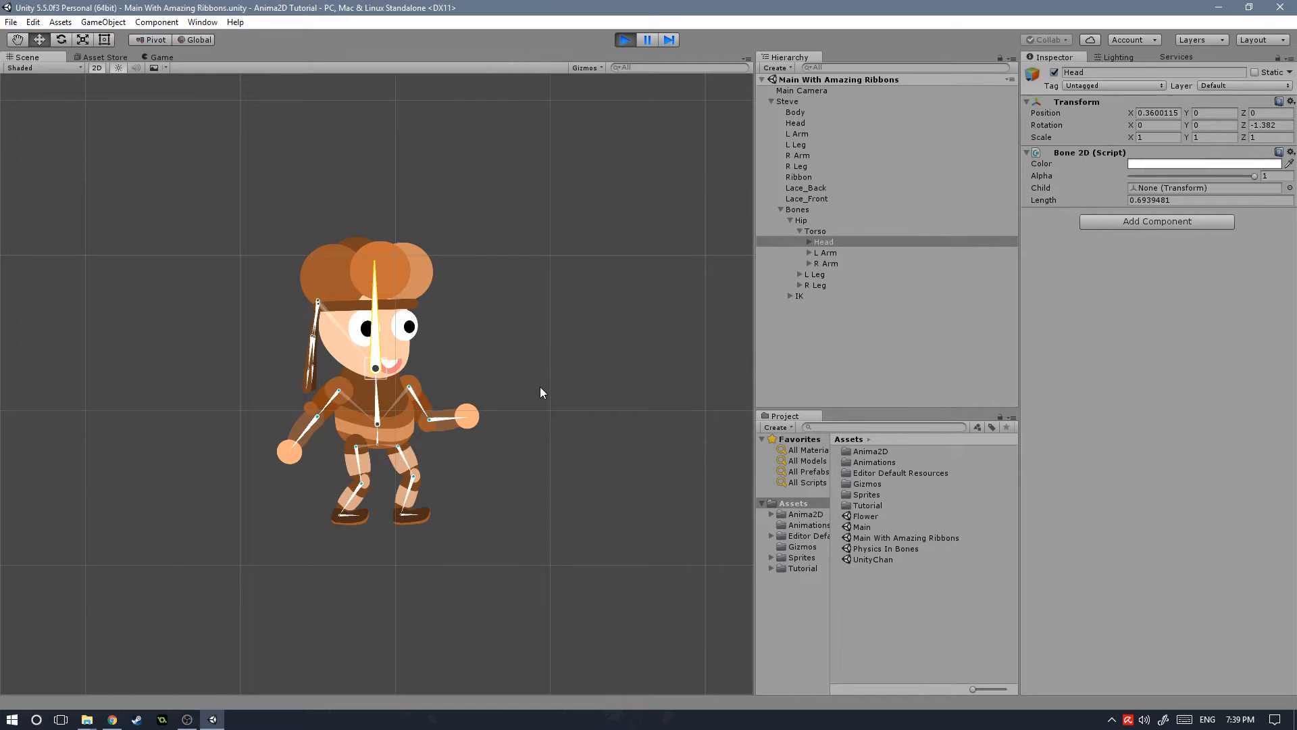
pyautogui.moveTo(805, 576)
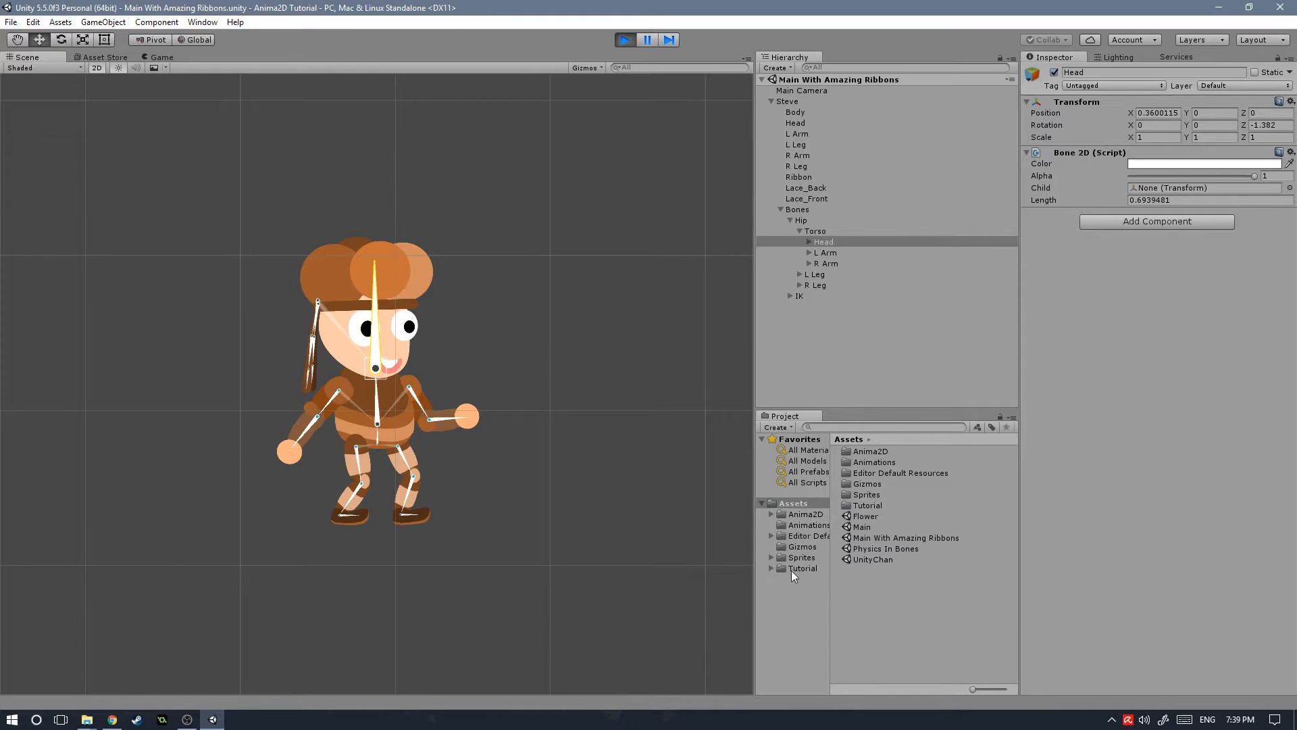
pyautogui.click(802, 567)
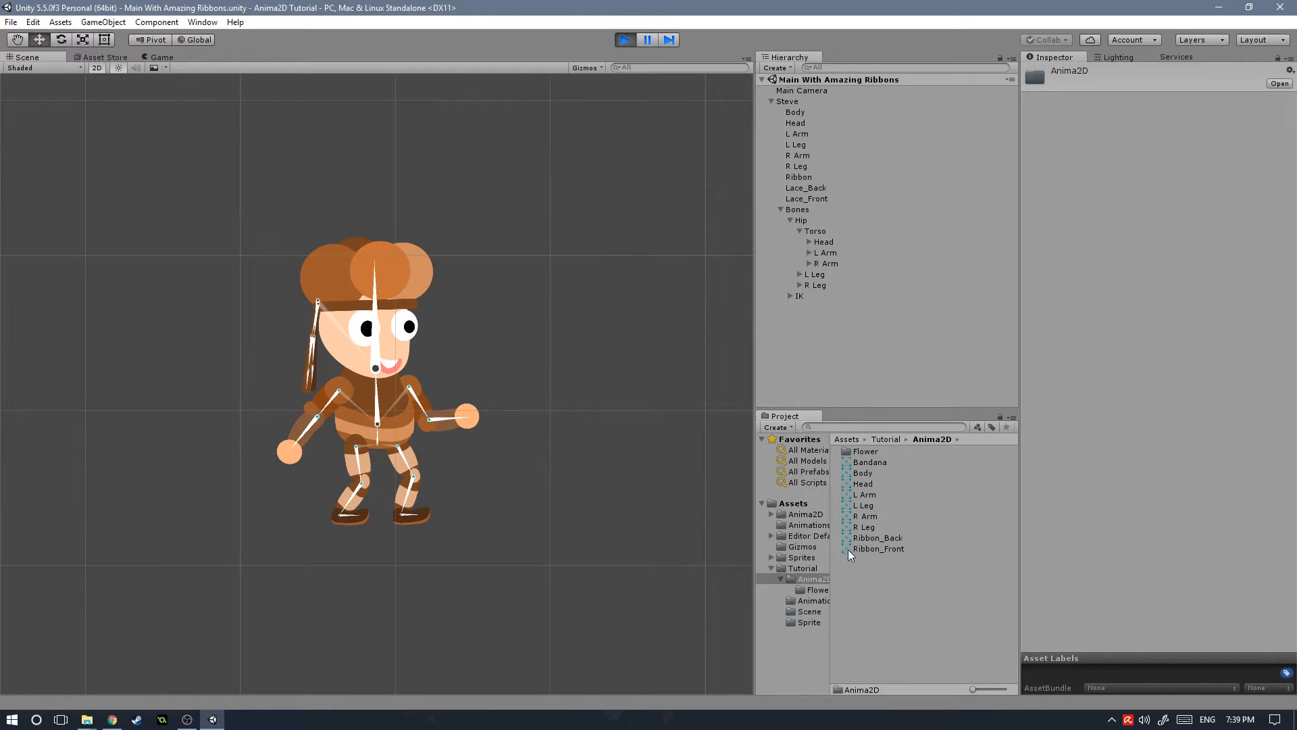
pyautogui.moveTo(788, 622)
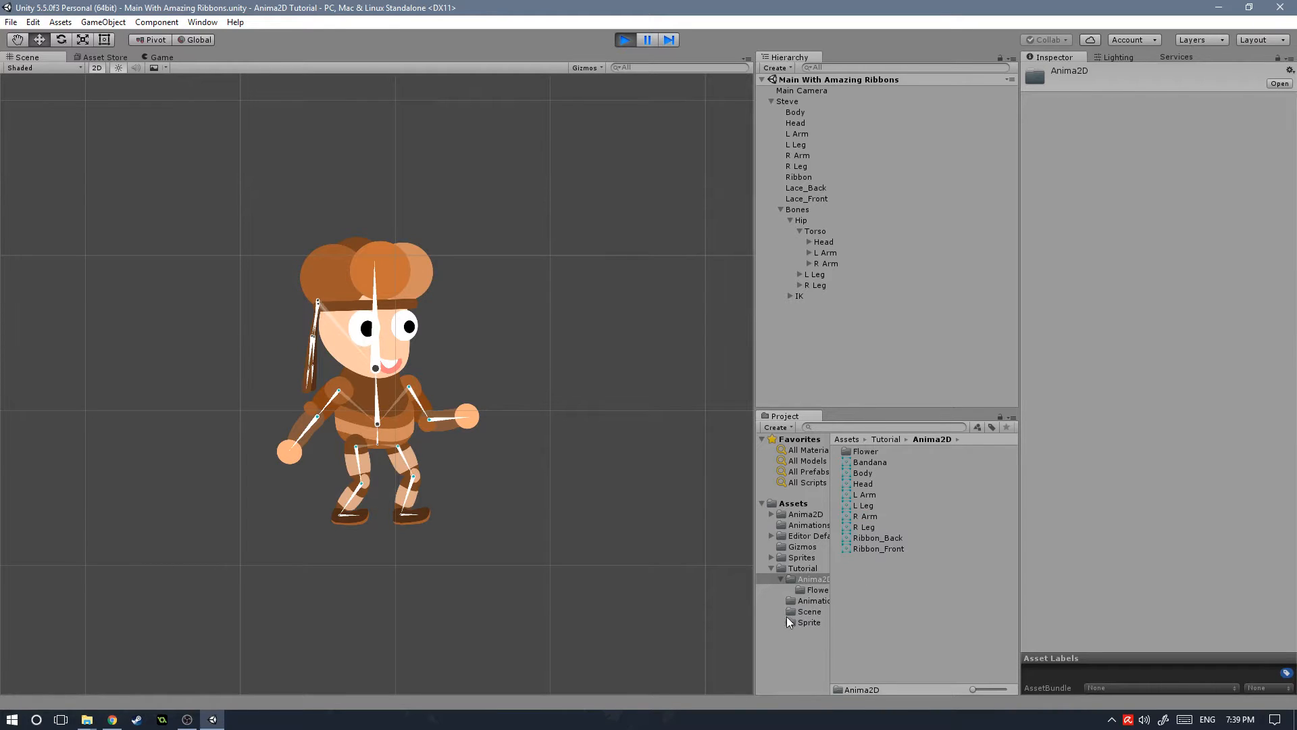
pyautogui.click(809, 622)
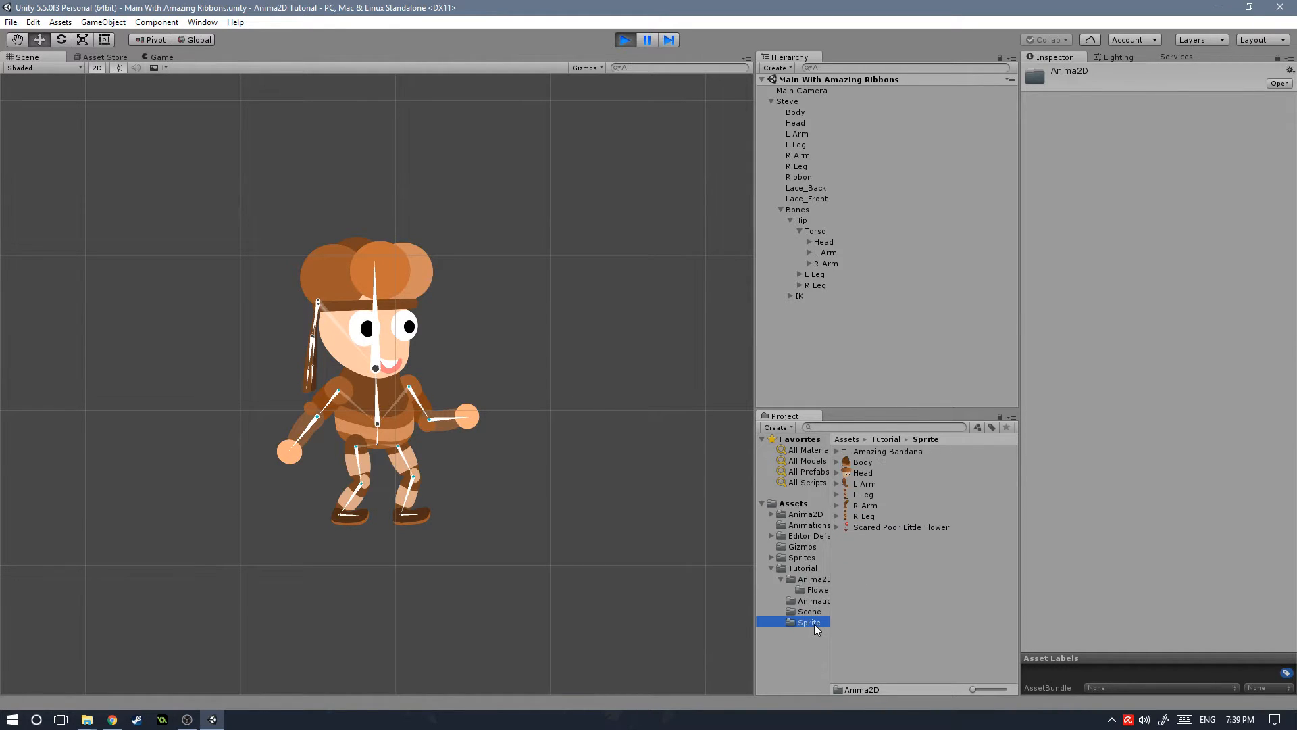
pyautogui.moveTo(862, 636)
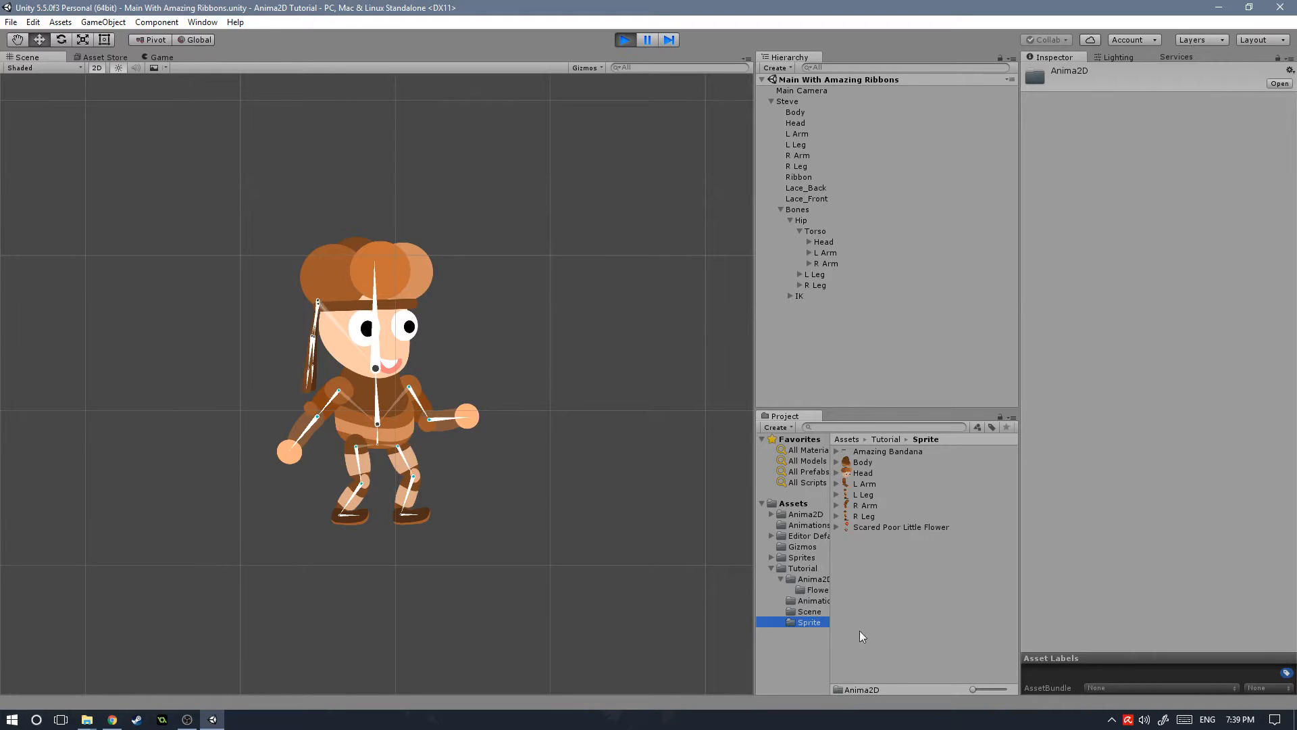
pyautogui.click(808, 610)
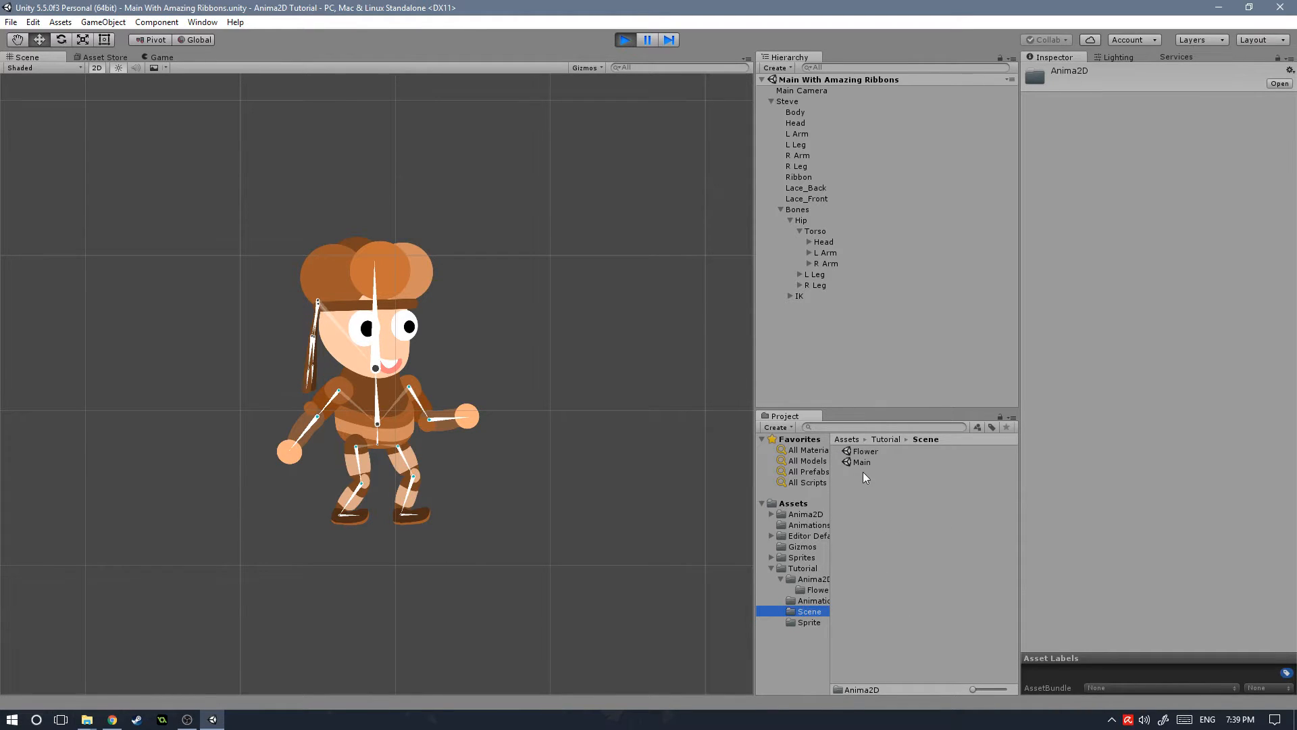
pyautogui.moveTo(874, 470)
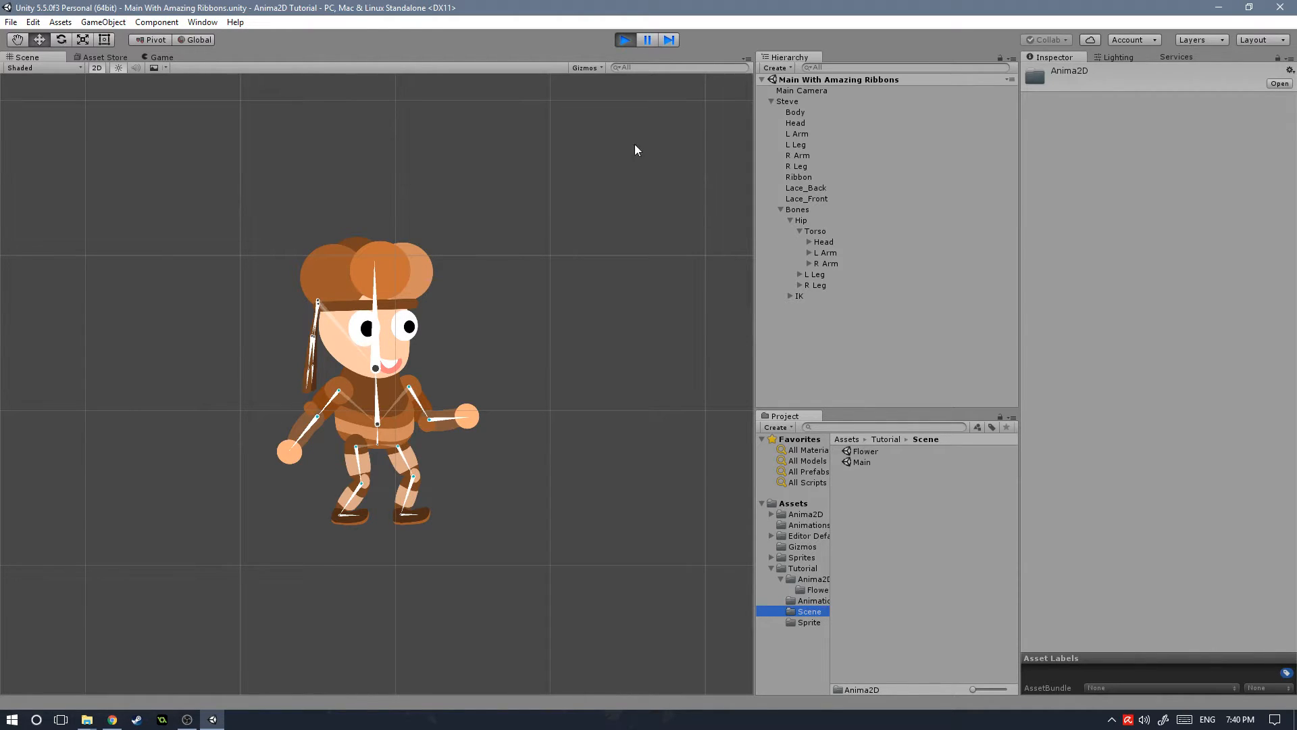
pyautogui.click(622, 39)
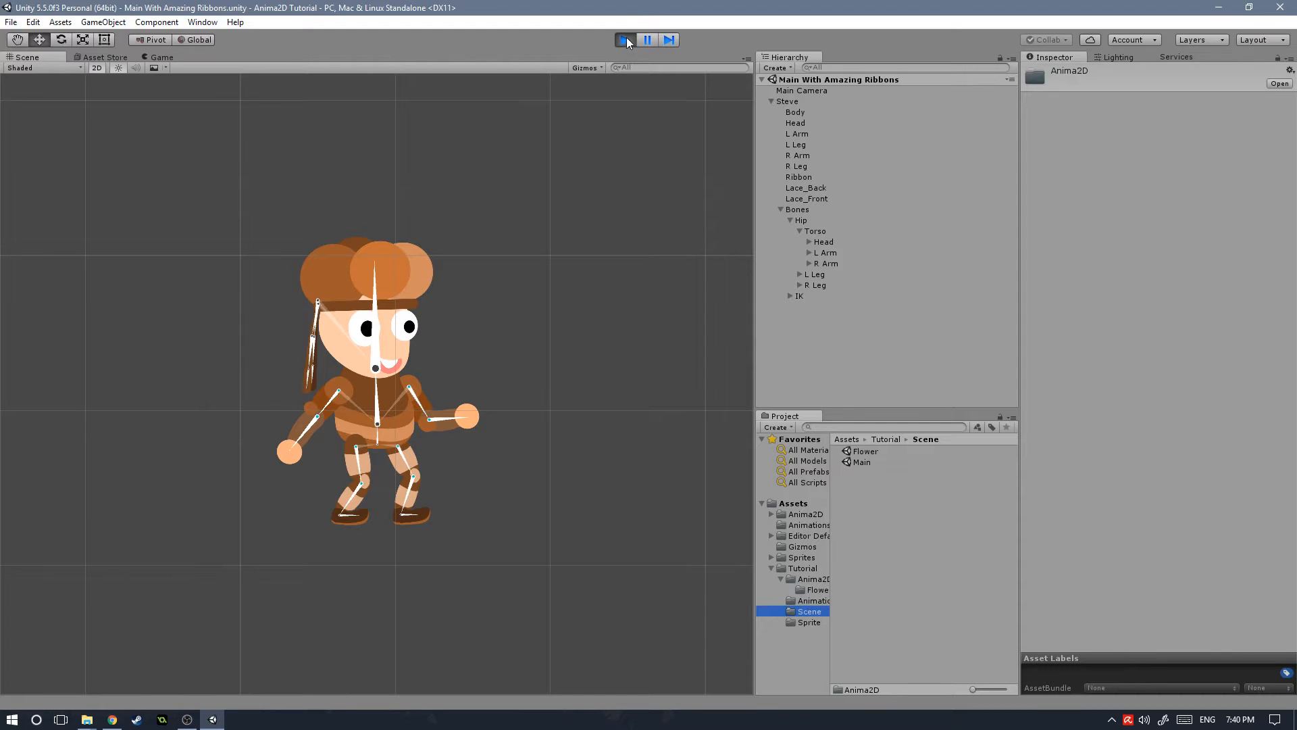
# Stop Play mode and start a new project from the File menu.
pyautogui.click(32, 22)
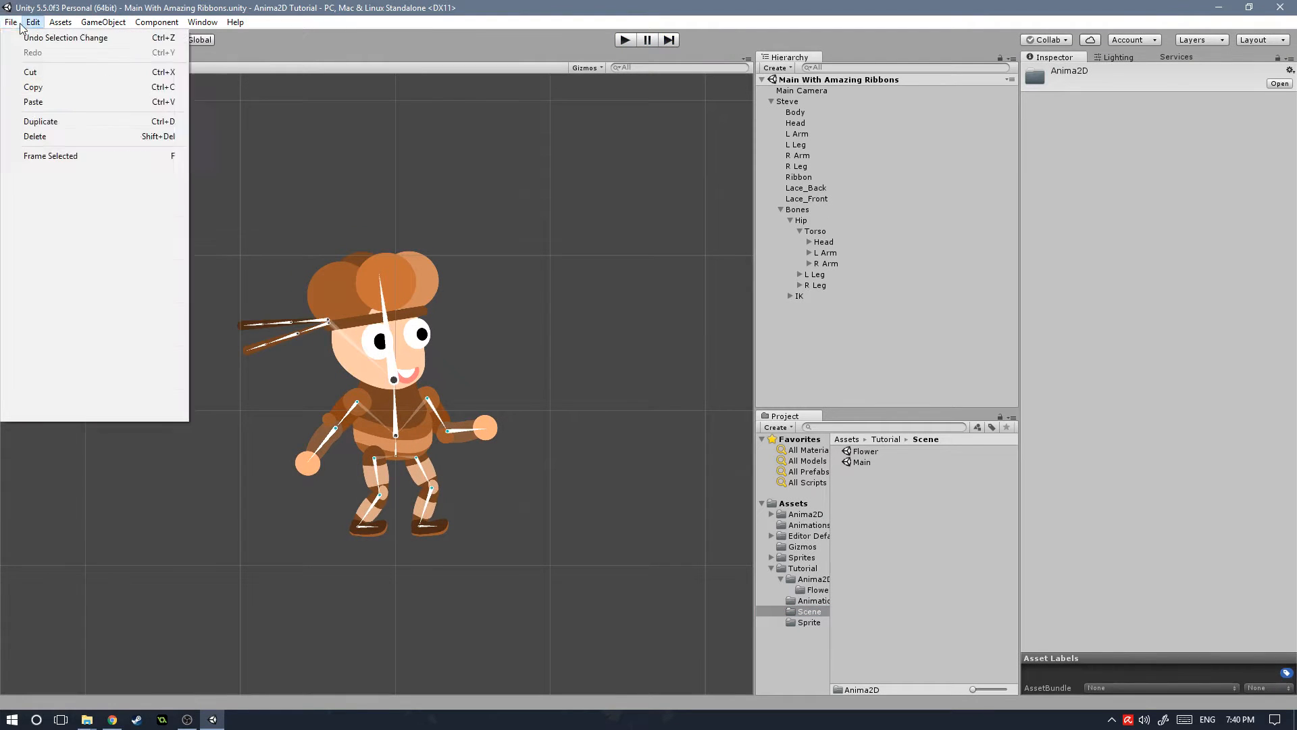
pyautogui.click(8, 21)
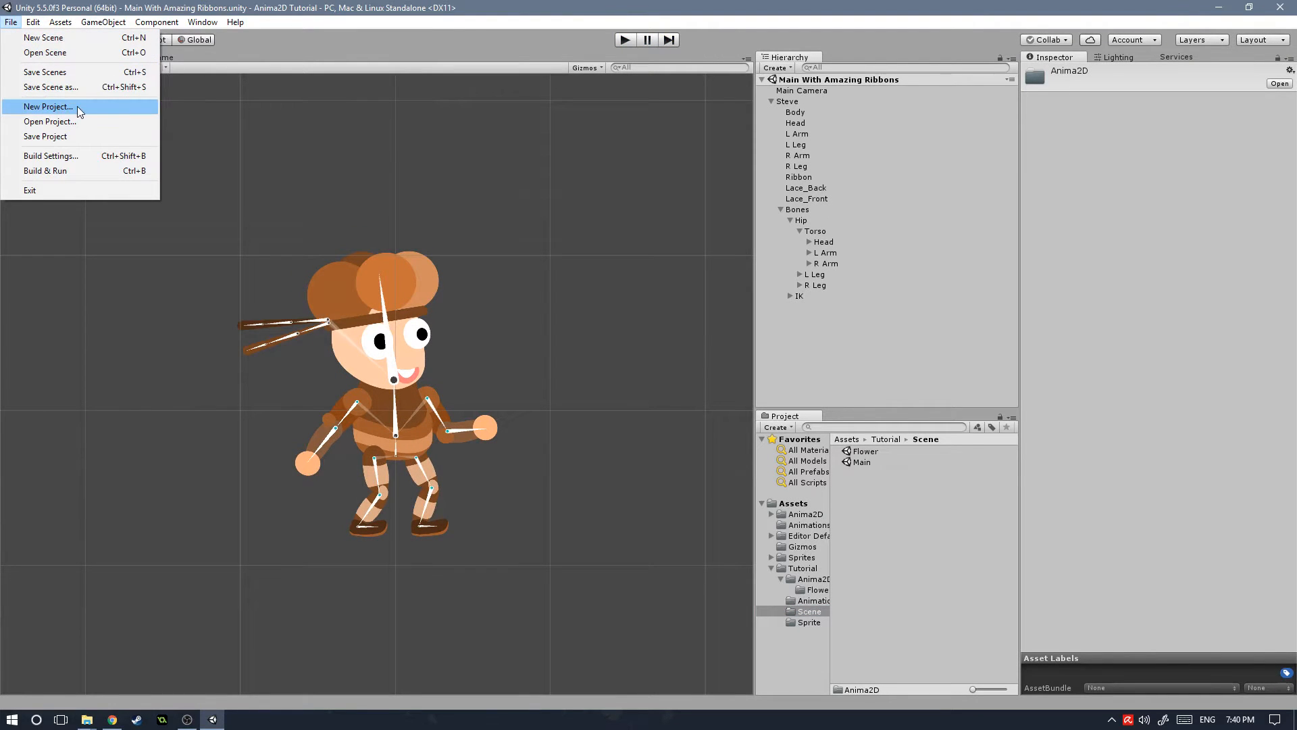
pyautogui.click(49, 106)
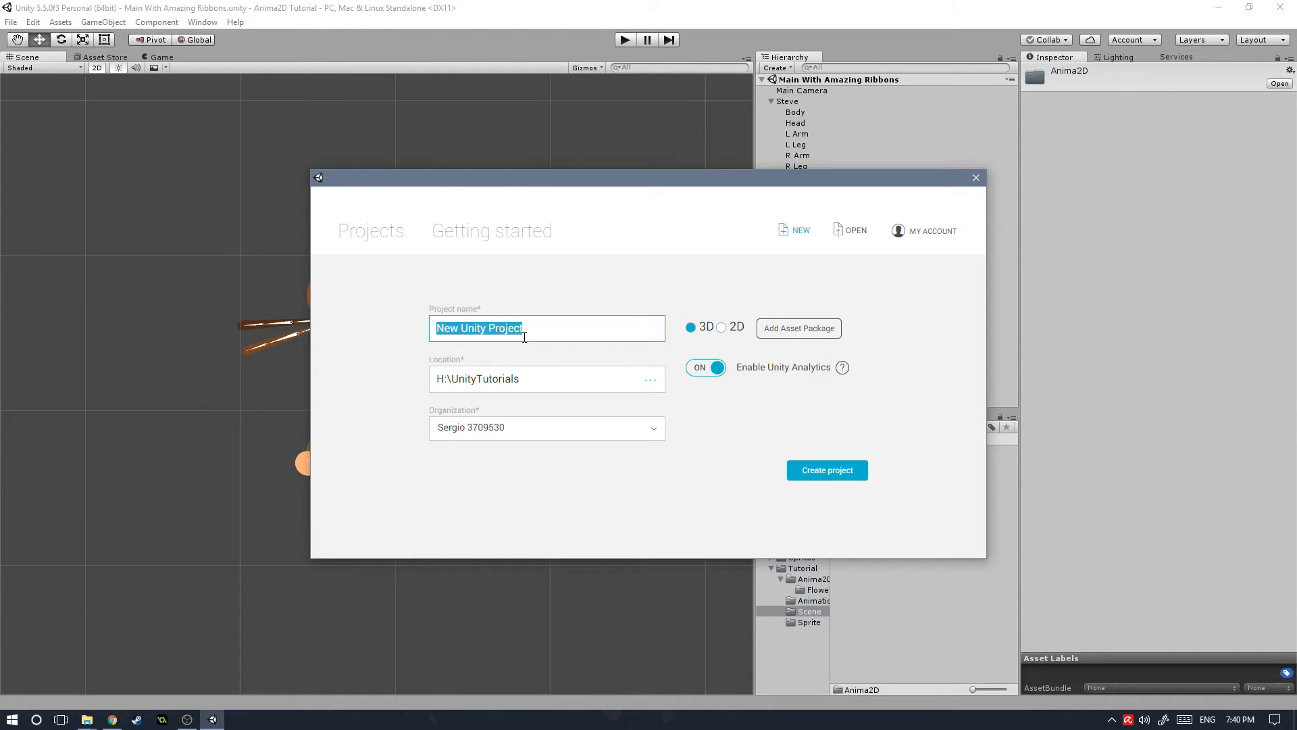
# Create a 2D project named 'Anima2D Spring Bones'.
pyautogui.write('Anima2D Spring Bo')
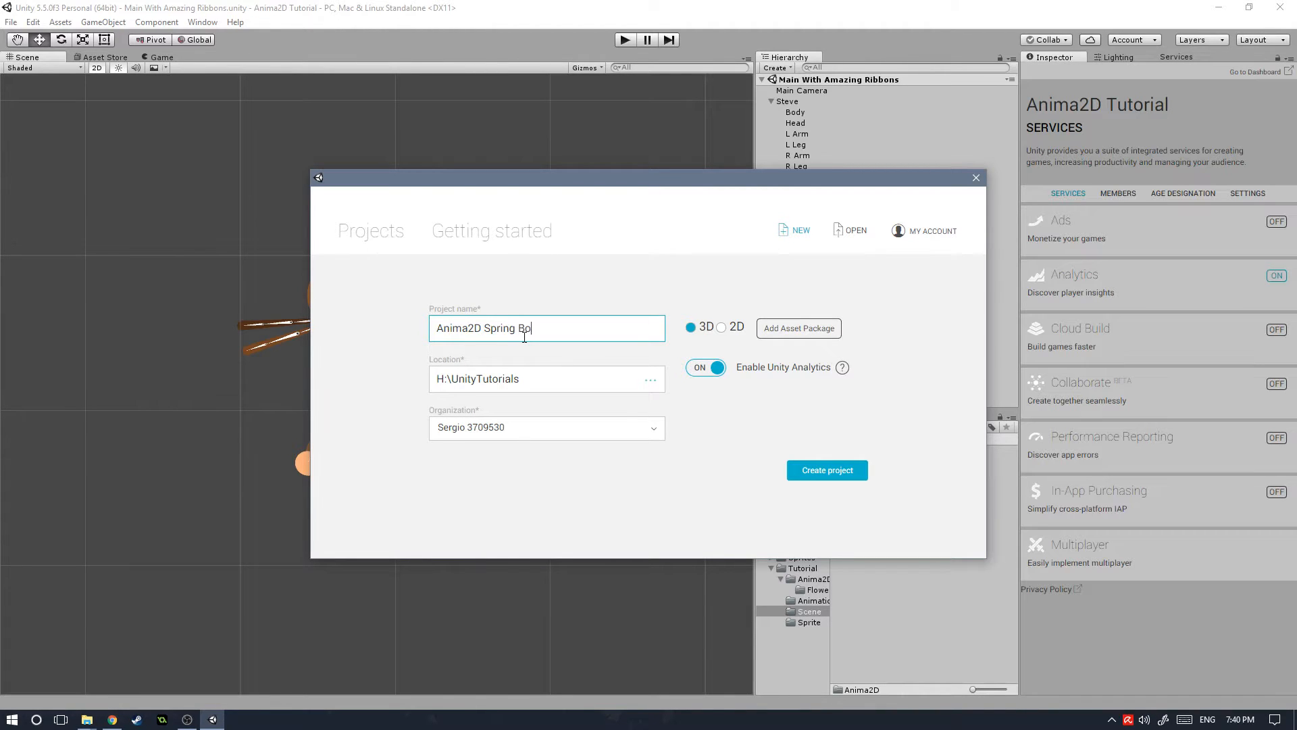
pyautogui.click(721, 327)
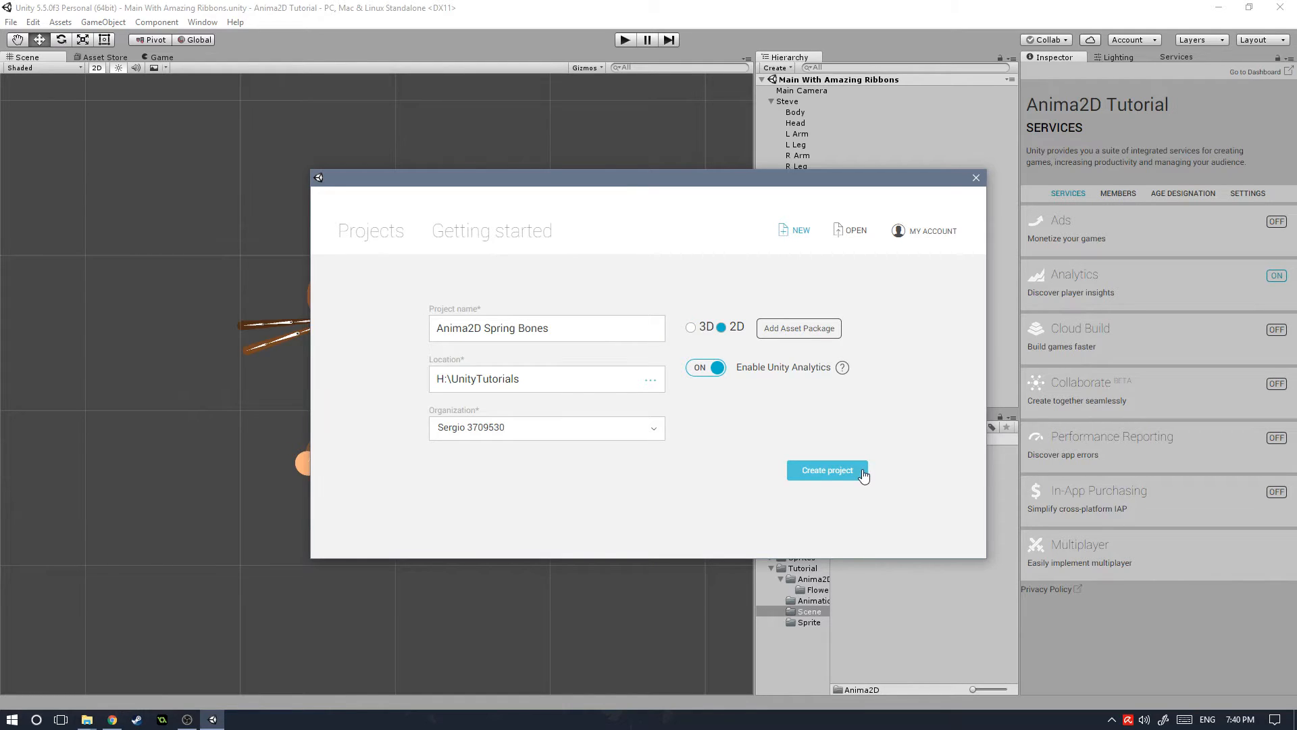
pyautogui.click(827, 470)
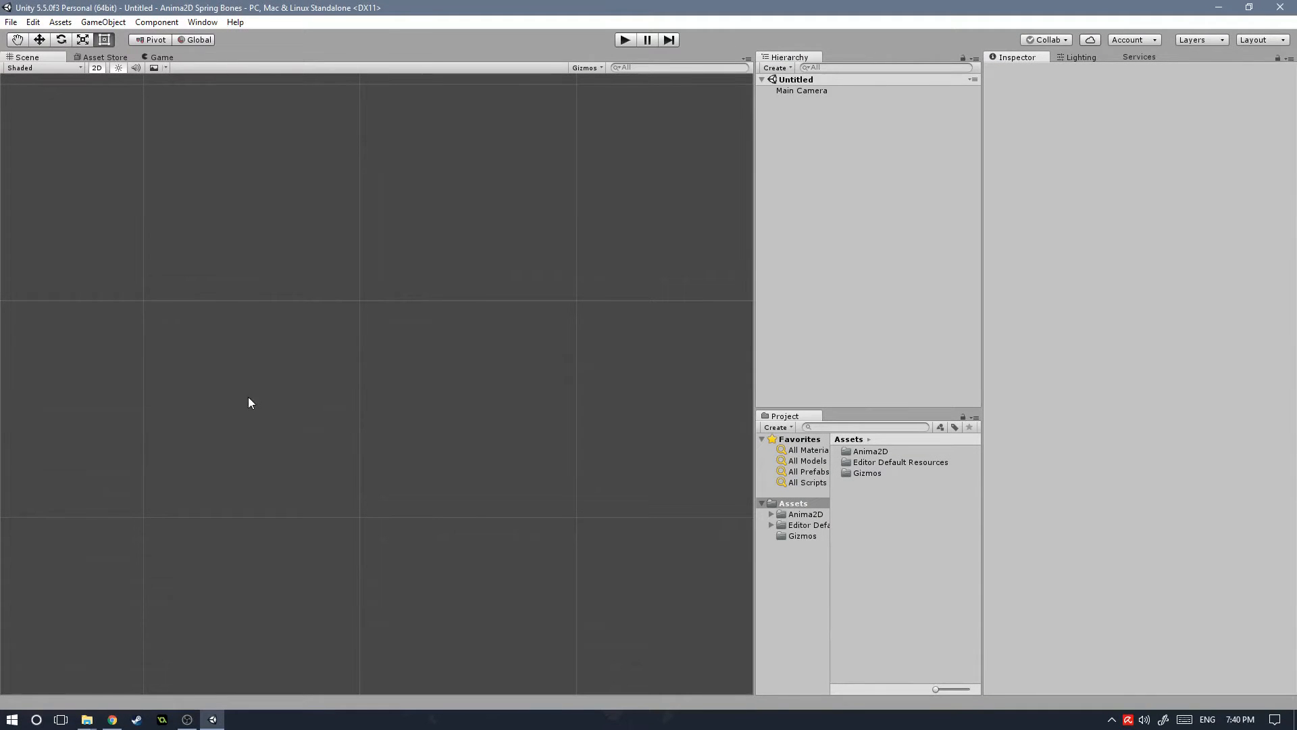
pyautogui.moveTo(281, 419)
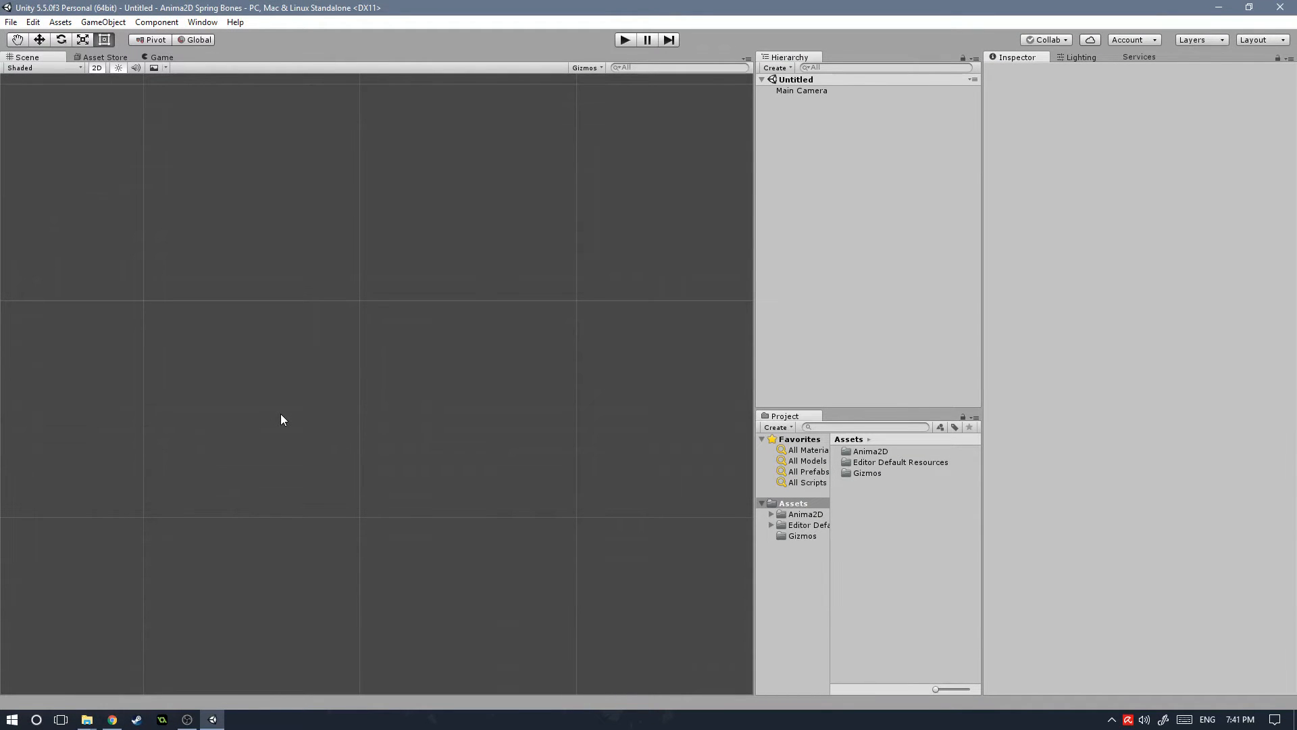
pyautogui.moveTo(826, 165)
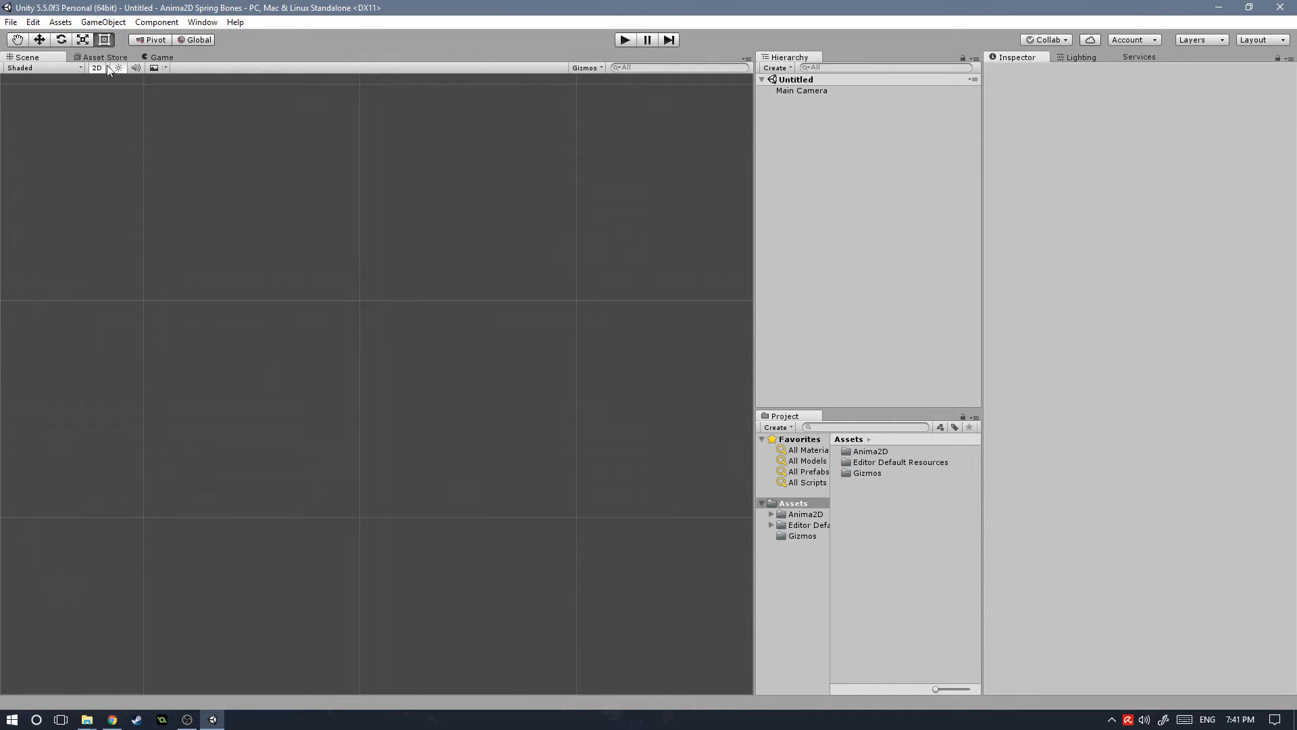
pyautogui.click(104, 57)
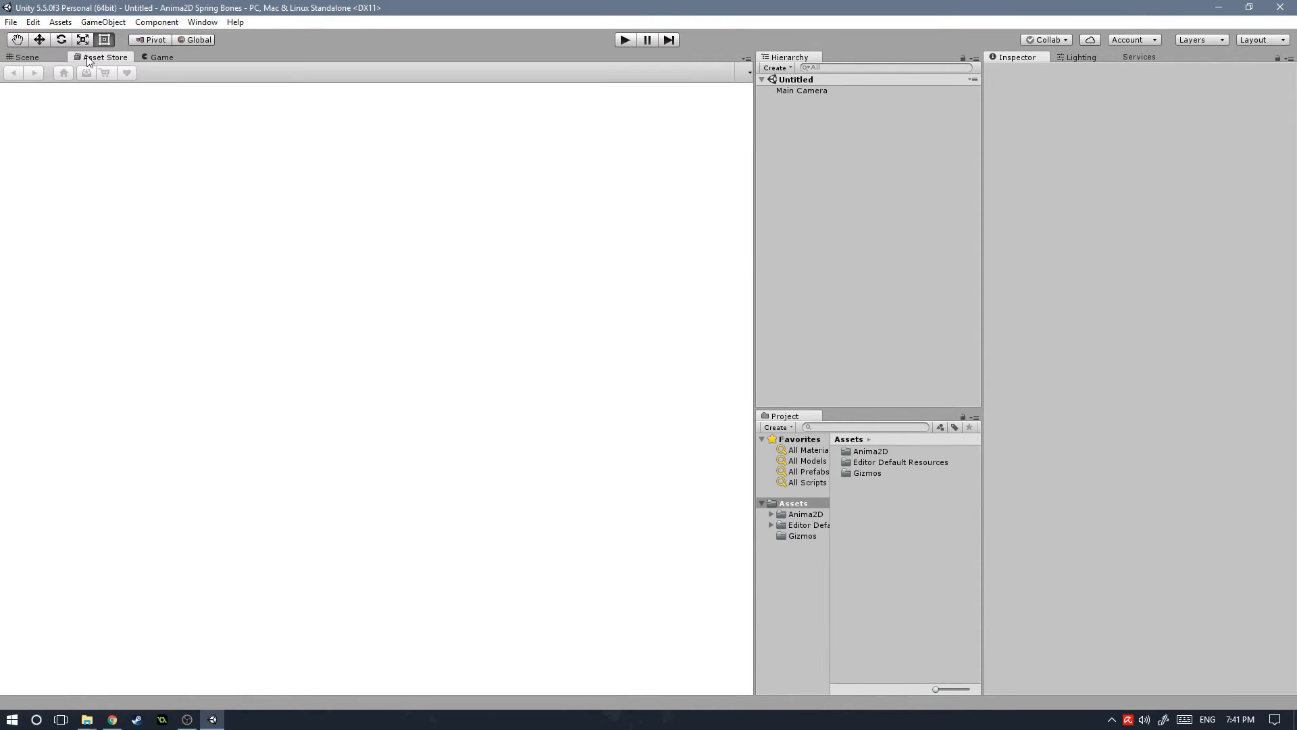
pyautogui.click(104, 57)
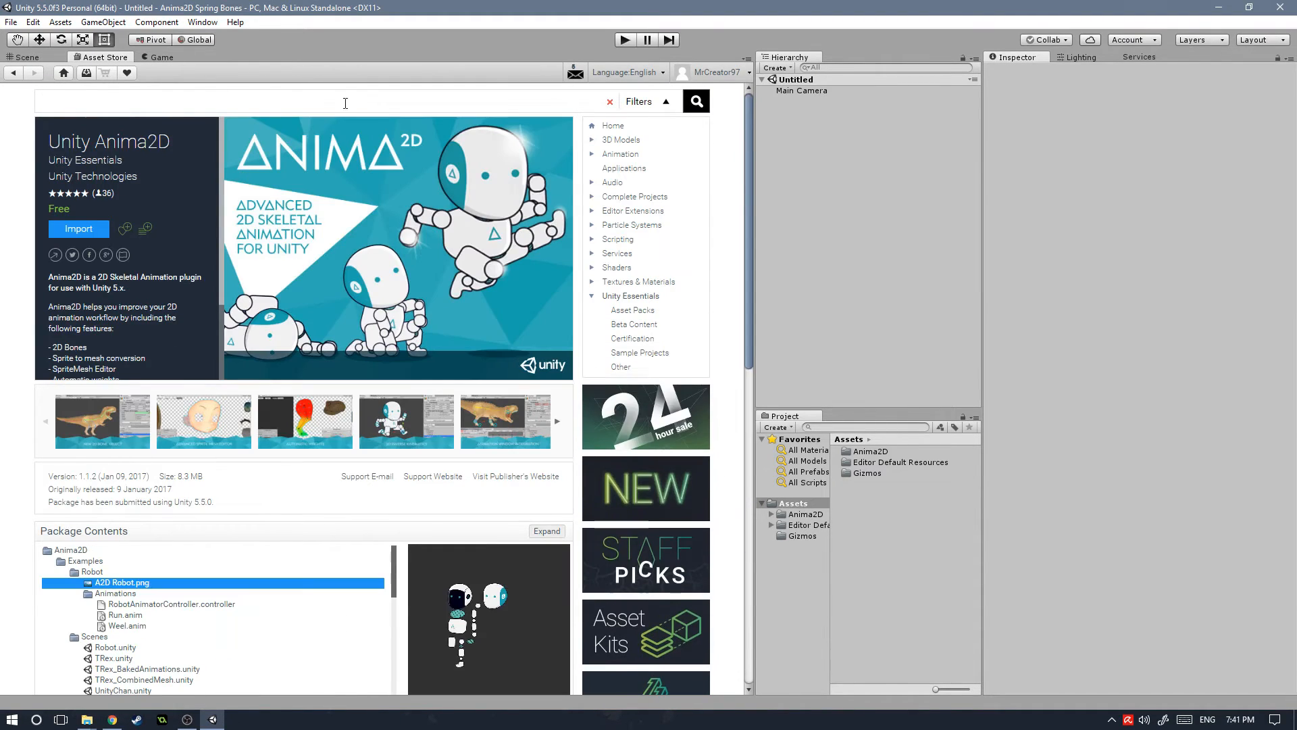
pyautogui.moveTo(14, 51)
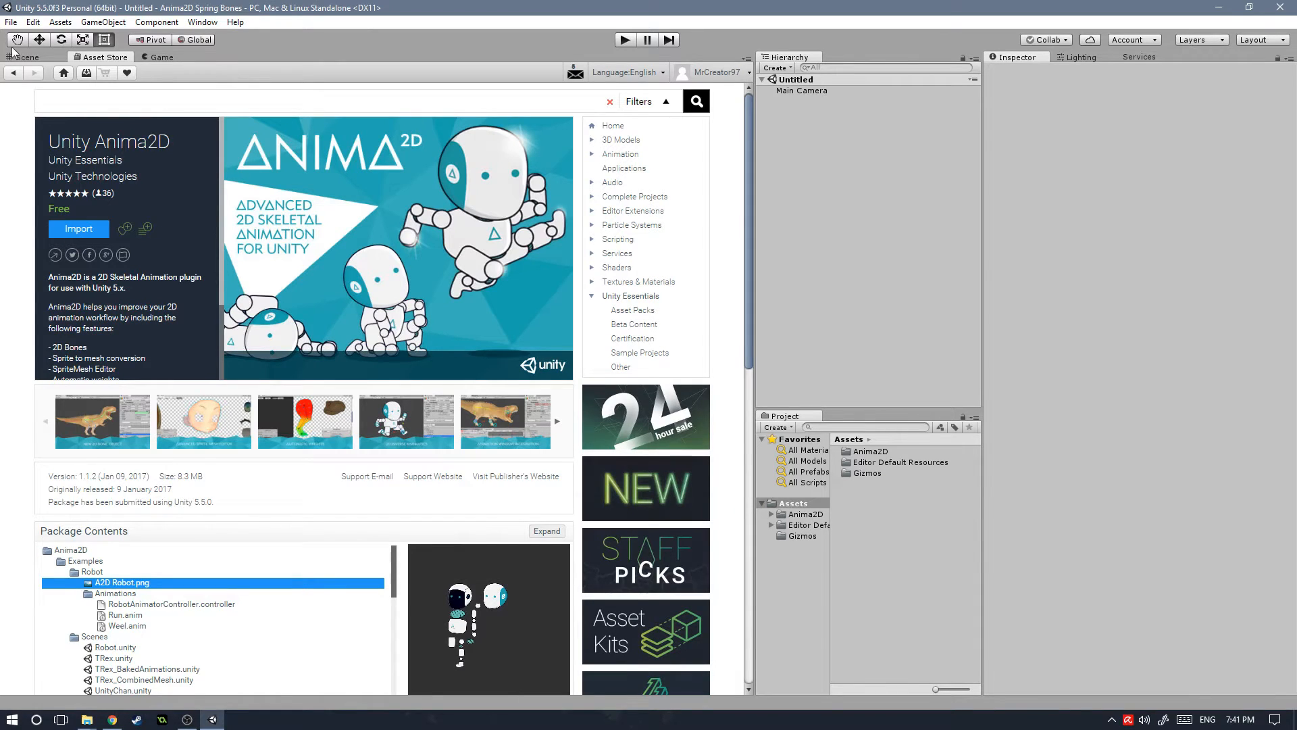
pyautogui.click(25, 57)
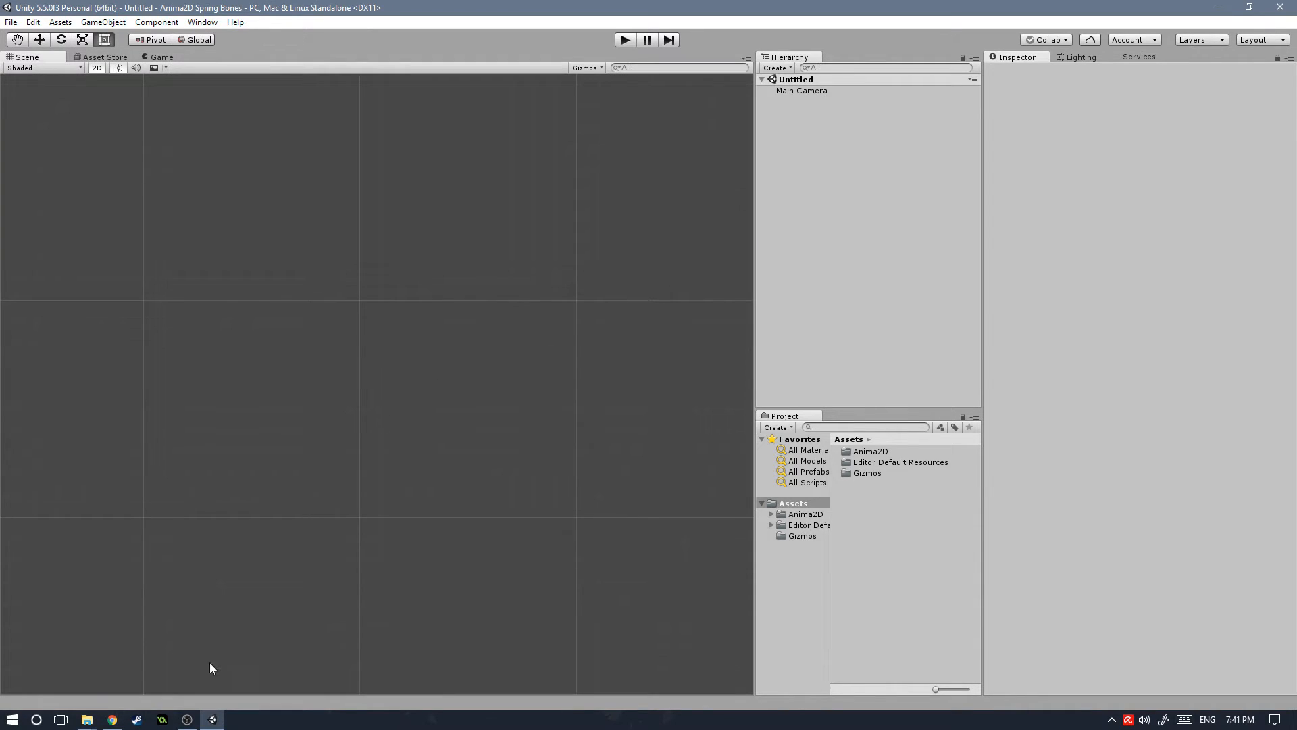
# Import Main_Complete.unitypackage from File Explorer with all contents selected.
pyautogui.click(85, 719)
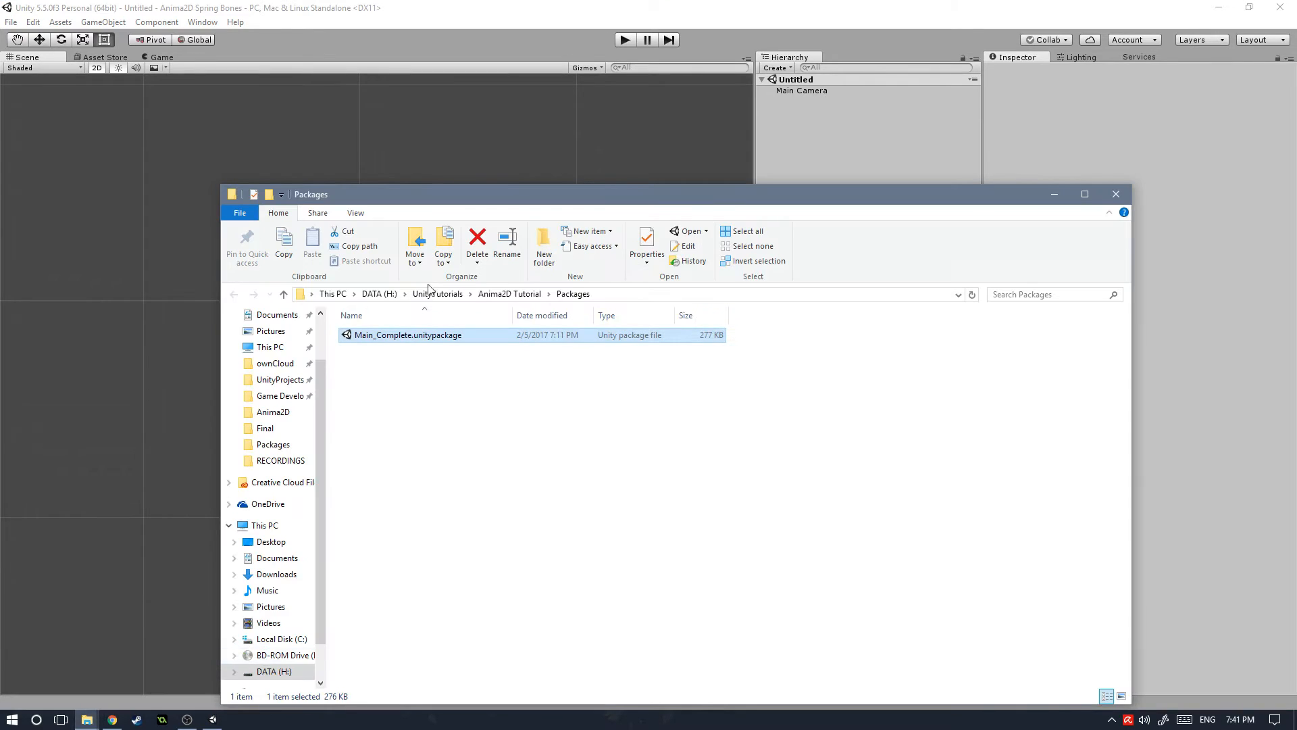
pyautogui.moveTo(397, 339)
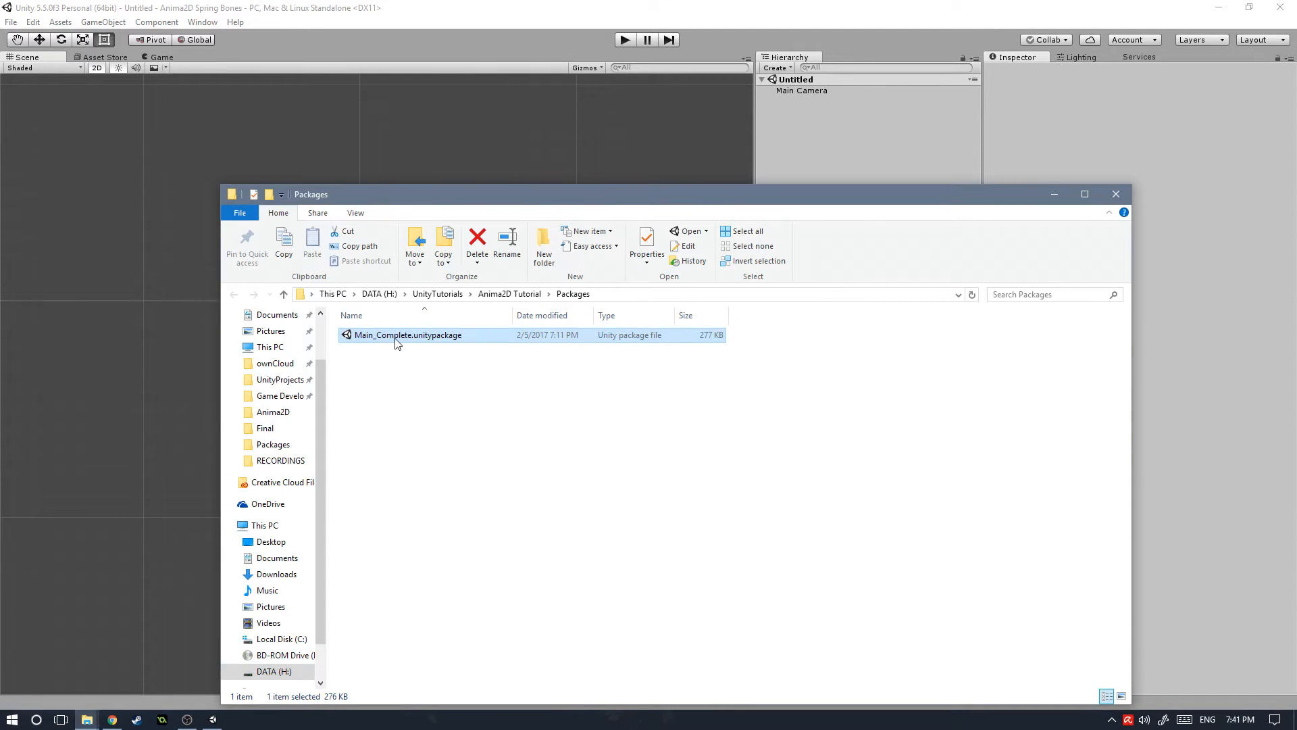
pyautogui.doubleClick(407, 335)
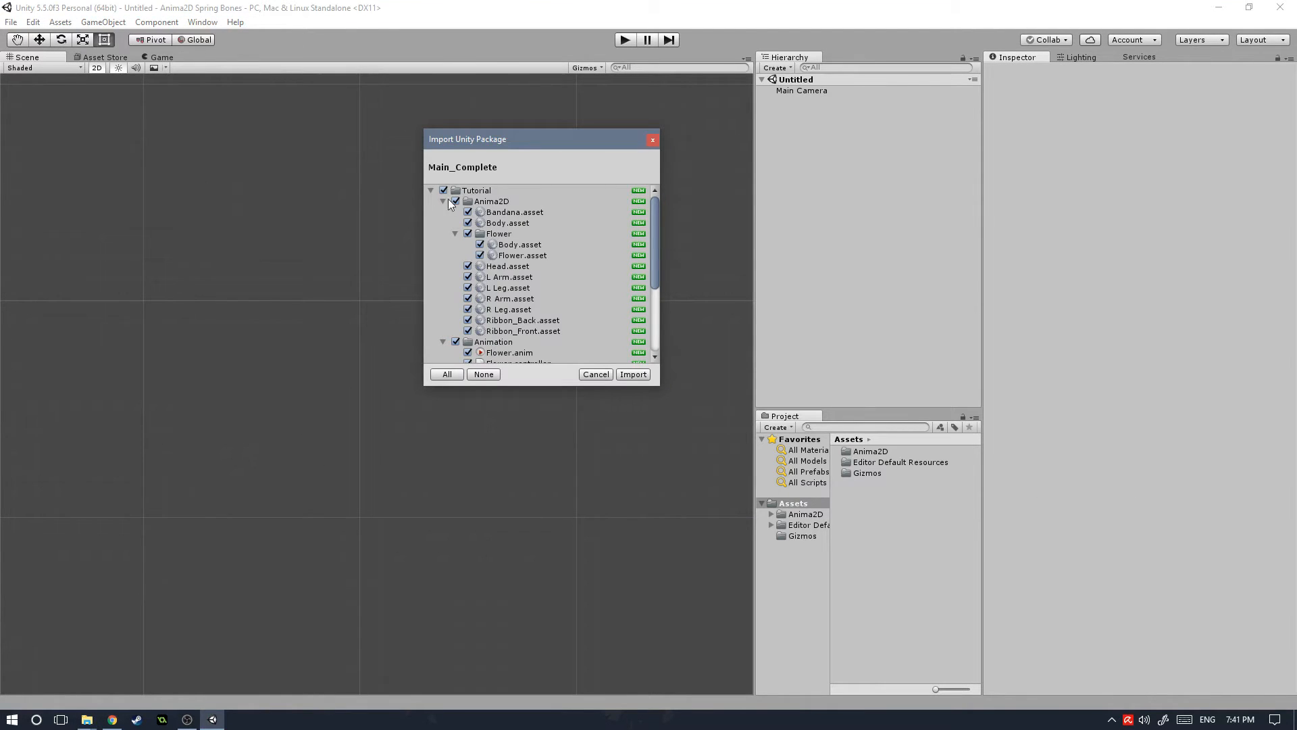
pyautogui.click(430, 190)
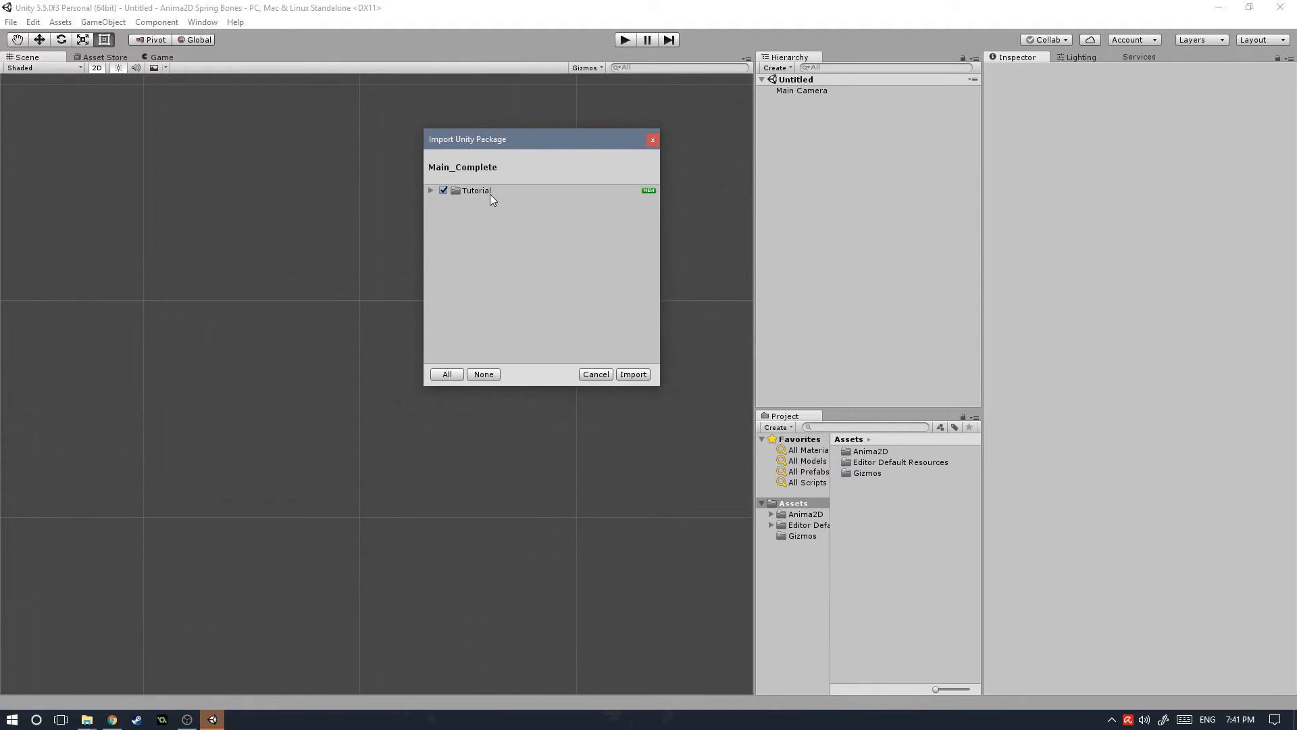
pyautogui.click(632, 375)
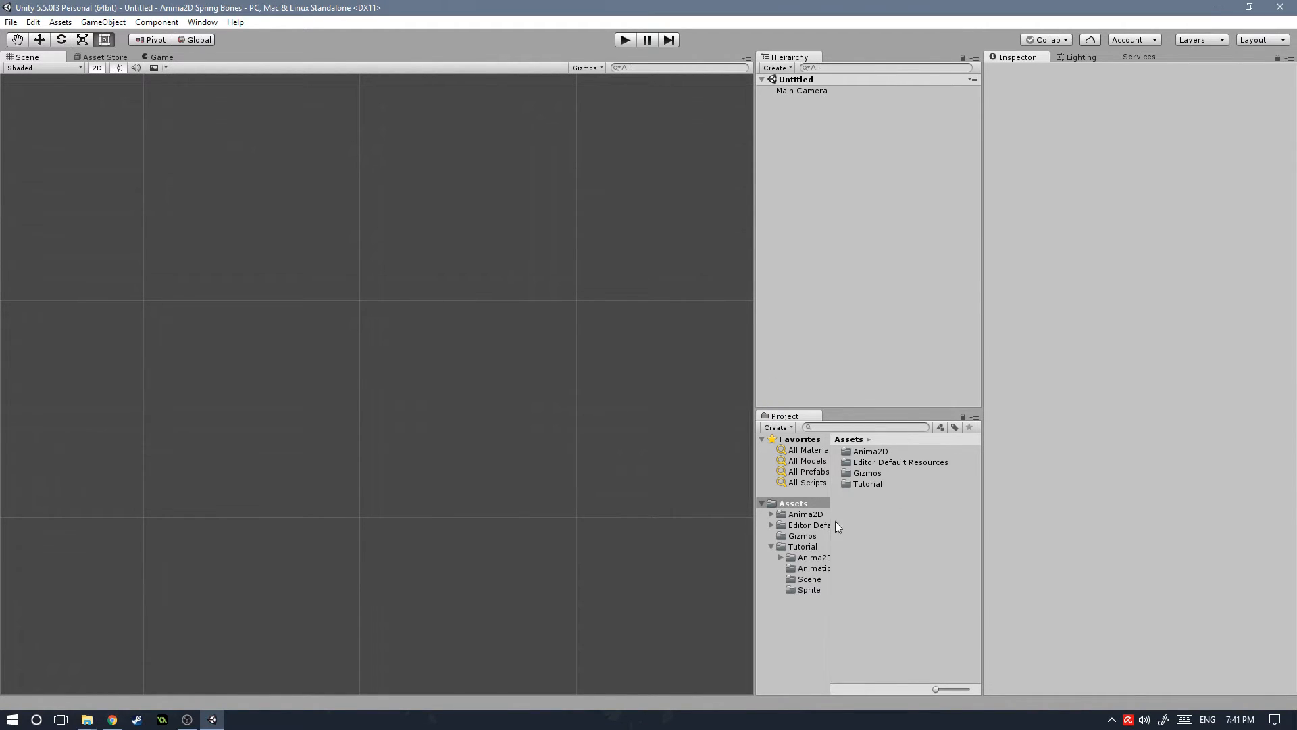
# Load the Main scene from Tutorial > Scene and show the Tutorial > Anima2D meshes.
pyautogui.click(810, 578)
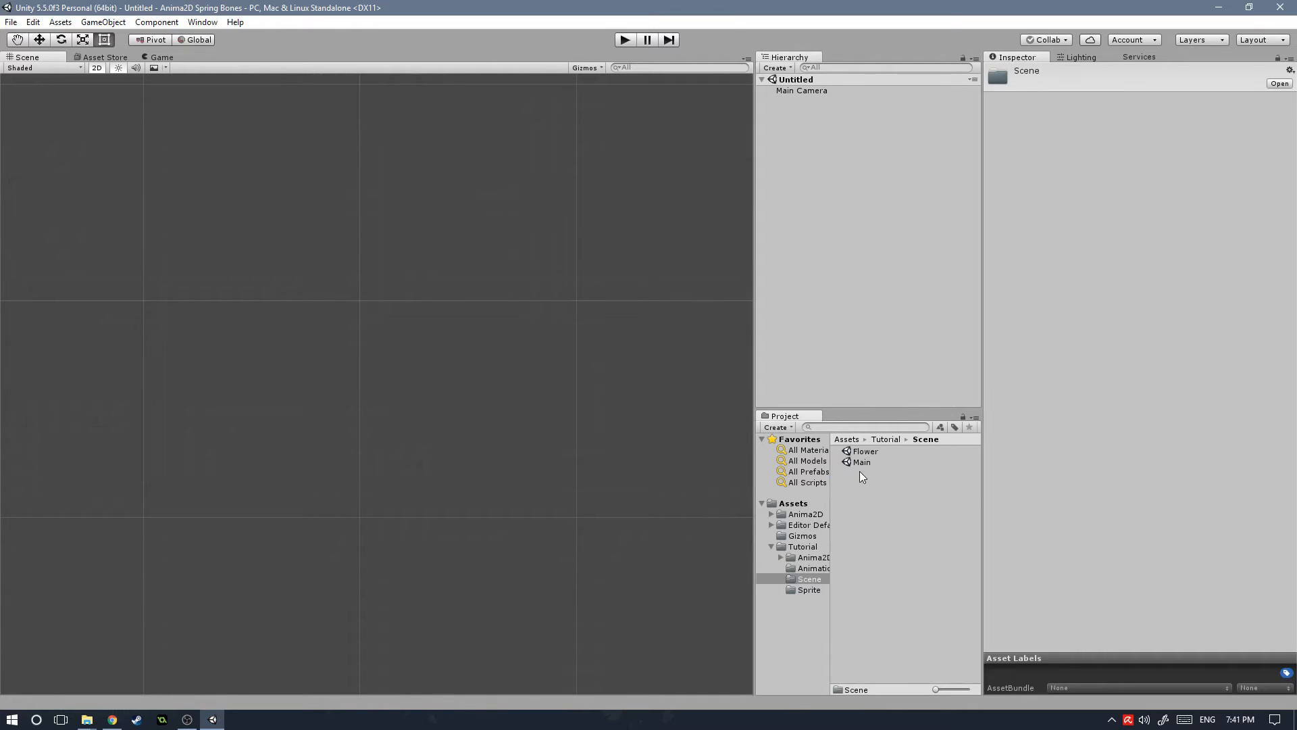
pyautogui.doubleClick(862, 462)
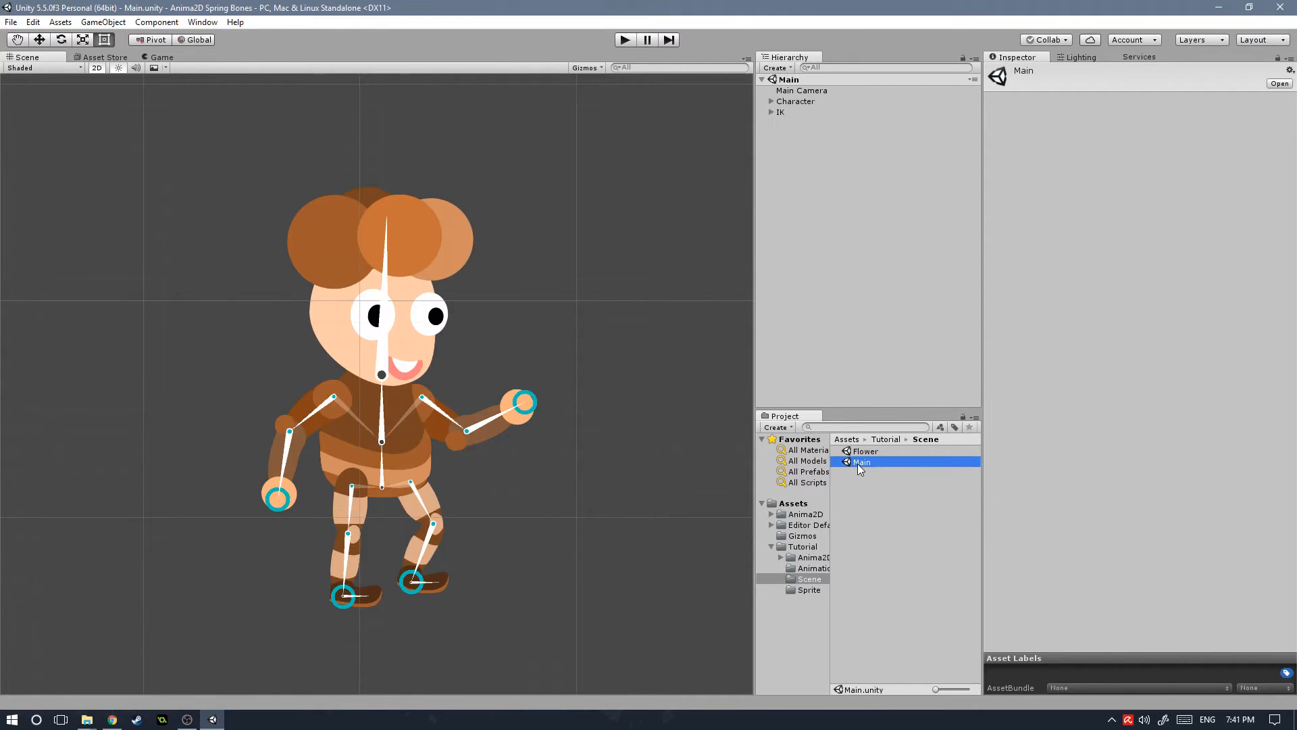
pyautogui.moveTo(229, 354)
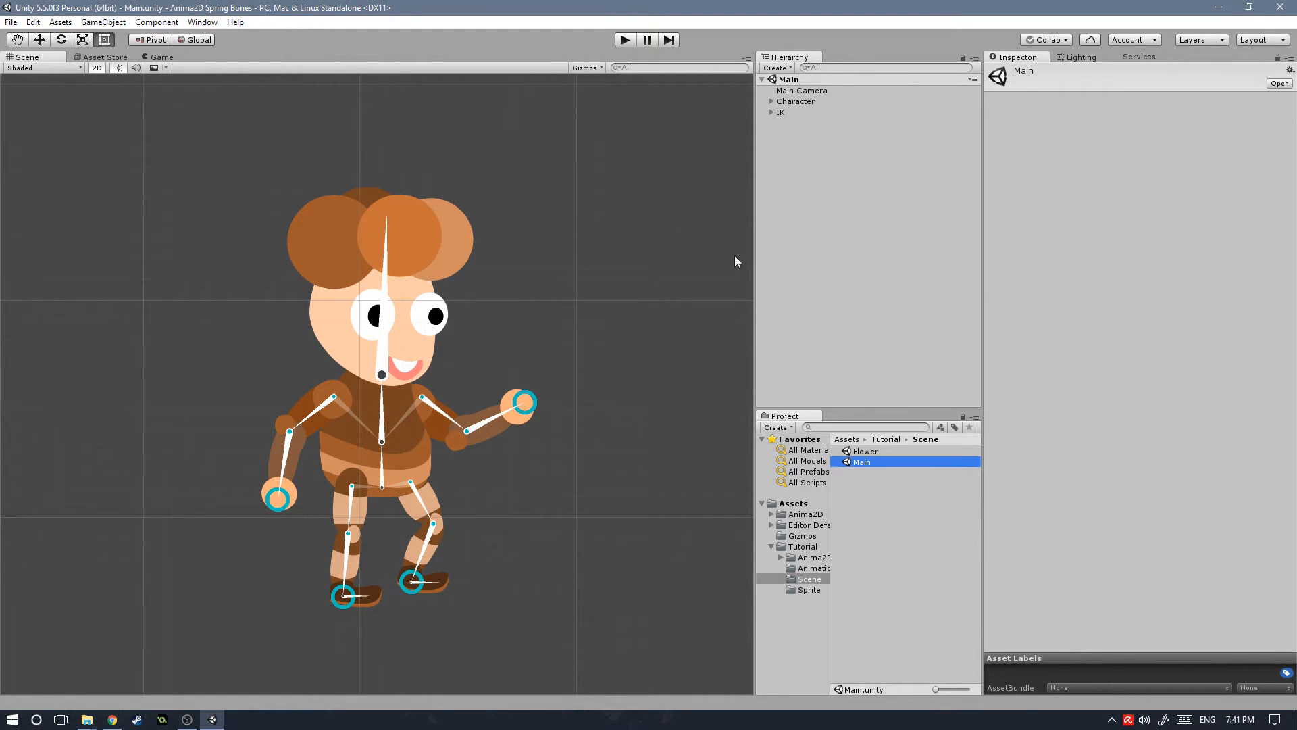
pyautogui.moveTo(752, 550)
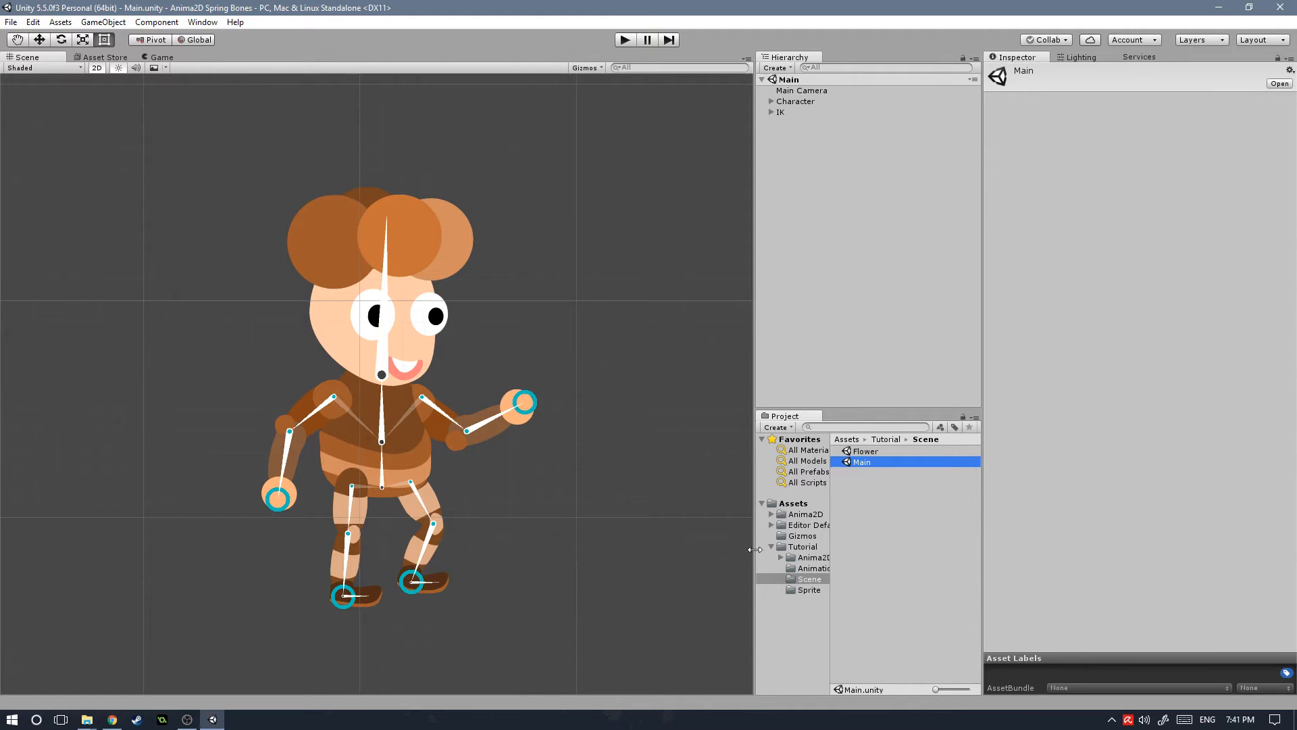
pyautogui.click(808, 556)
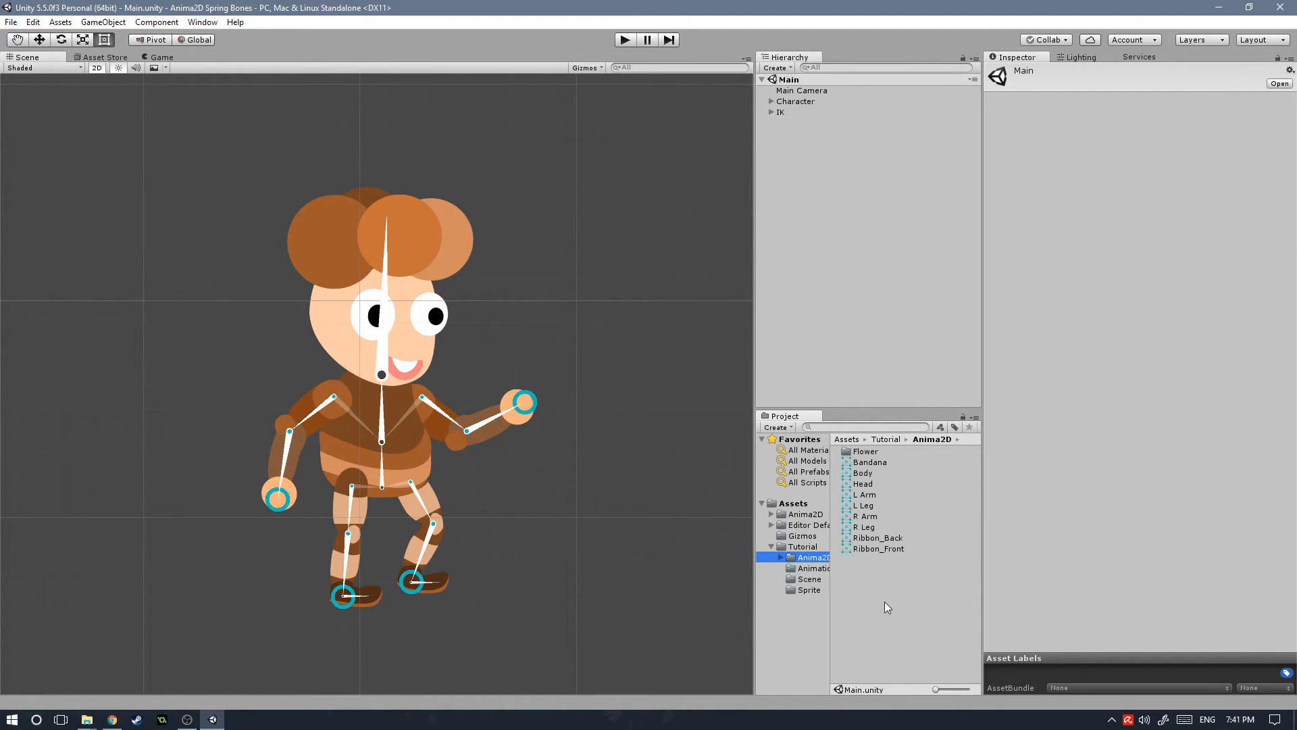
# Add Bandana, Ribbon_Back and Ribbon_Front under the expanded Character object, above Bones.
pyautogui.click(870, 462)
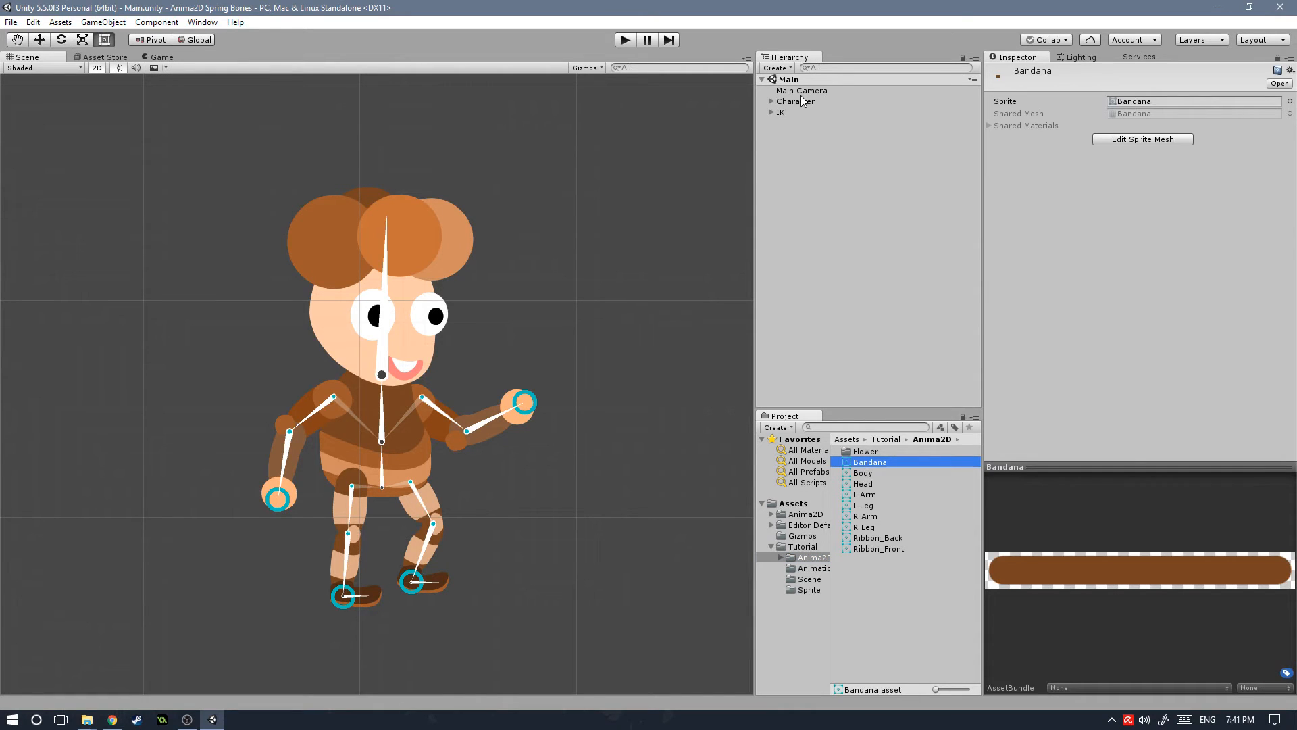
pyautogui.moveTo(1010, 570)
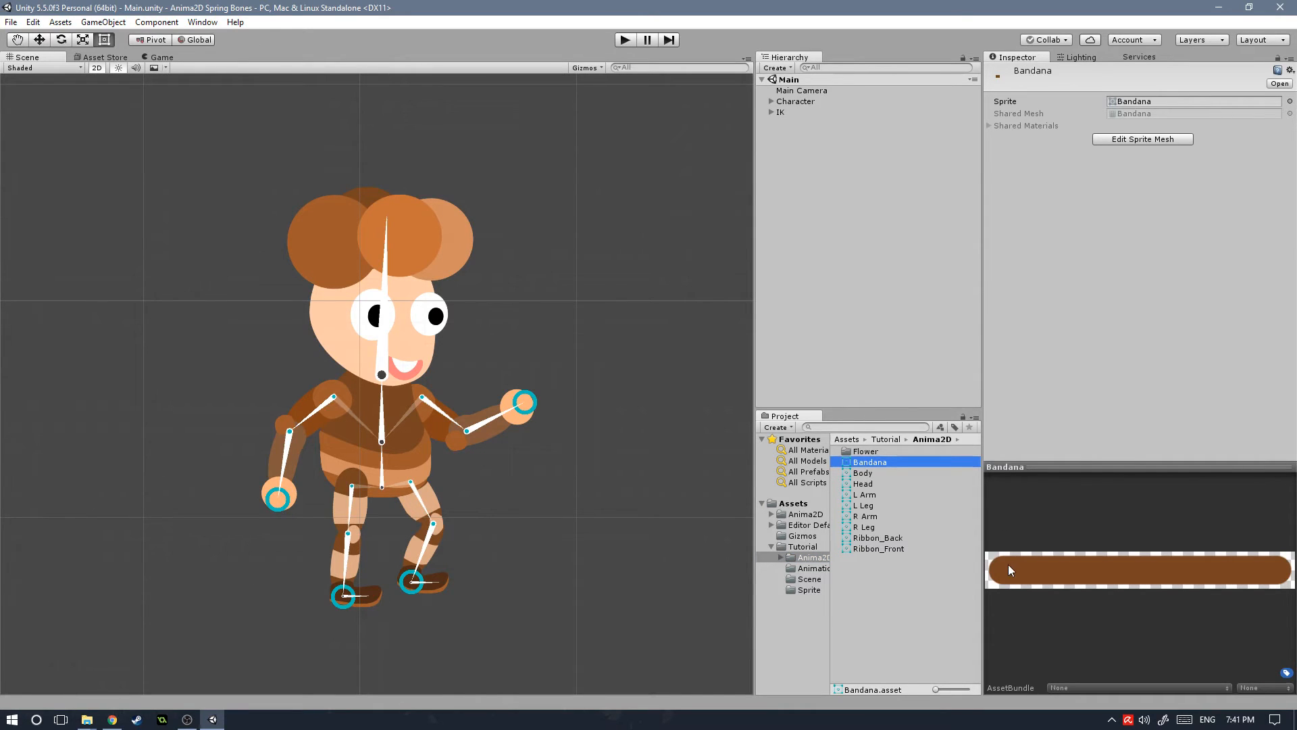
pyautogui.moveTo(1124, 545)
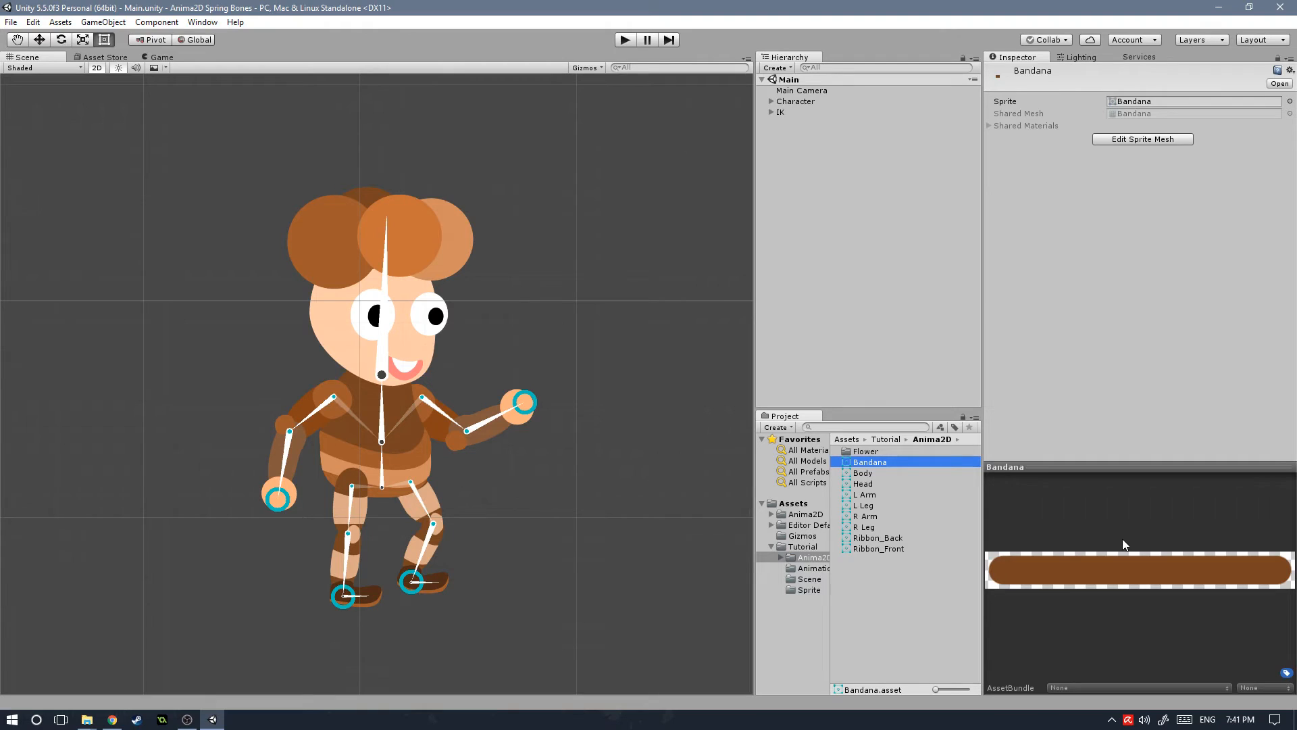
pyautogui.moveTo(951, 570)
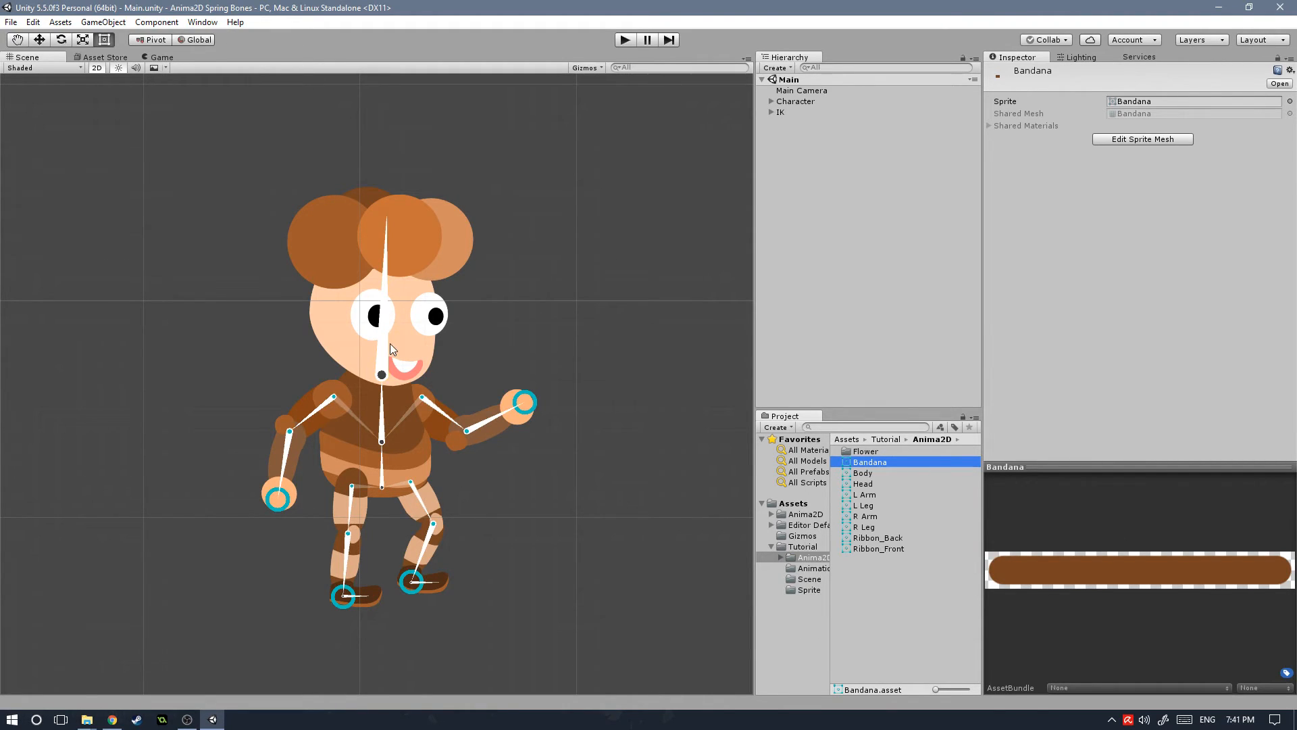
pyautogui.click(770, 101)
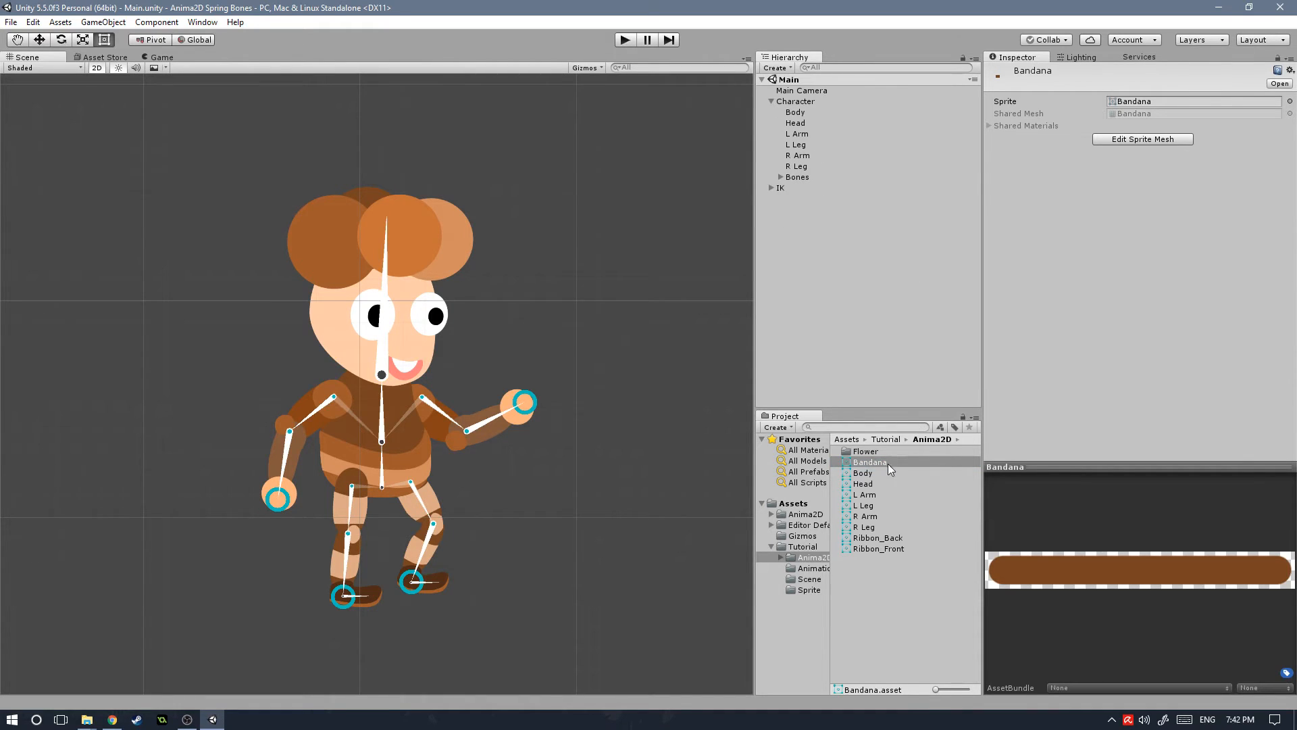
pyautogui.moveTo(857, 467)
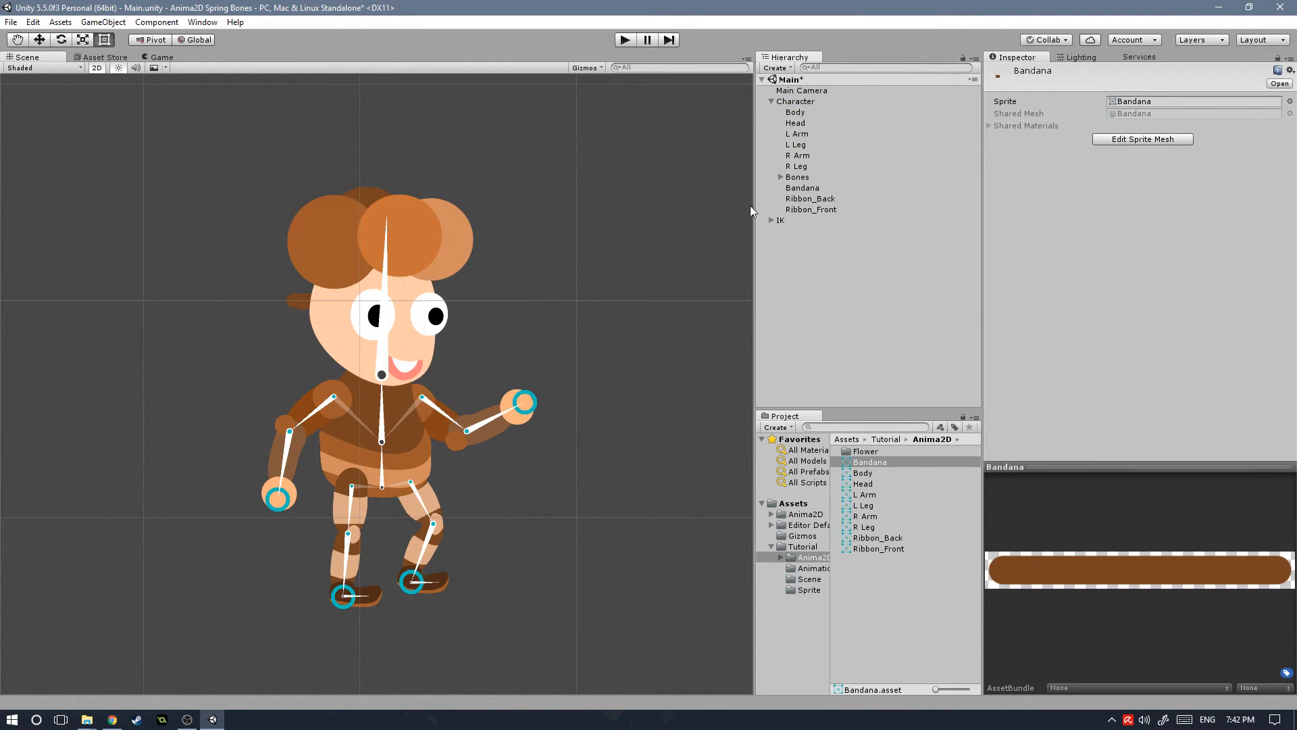
pyautogui.click(797, 176)
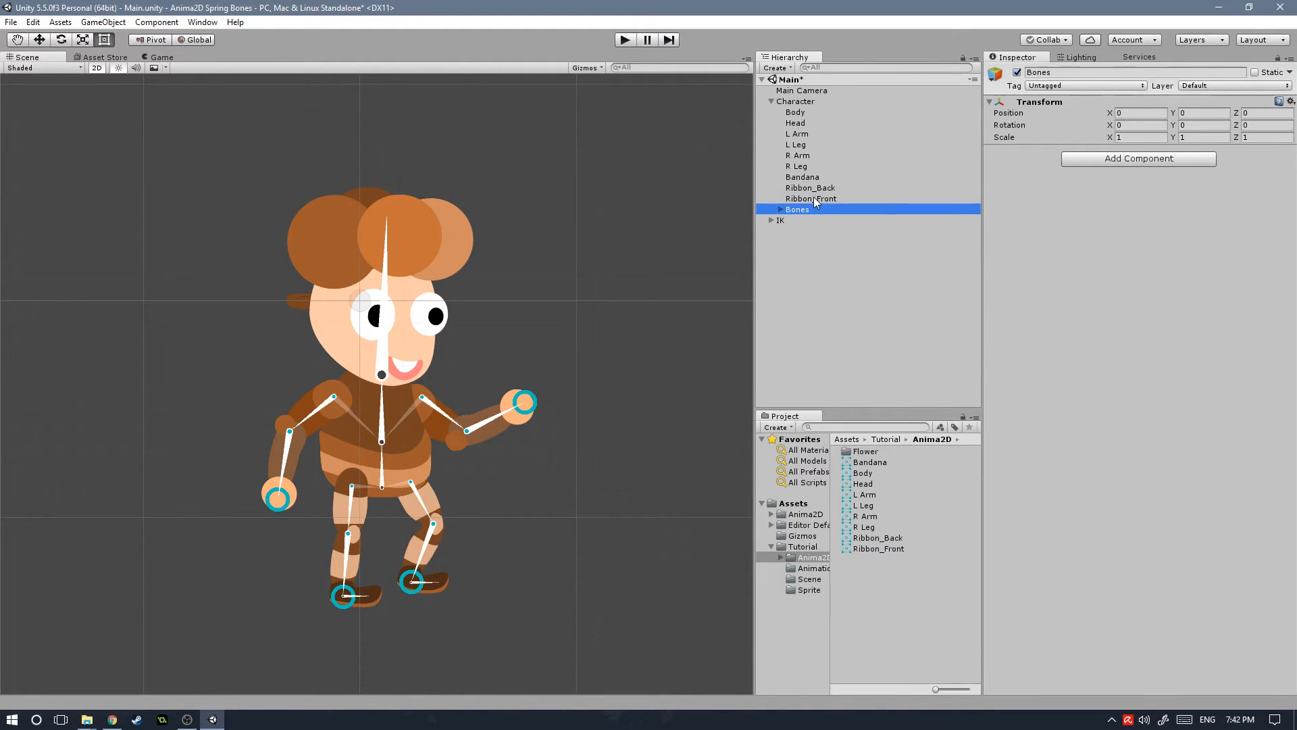
# Inspect the Body and Bandana meshes and edit the bandana's Order in Layer.
pyautogui.click(795, 111)
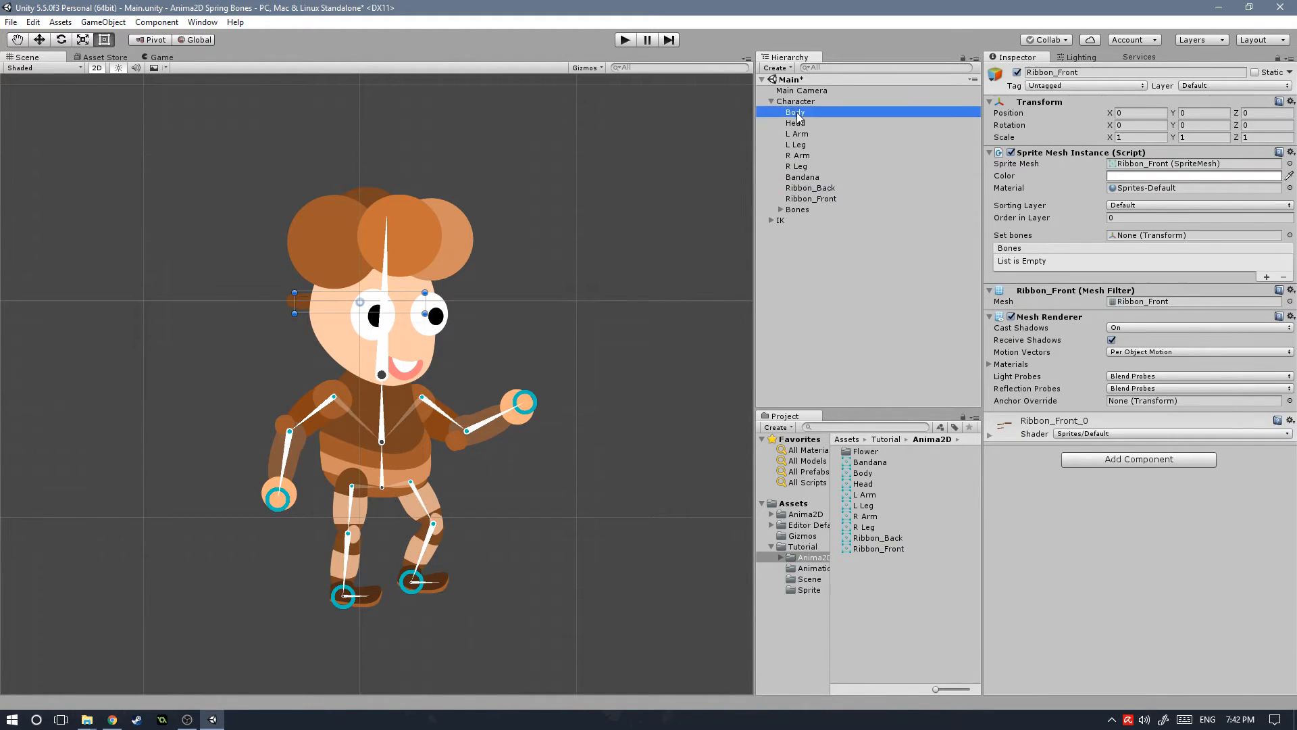
pyautogui.click(795, 111)
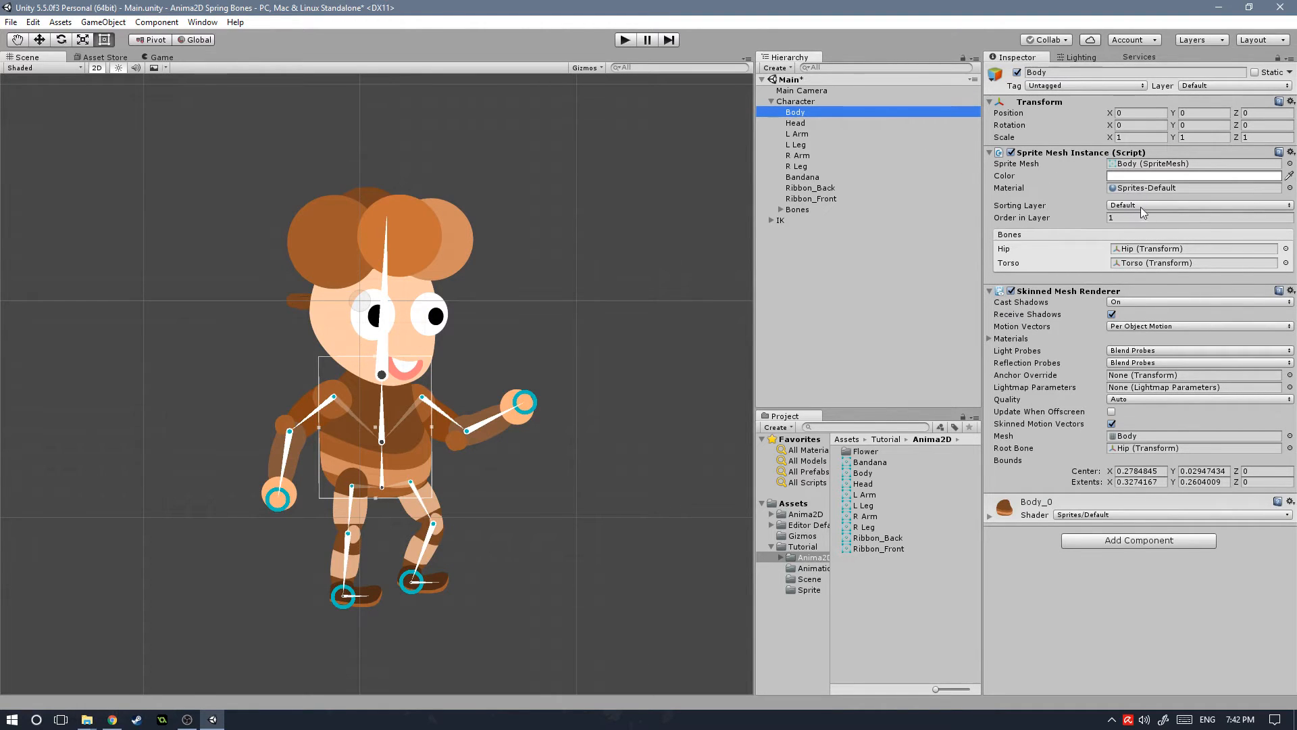
pyautogui.moveTo(609, 183)
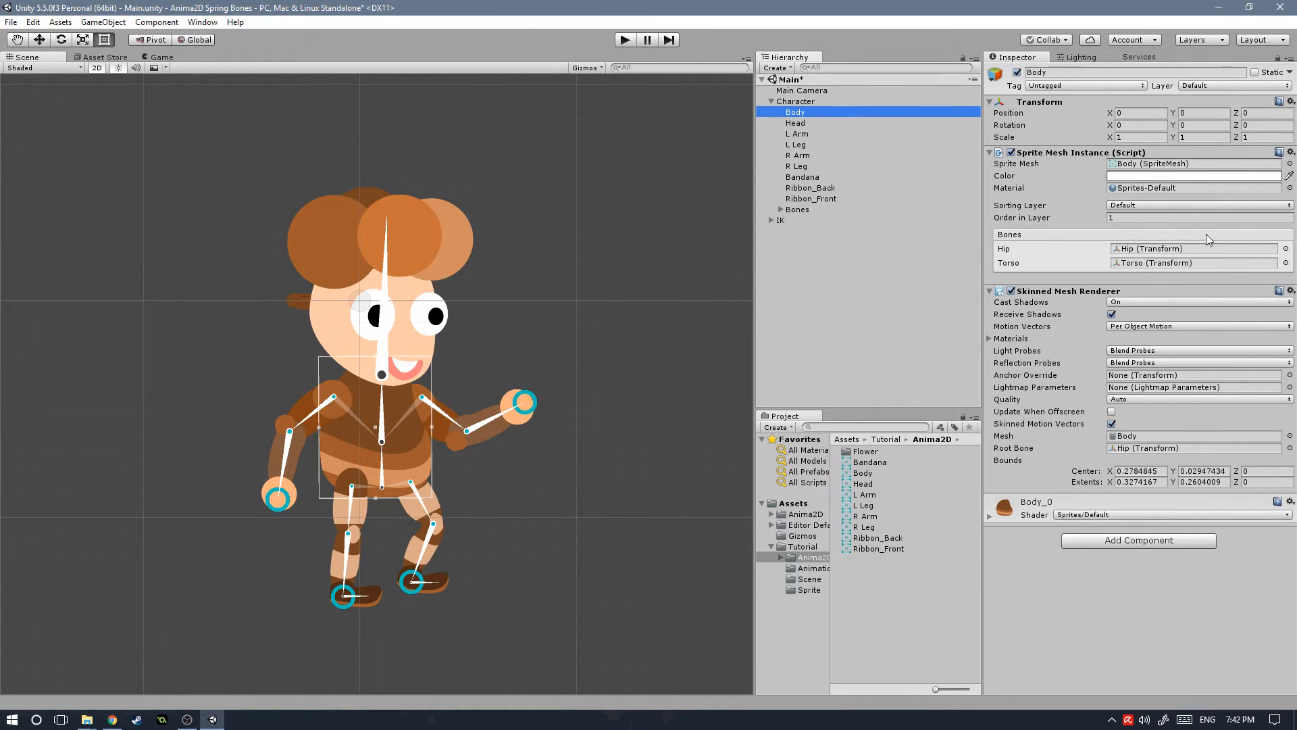
pyautogui.click(802, 176)
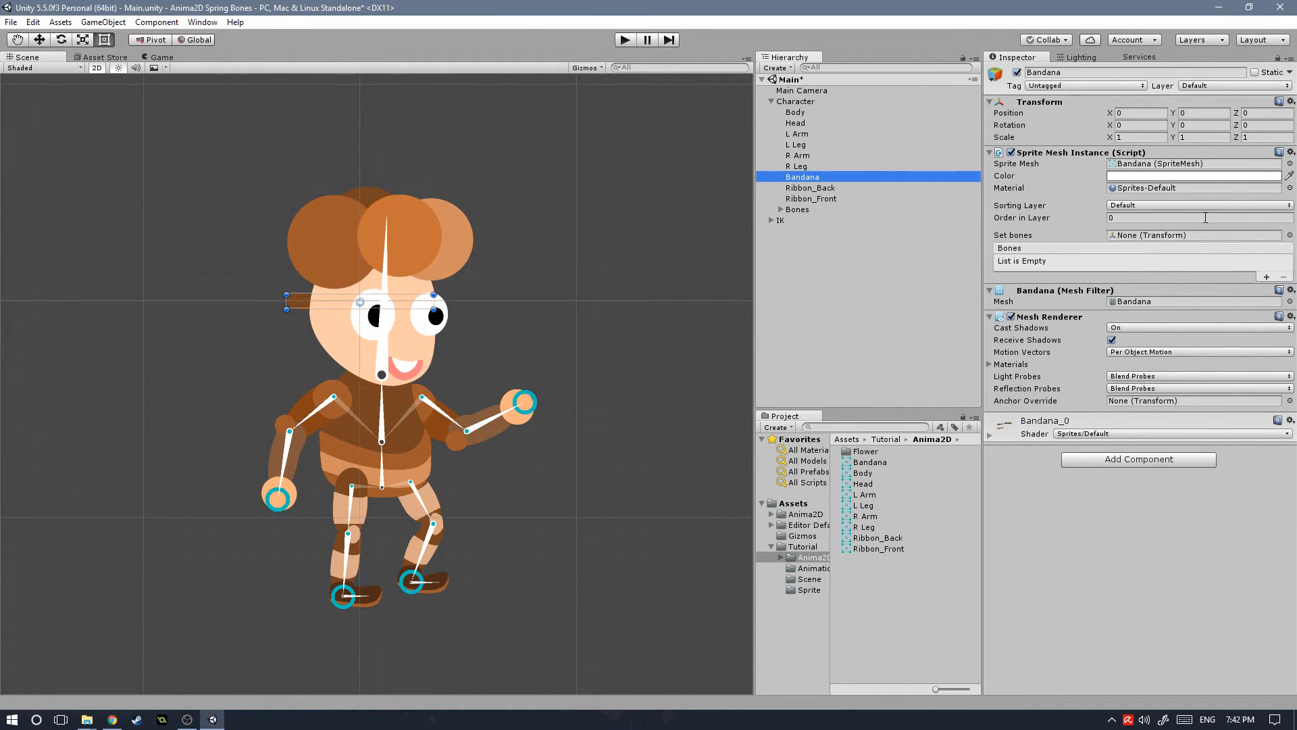
pyautogui.click(1198, 218)
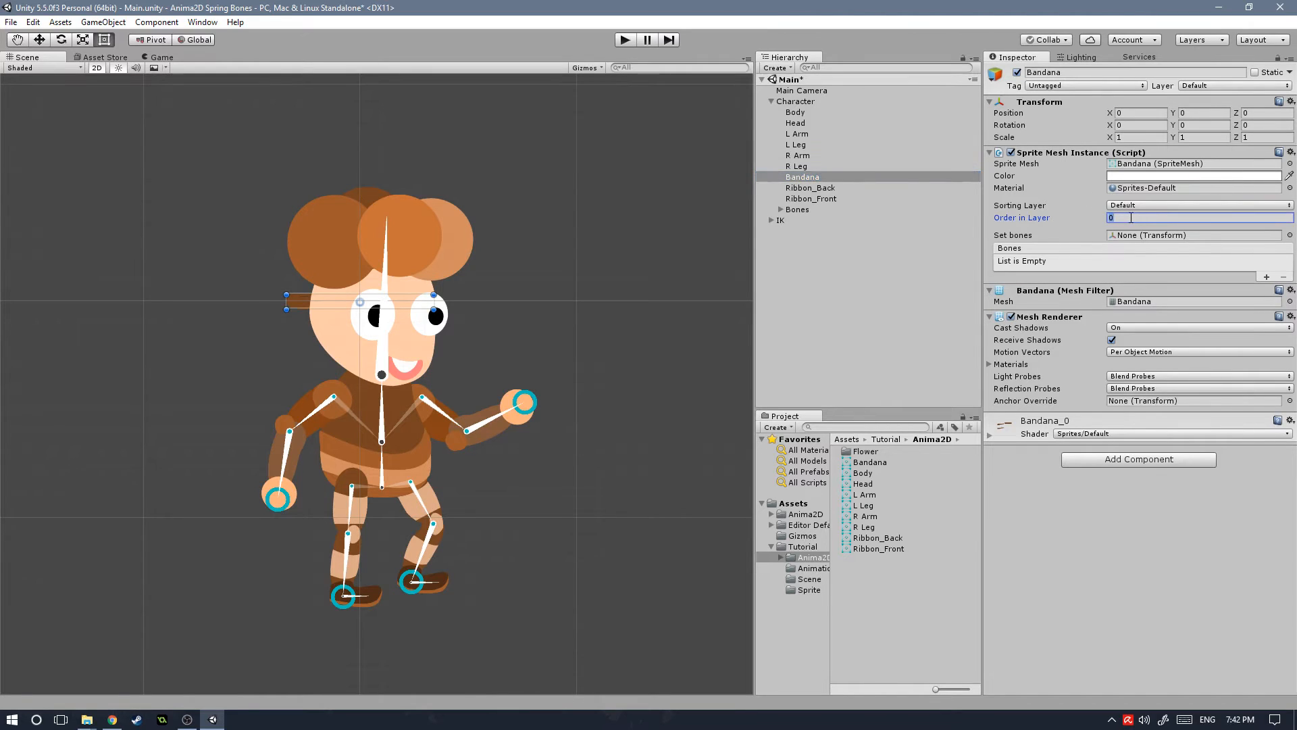
# Compare with Head's Order in Layer, then set Bandana to order 3 on the forehead.
pyautogui.click(795, 121)
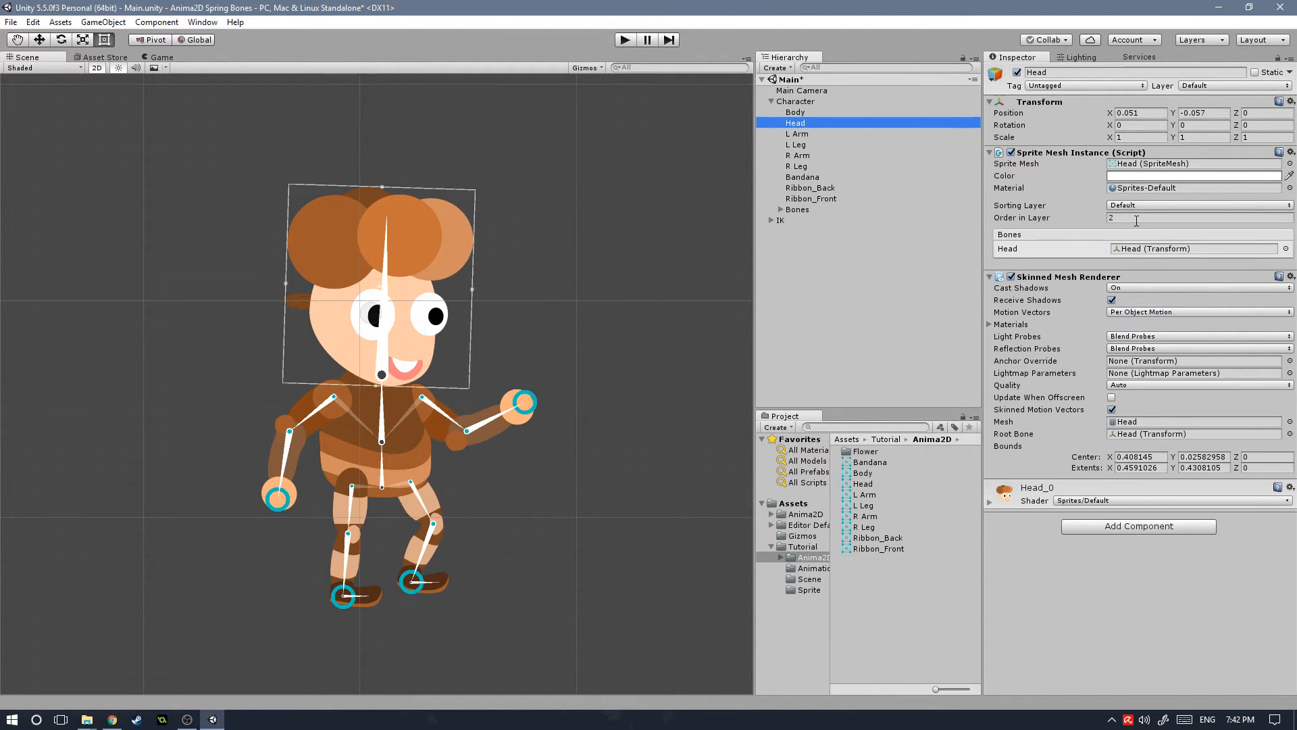
pyautogui.click(1197, 217)
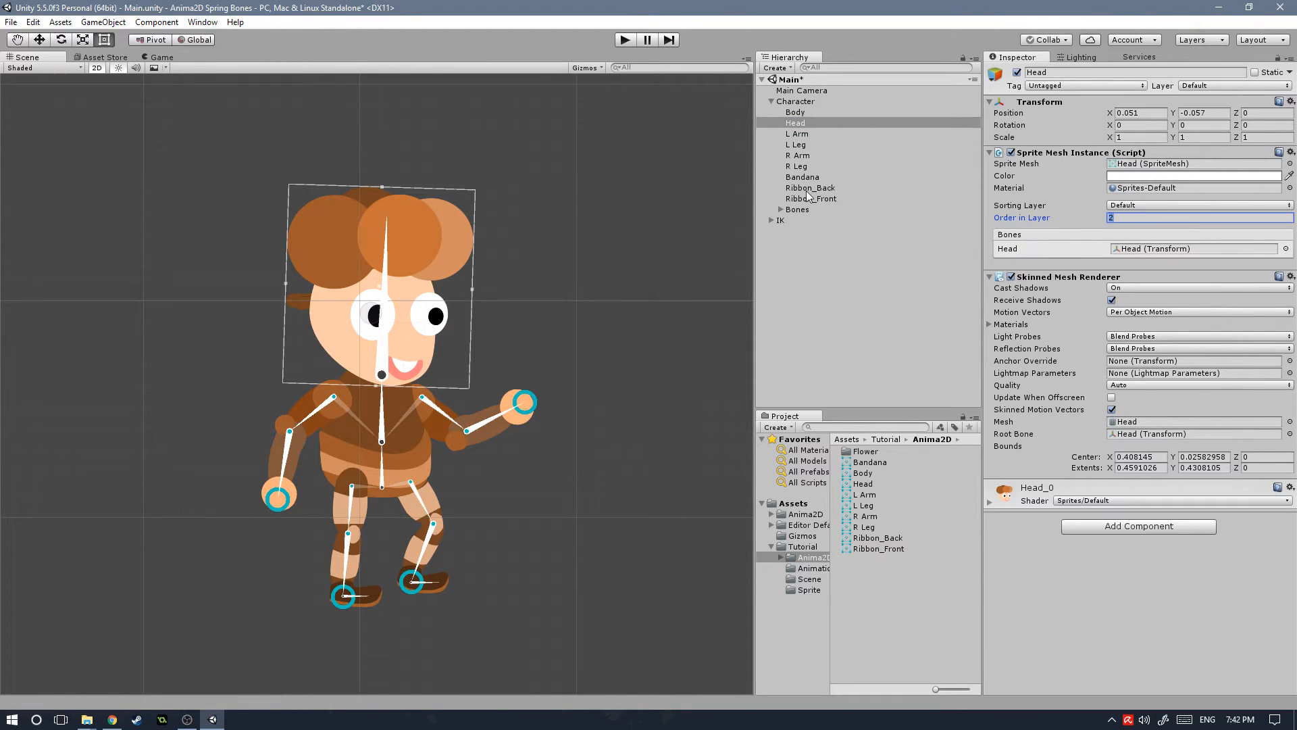
pyautogui.click(802, 175)
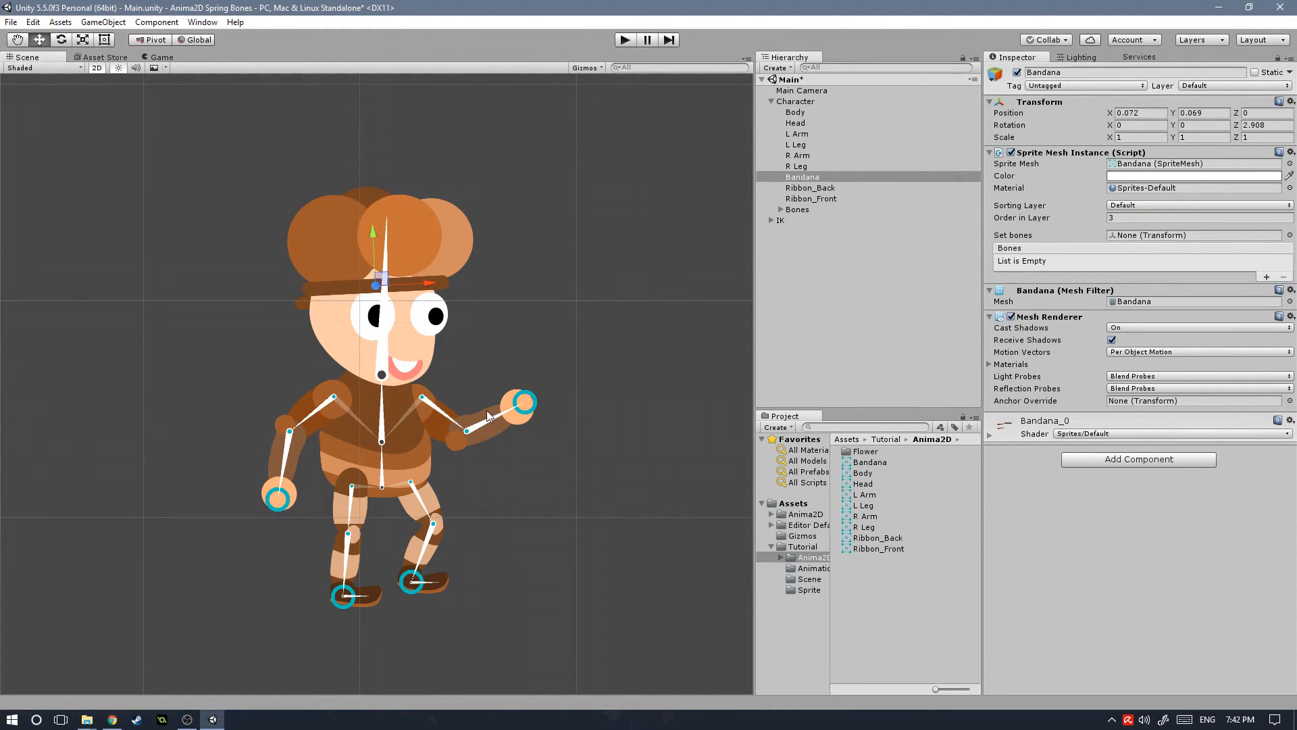
# Set Ribbon_Back Order in Layer to 1 and Ribbon_Front to 4.
pyautogui.click(810, 187)
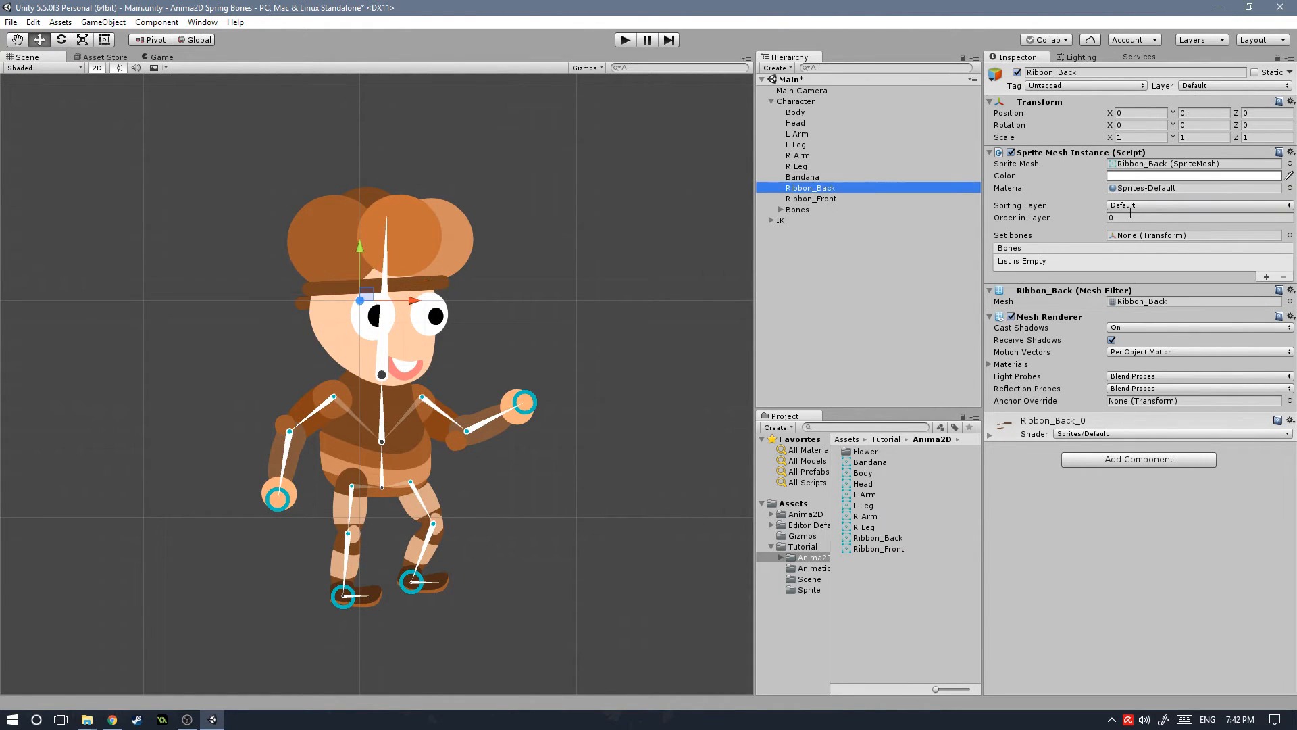
pyautogui.click(1198, 216)
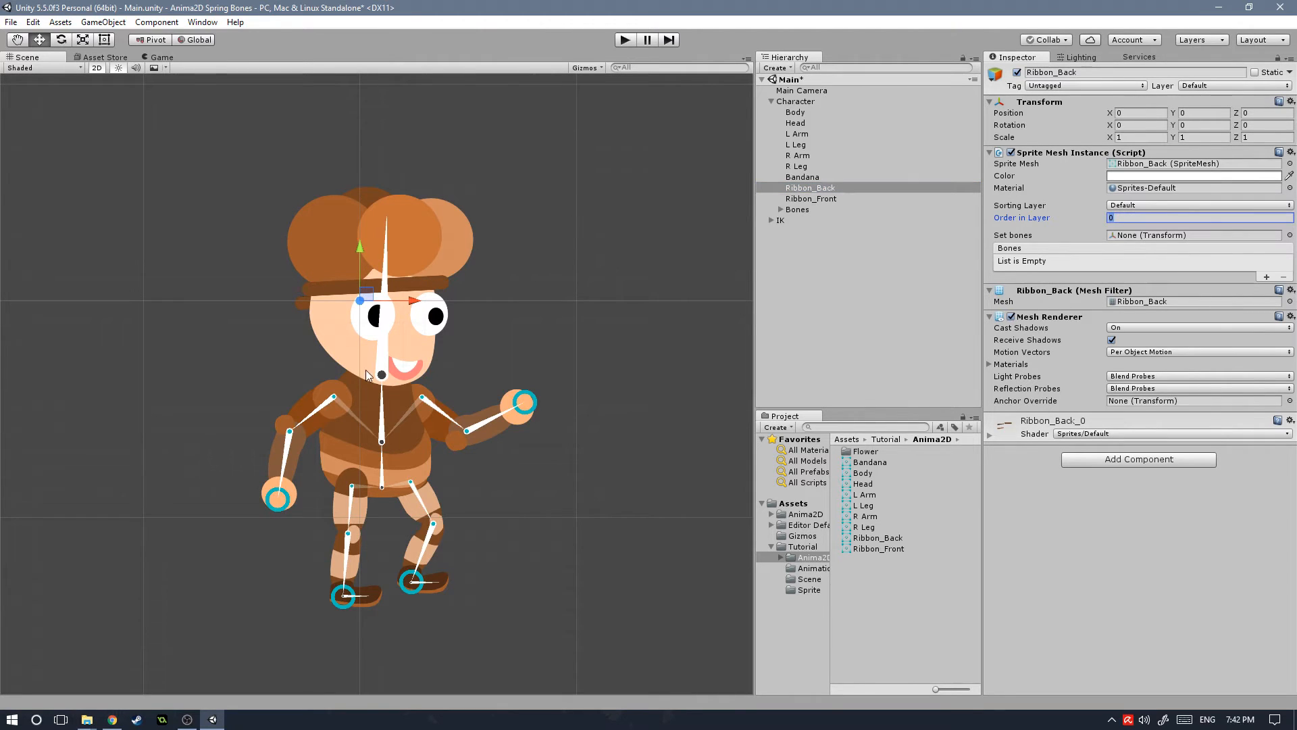
pyautogui.write('1')
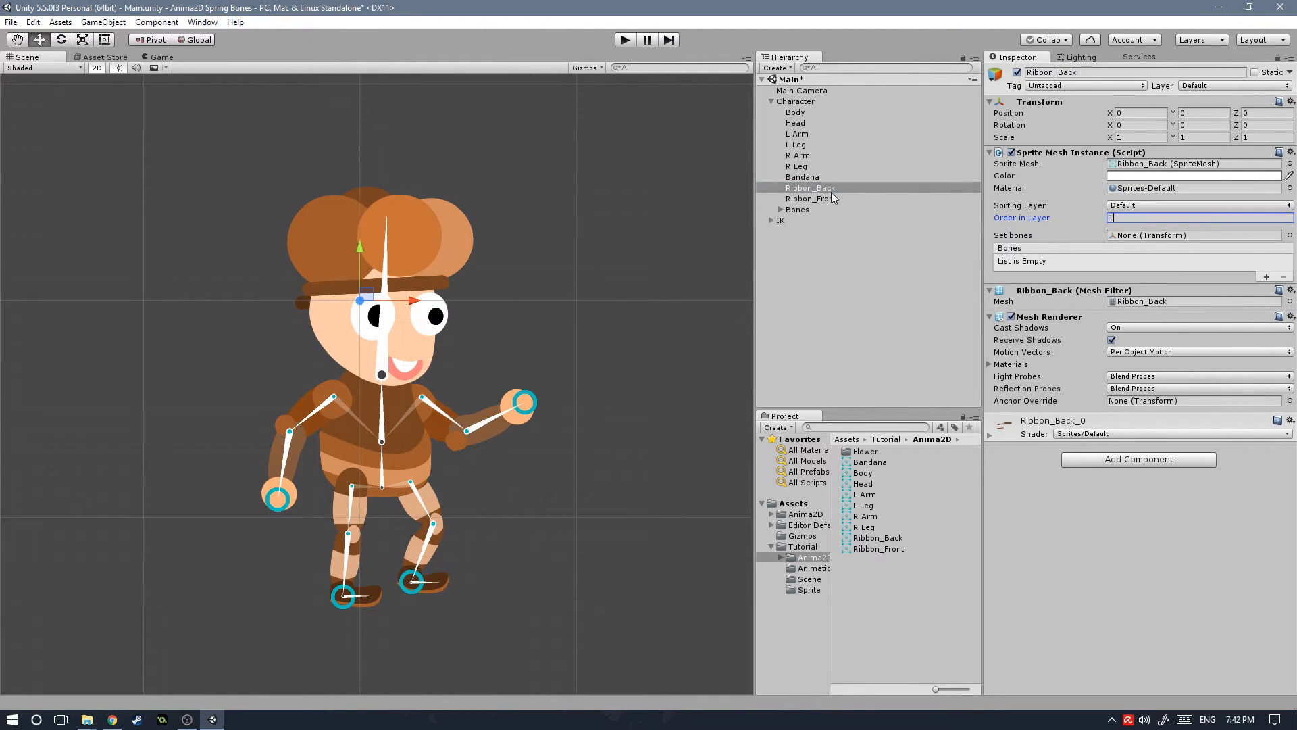
pyautogui.click(809, 197)
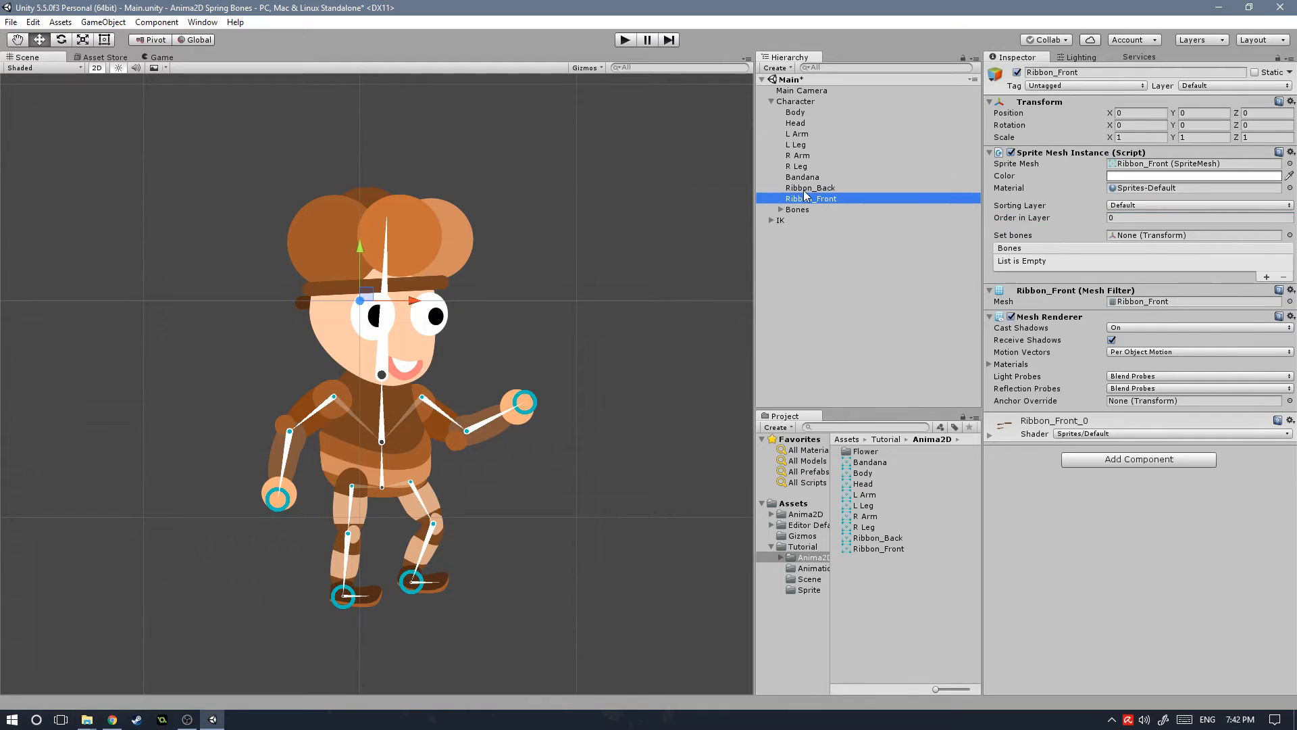
pyautogui.click(1197, 217)
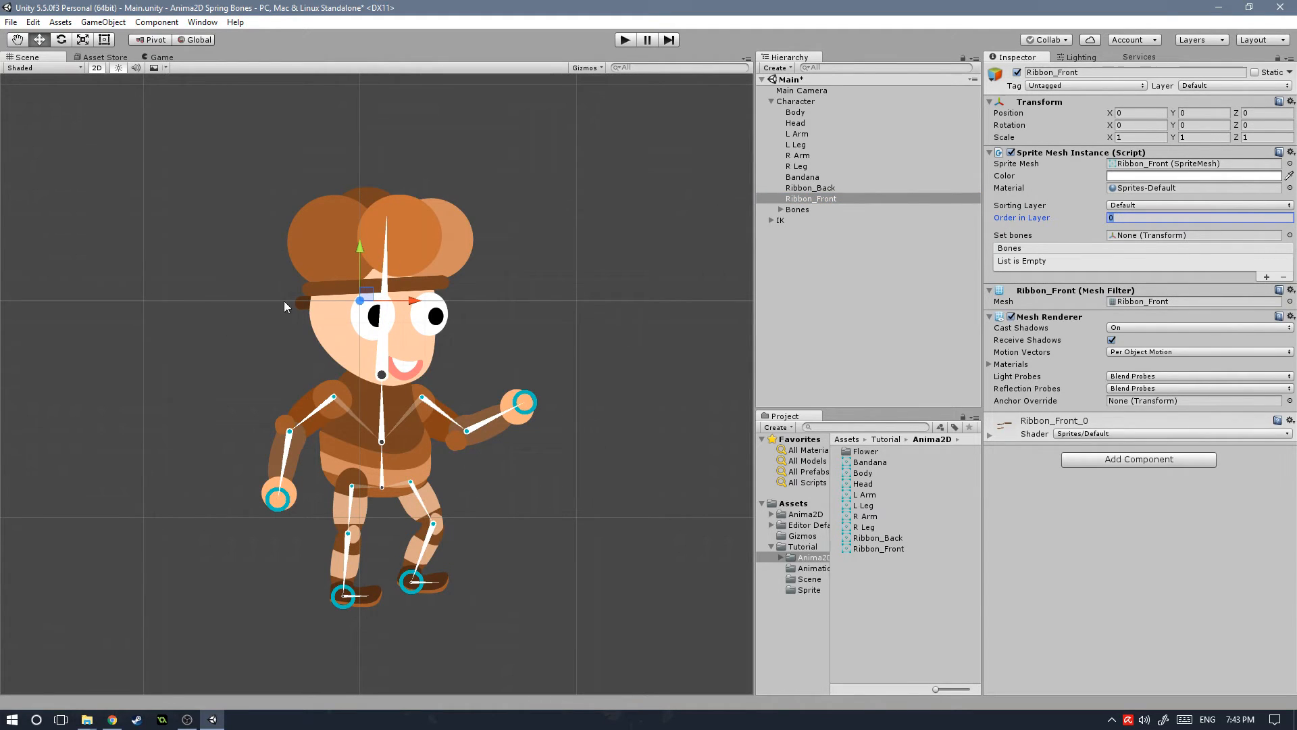
pyautogui.moveTo(610, 280)
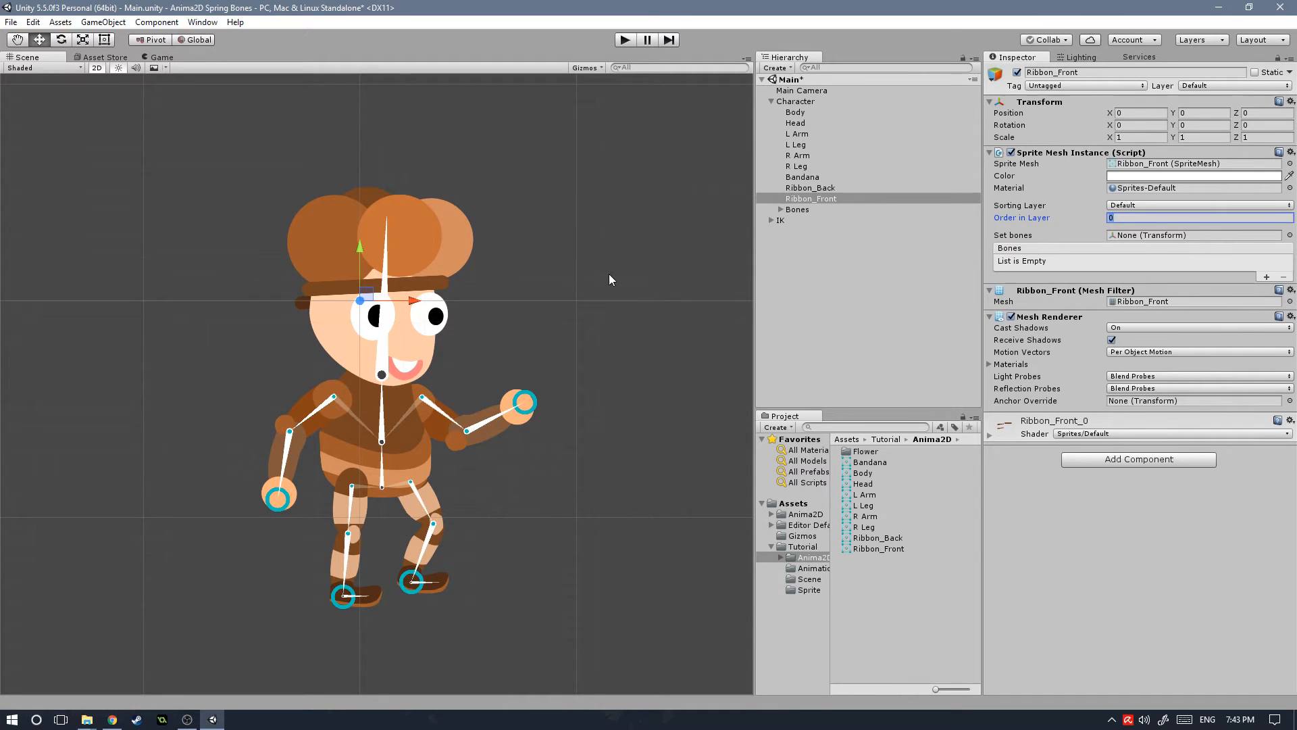
pyautogui.click(803, 175)
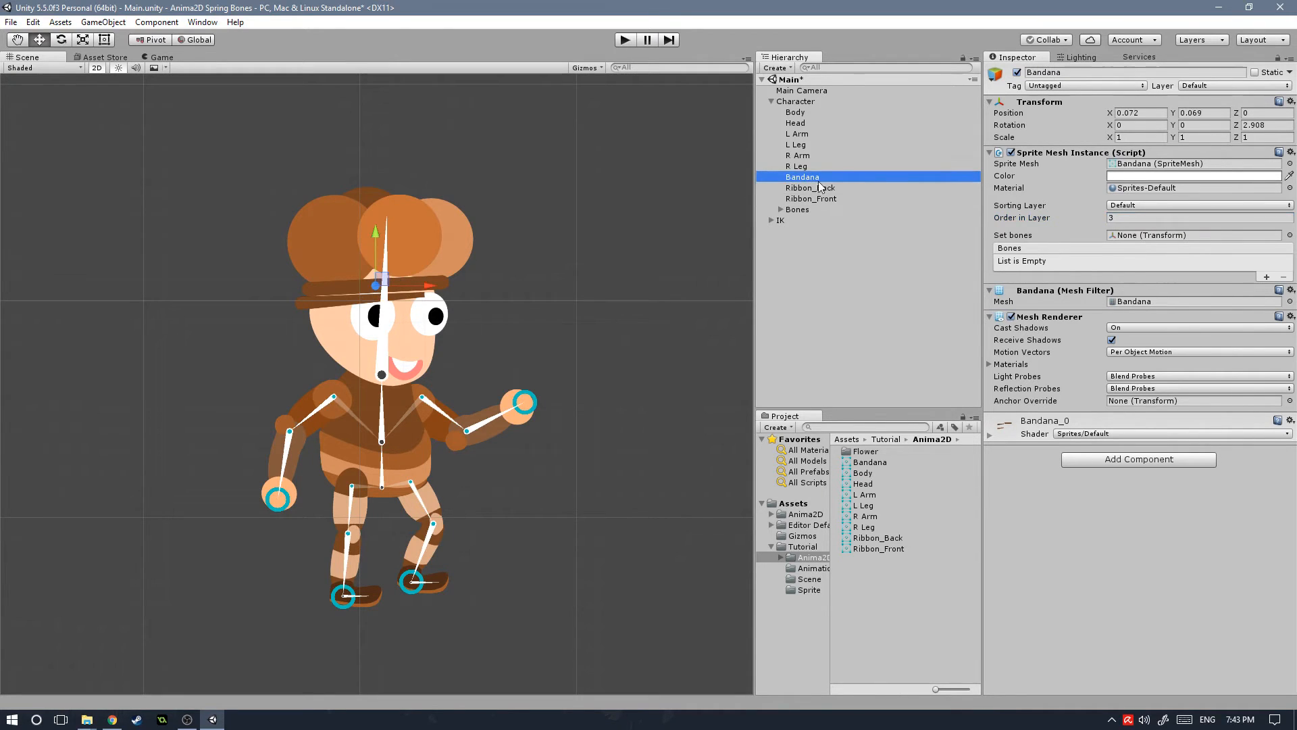
# Move the front and back ribbons to the bandana's left end.
pyautogui.click(810, 197)
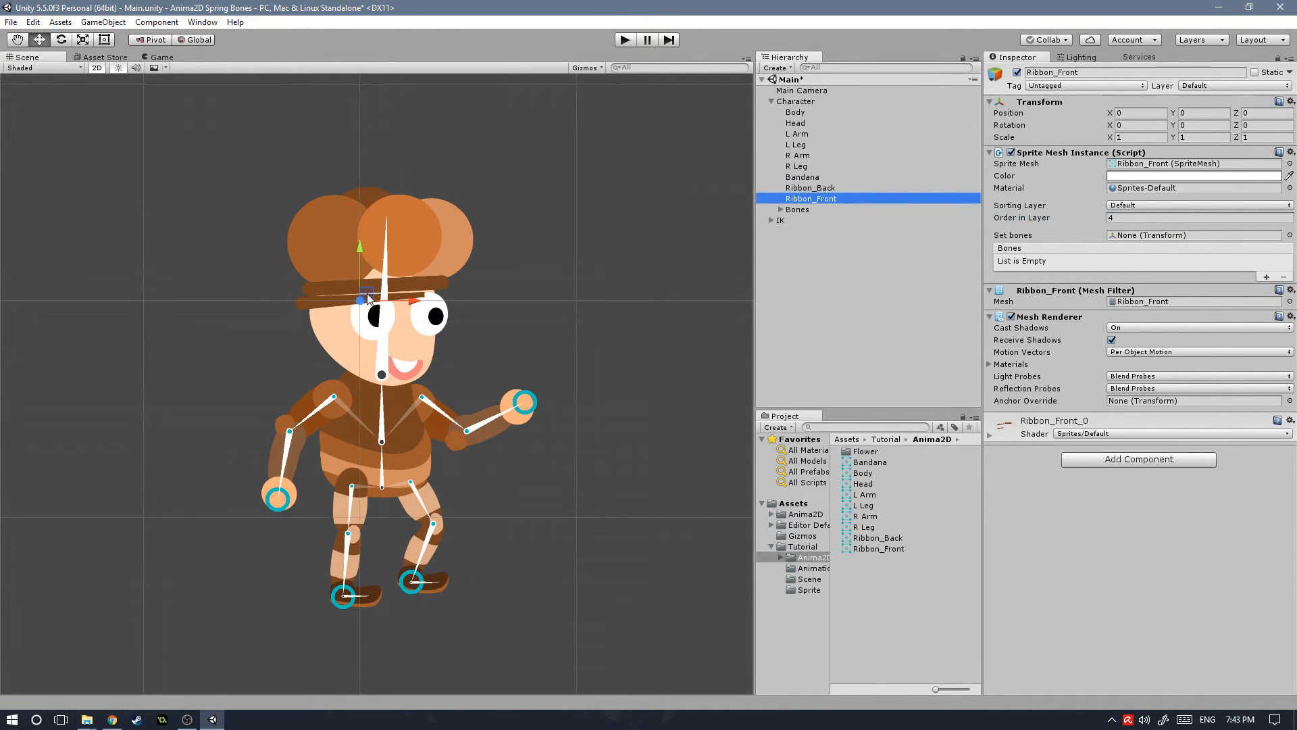
pyautogui.moveTo(366, 297); pyautogui.dragTo(245, 293)
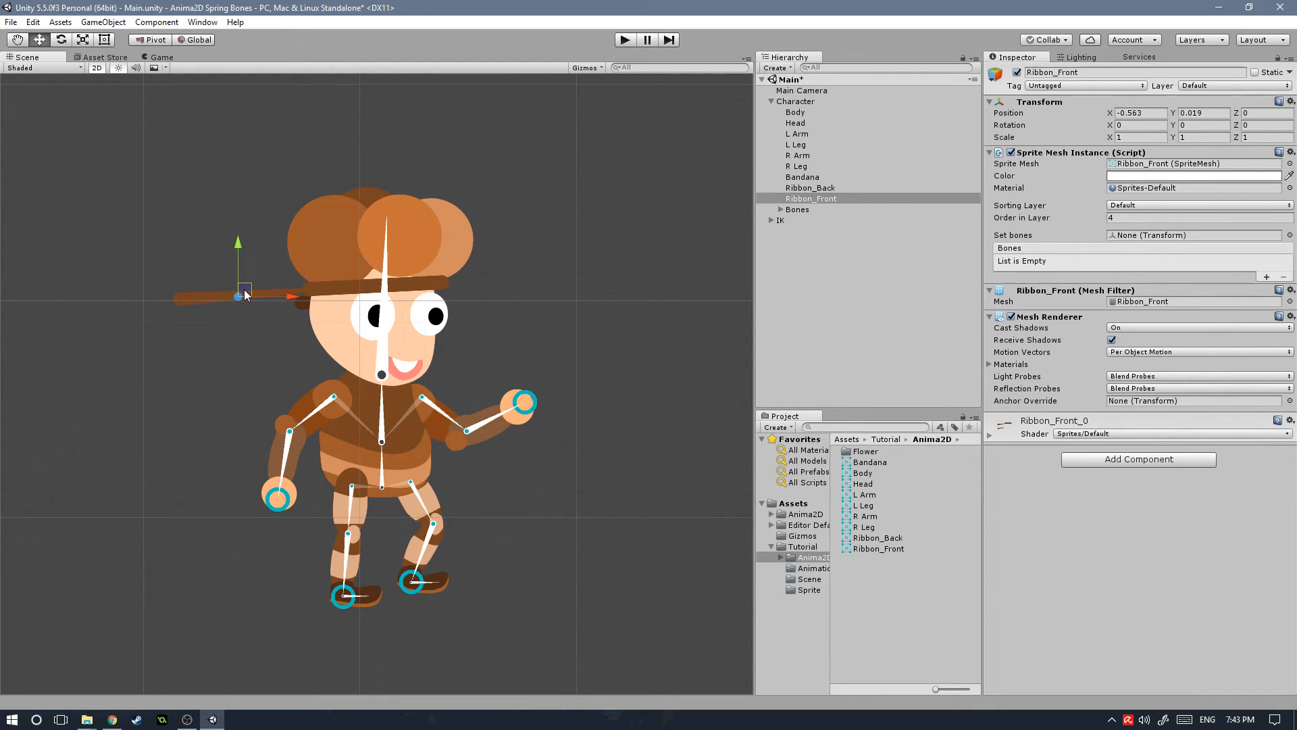
pyautogui.click(810, 188)
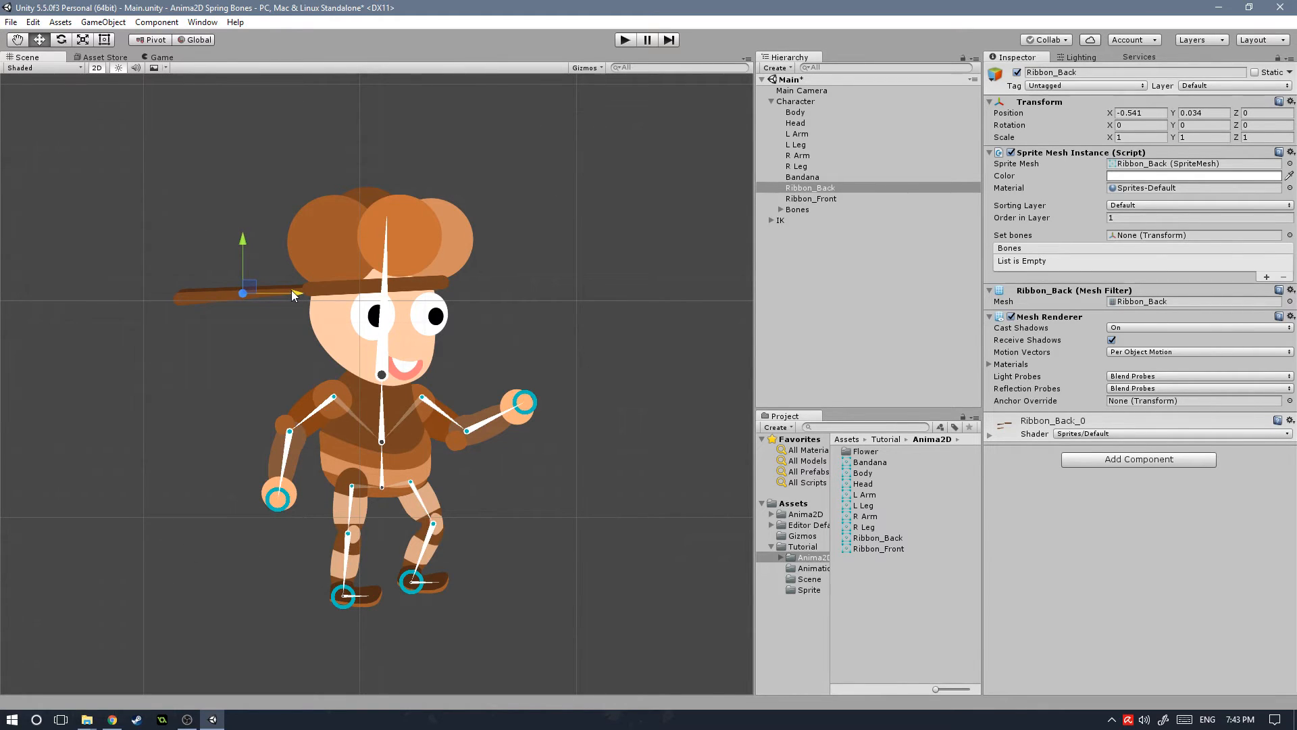
pyautogui.moveTo(202, 311)
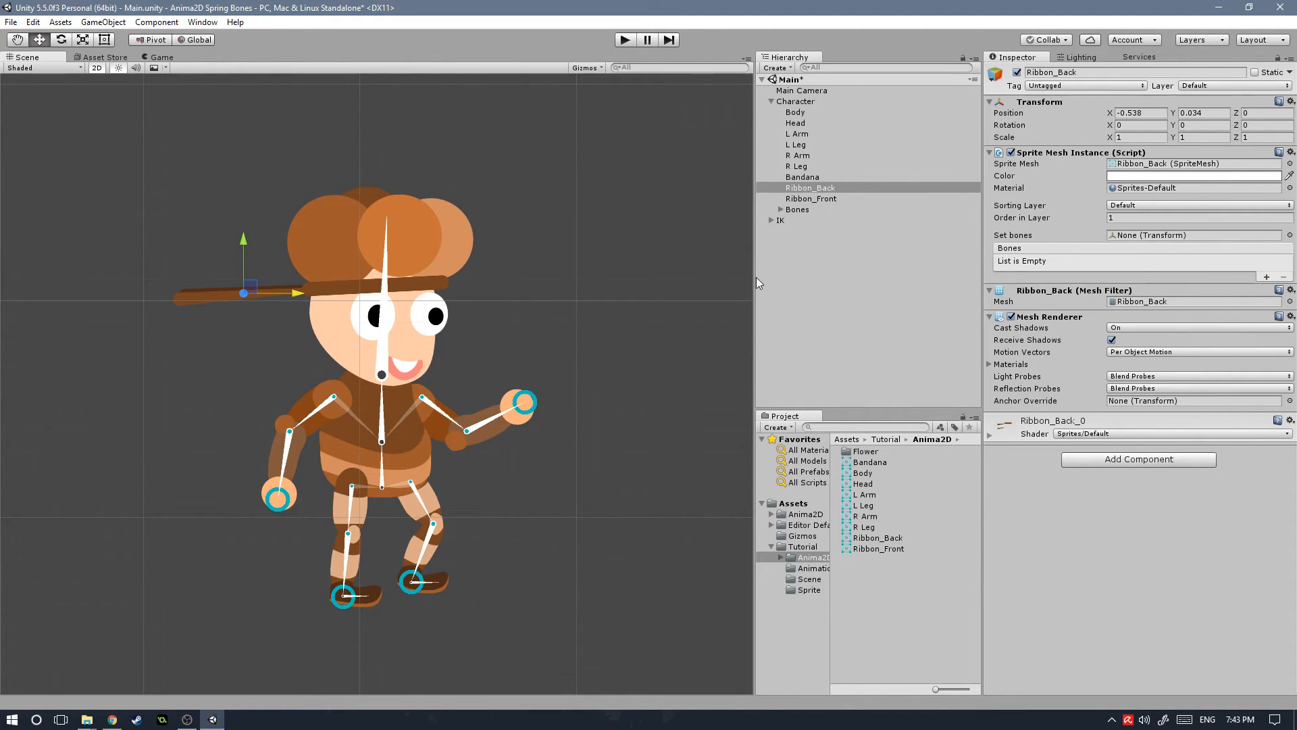
# Expand Bones > Hip > Torso and assign the Head bone to Bandana's Set bones list.
pyautogui.click(781, 210)
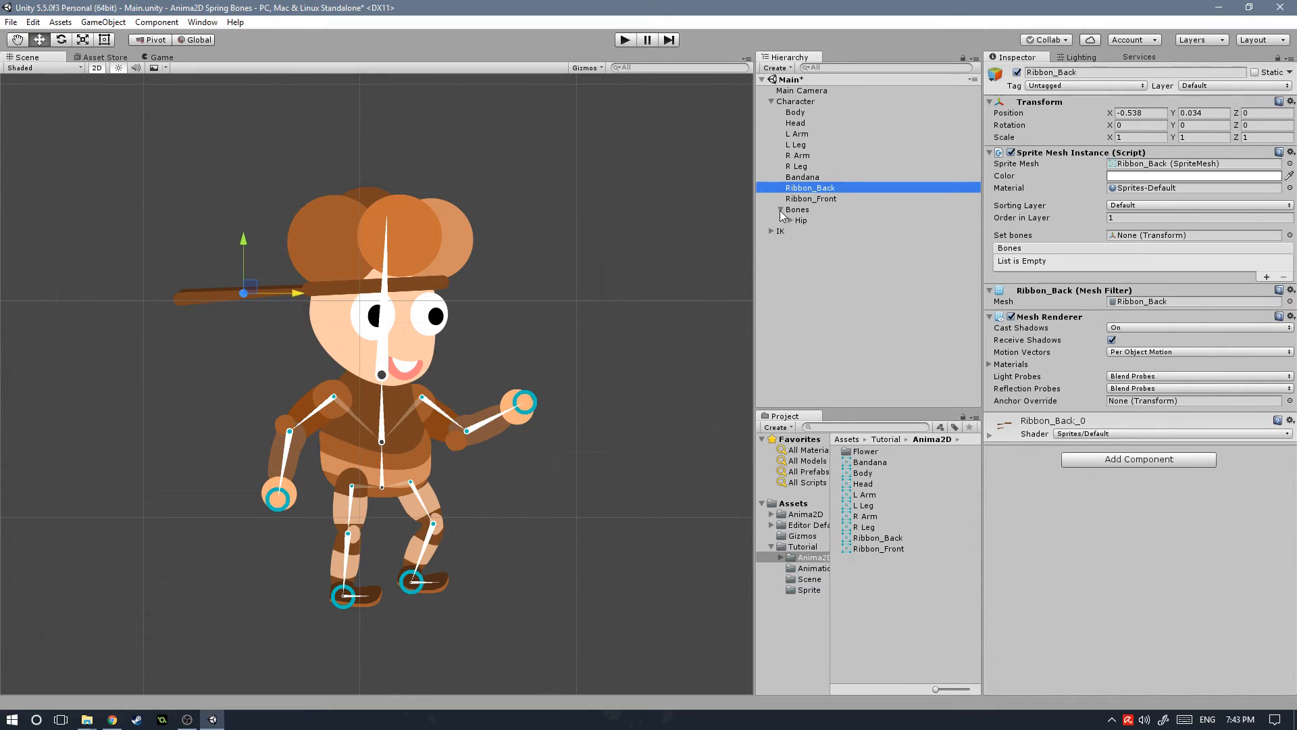
pyautogui.click(790, 220)
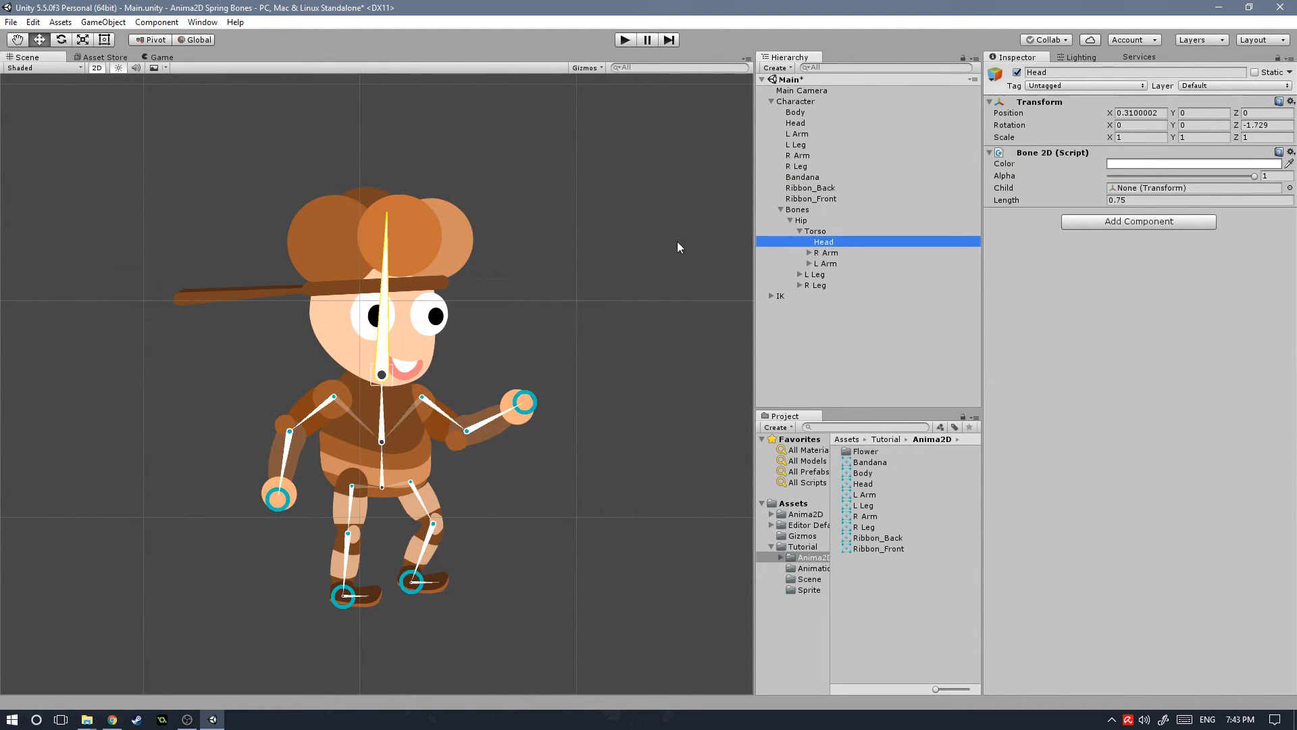
pyautogui.moveTo(319, 298)
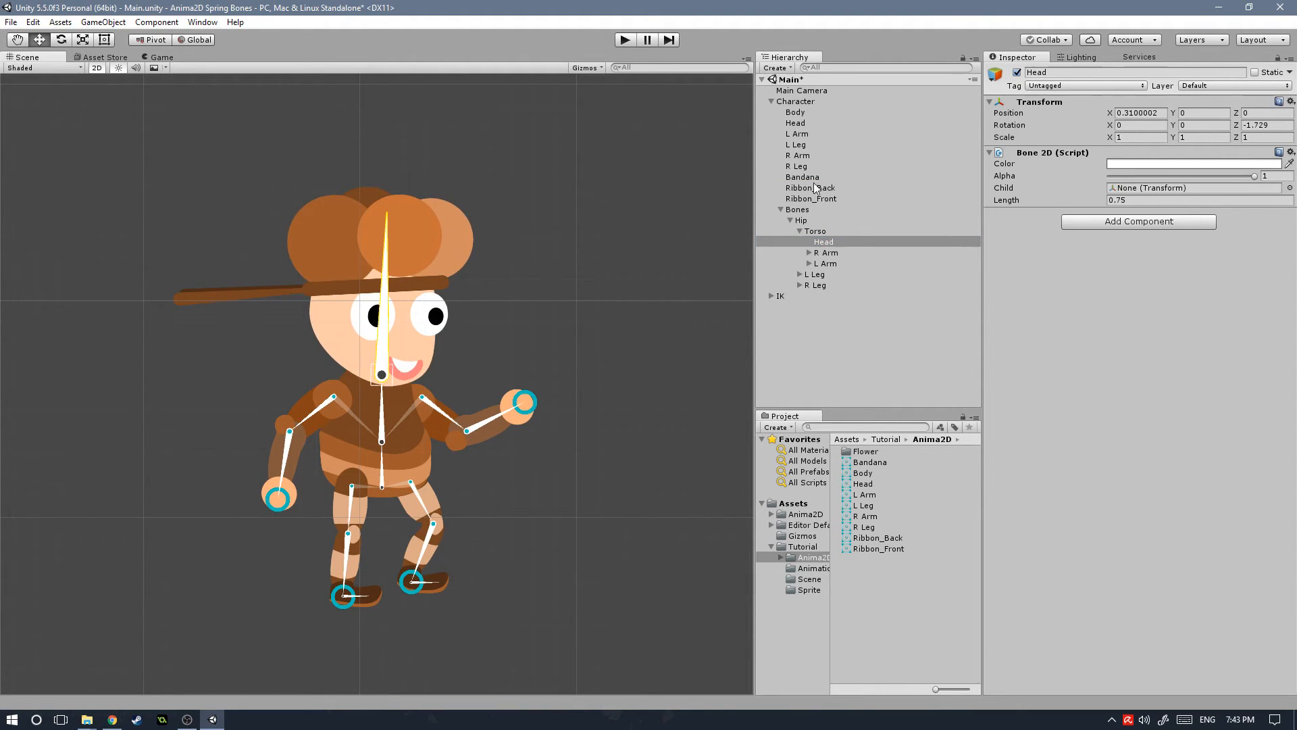
pyautogui.click(802, 176)
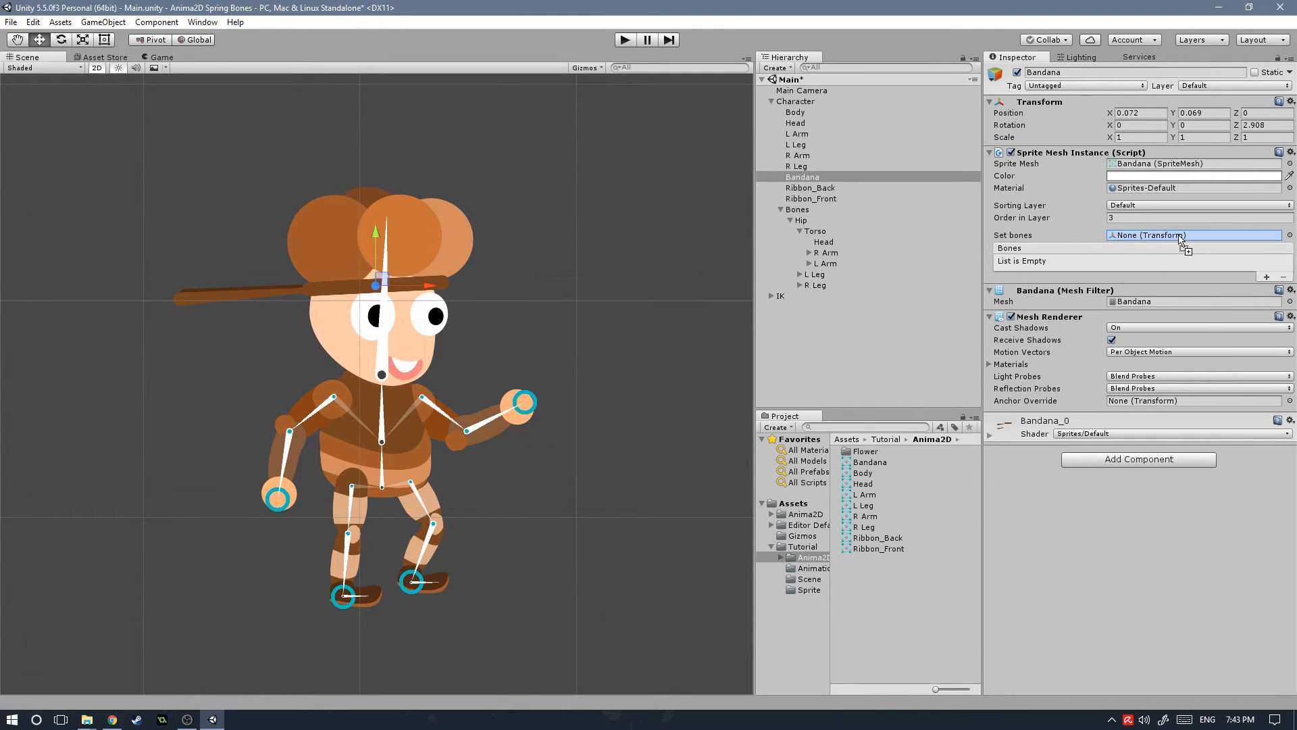
pyautogui.click(826, 252)
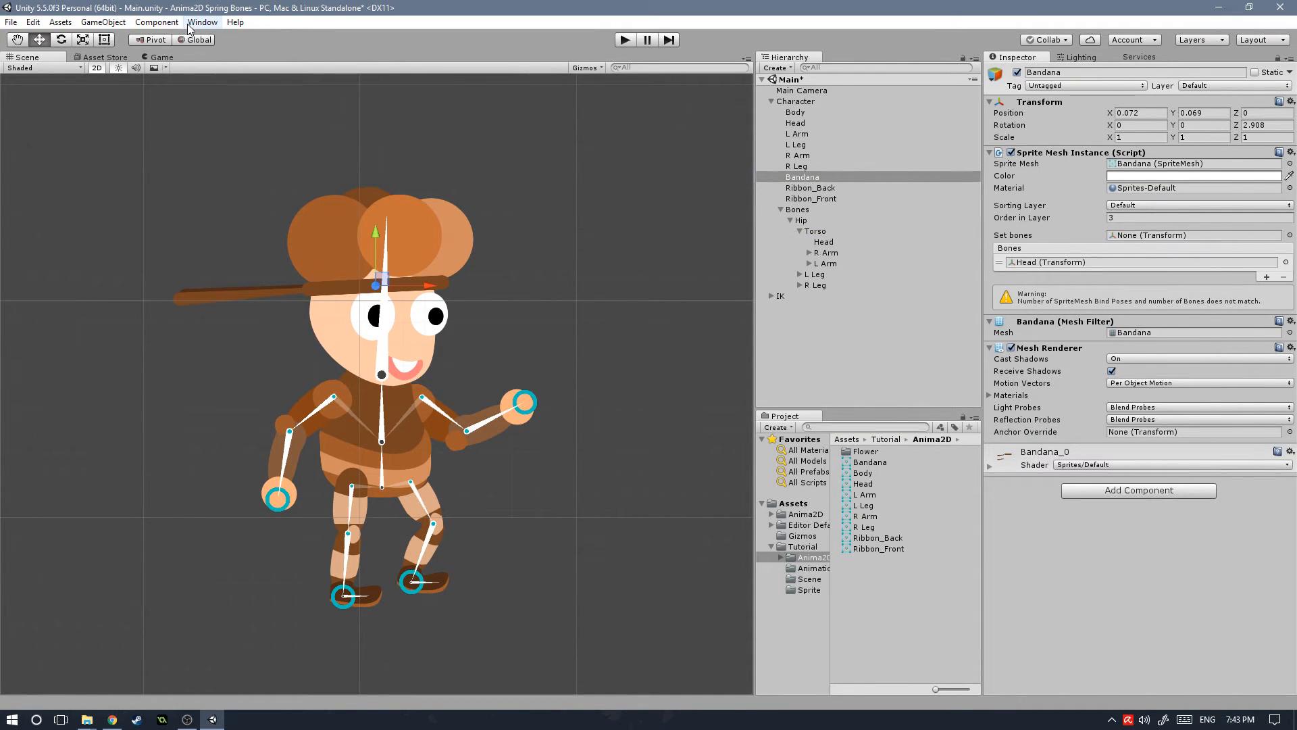
# Bring up the SpriteMesh Editor from the Window > Anima2D menu on the Bandana mesh.
pyautogui.click(157, 22)
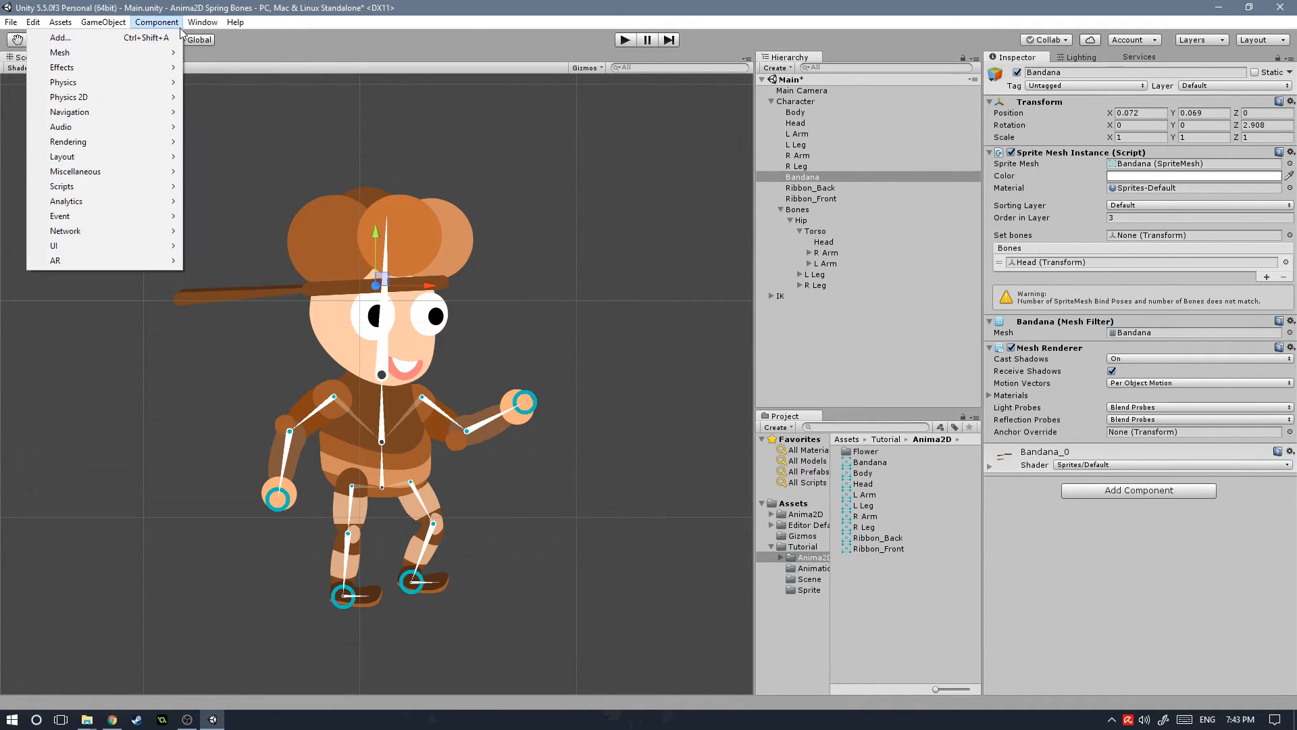
pyautogui.click(203, 21)
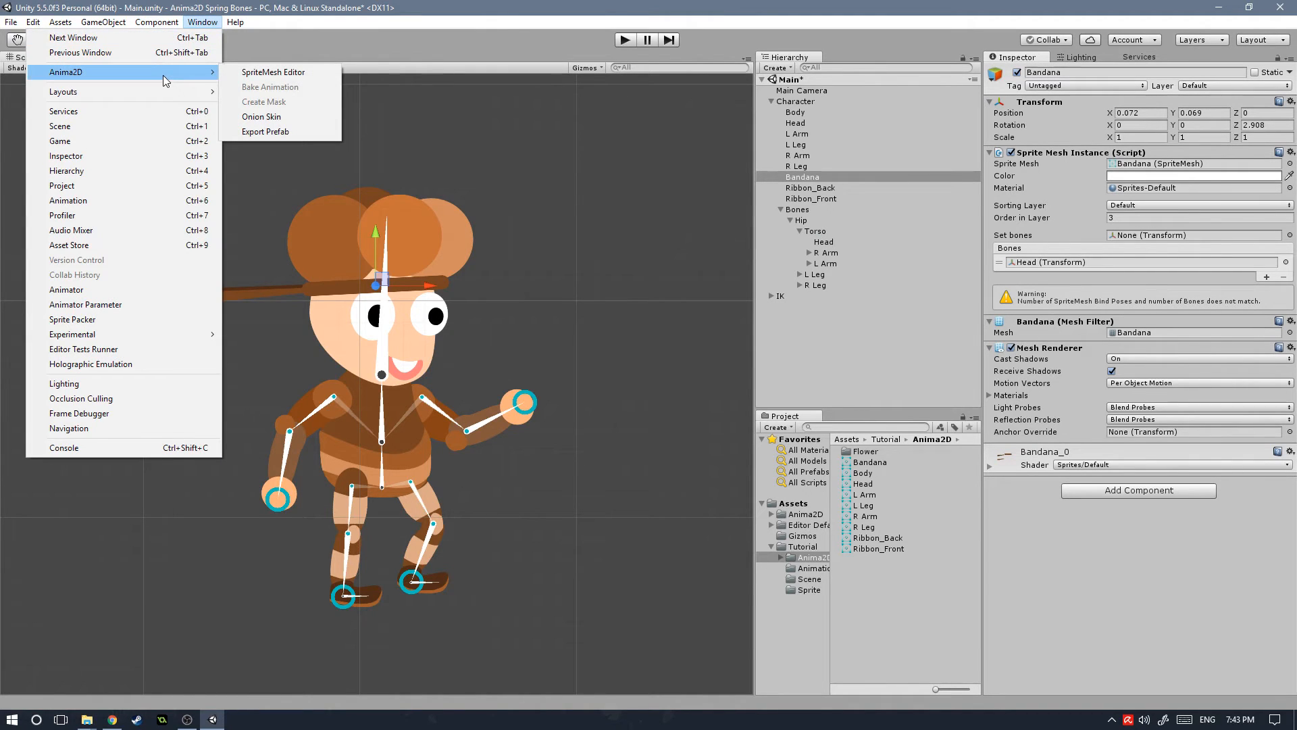
pyautogui.moveTo(260, 77)
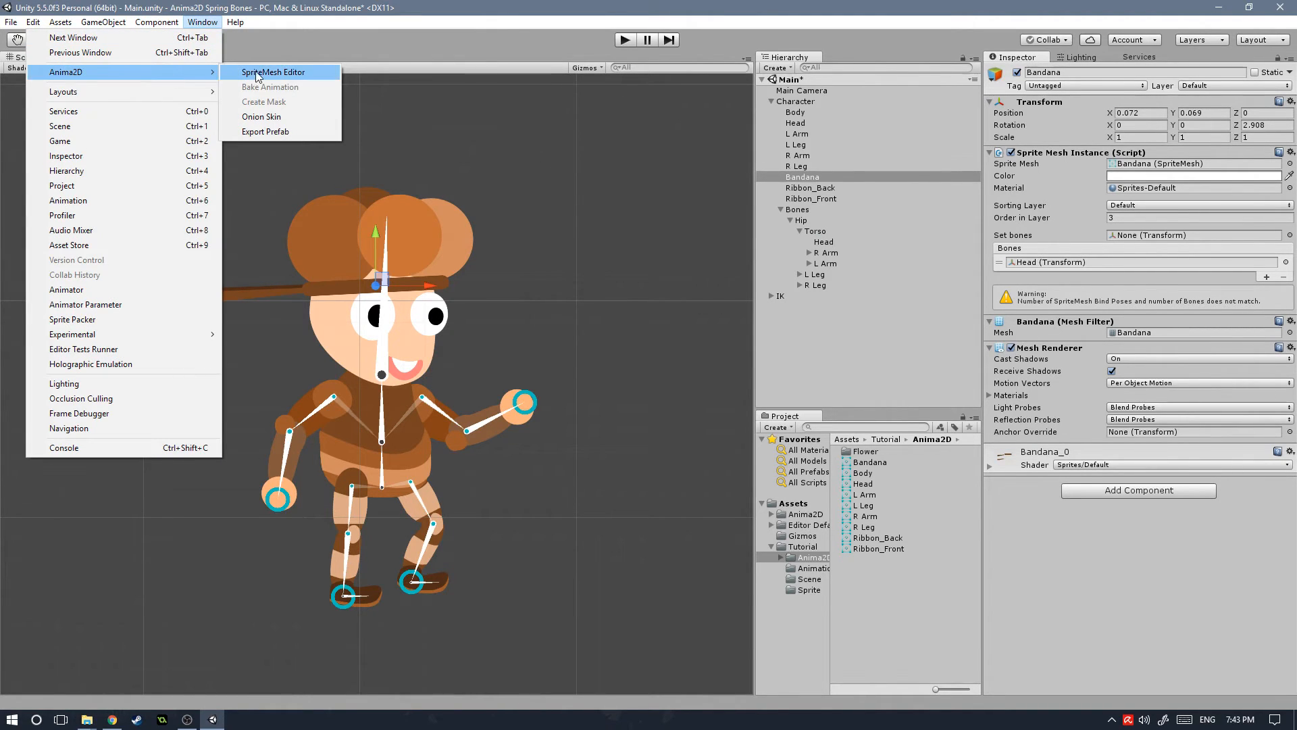
pyautogui.click(273, 72)
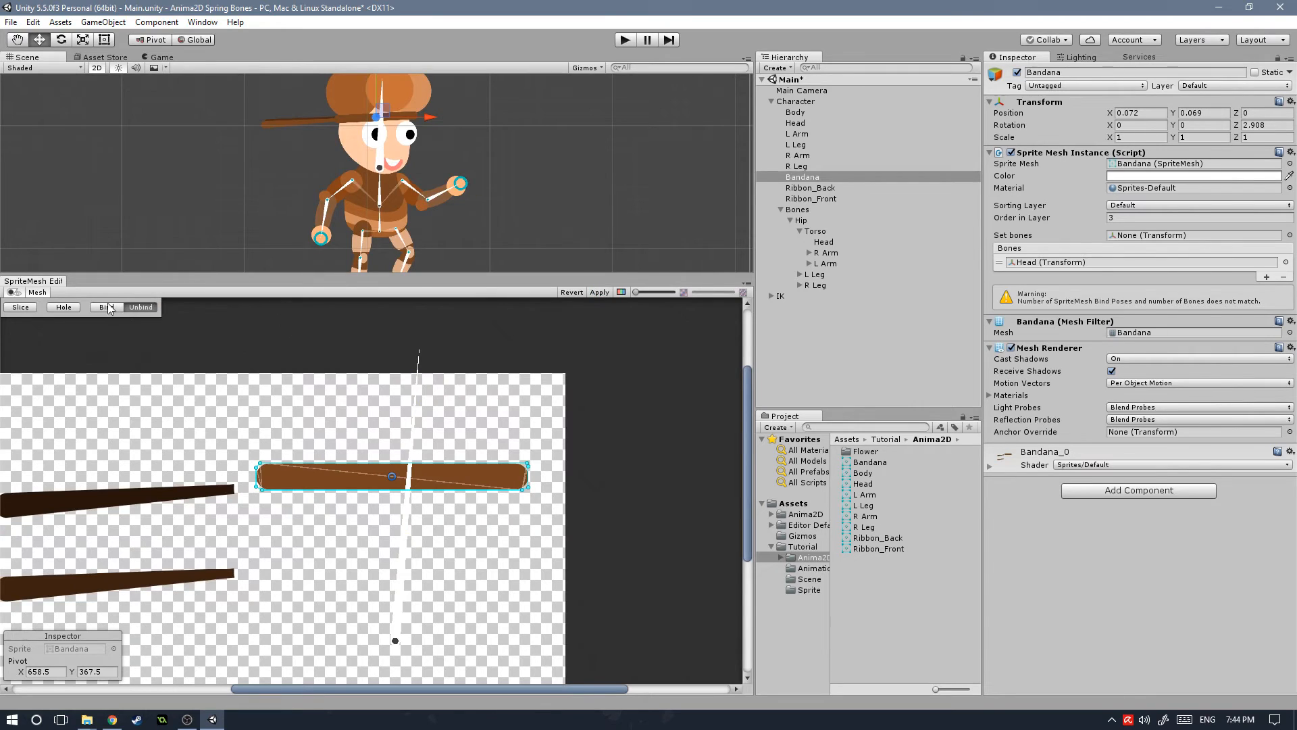
# Bind the Bandana mesh to the Head bone, then select Ribbon_Back for editing.
pyautogui.click(105, 307)
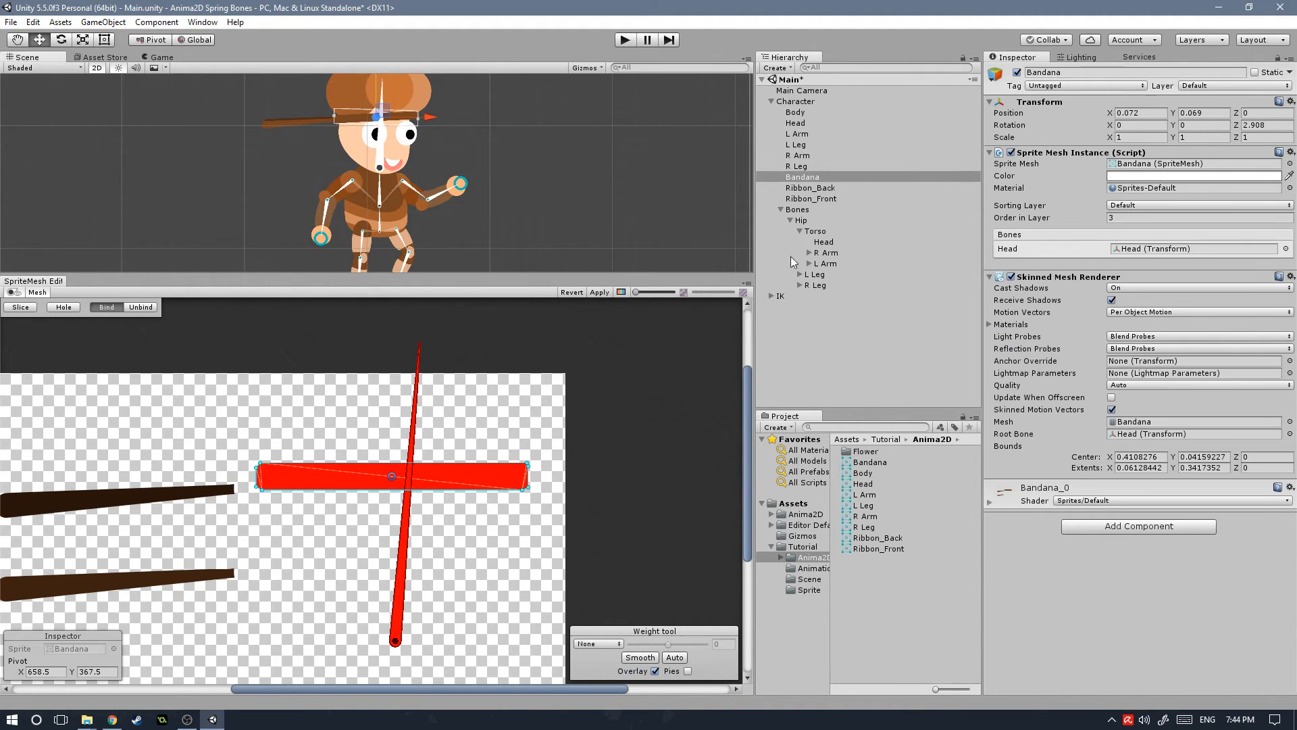
pyautogui.click(809, 188)
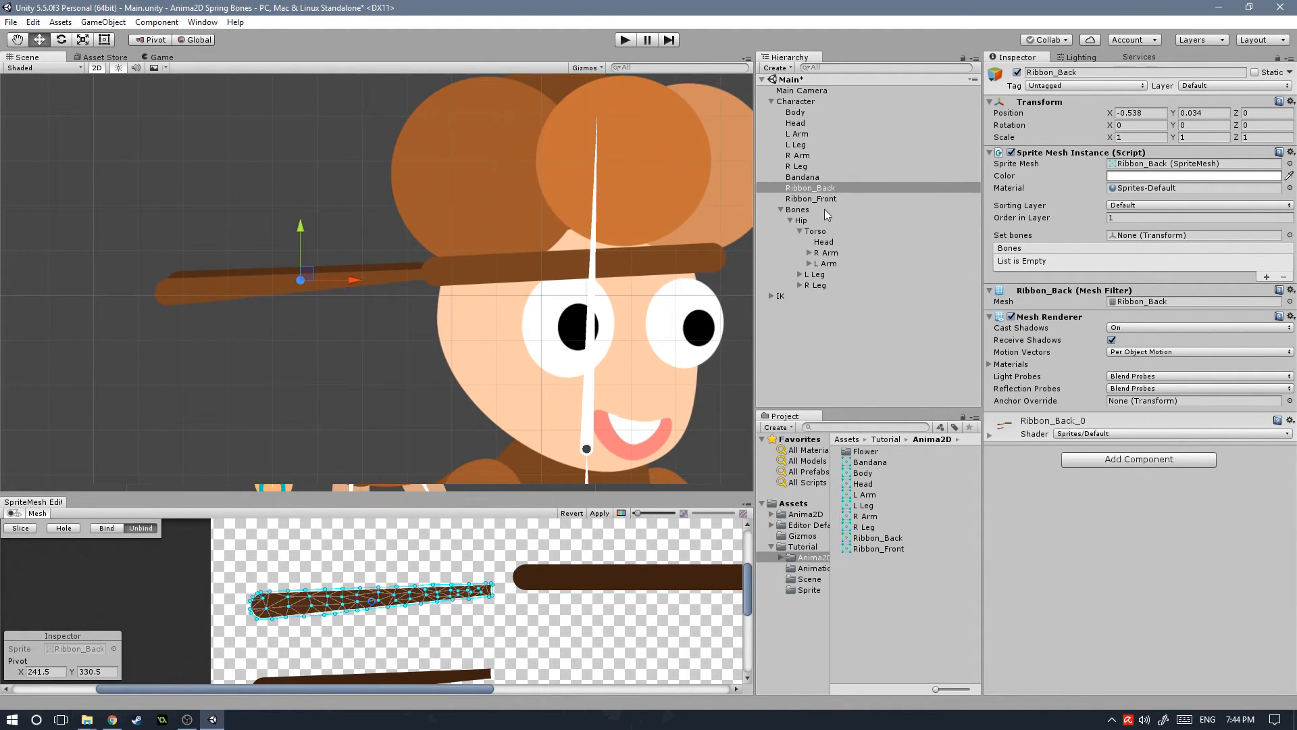
# Create a new child bone under Head and clear Head's Child link.
pyautogui.click(822, 240)
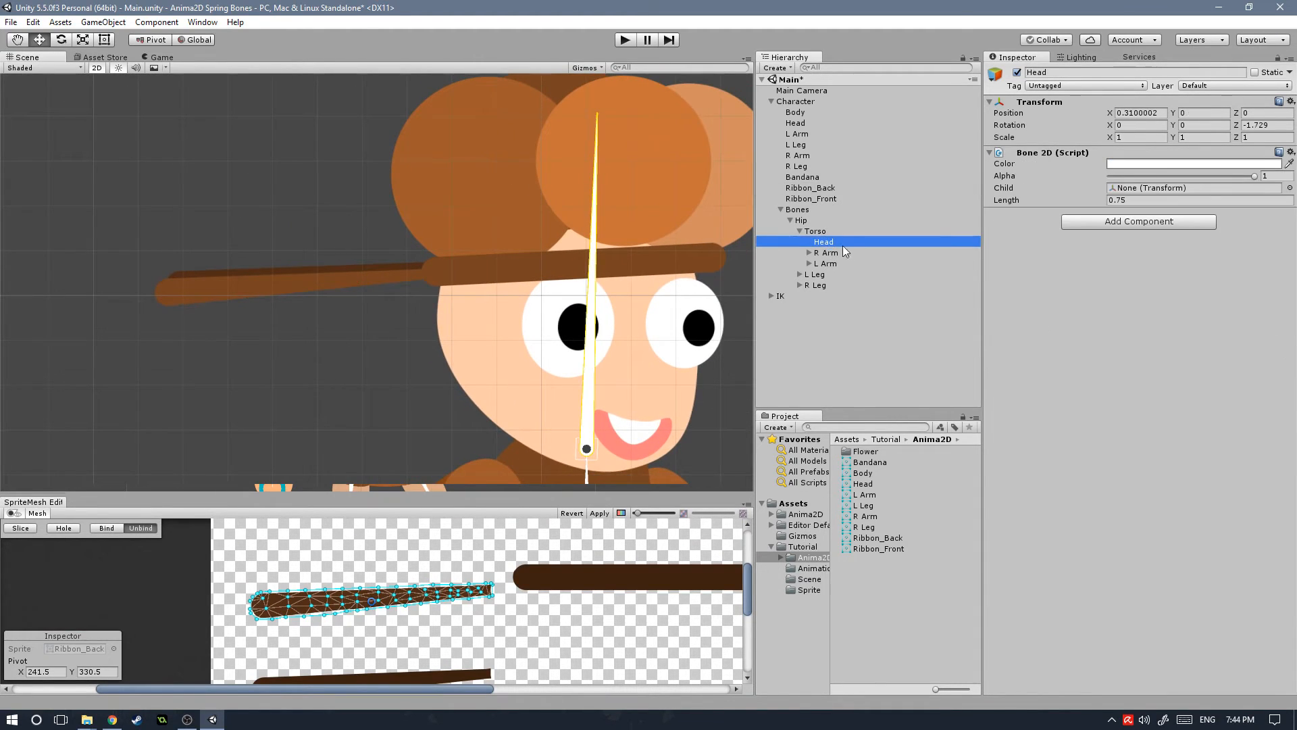
pyautogui.rightClick(823, 240)
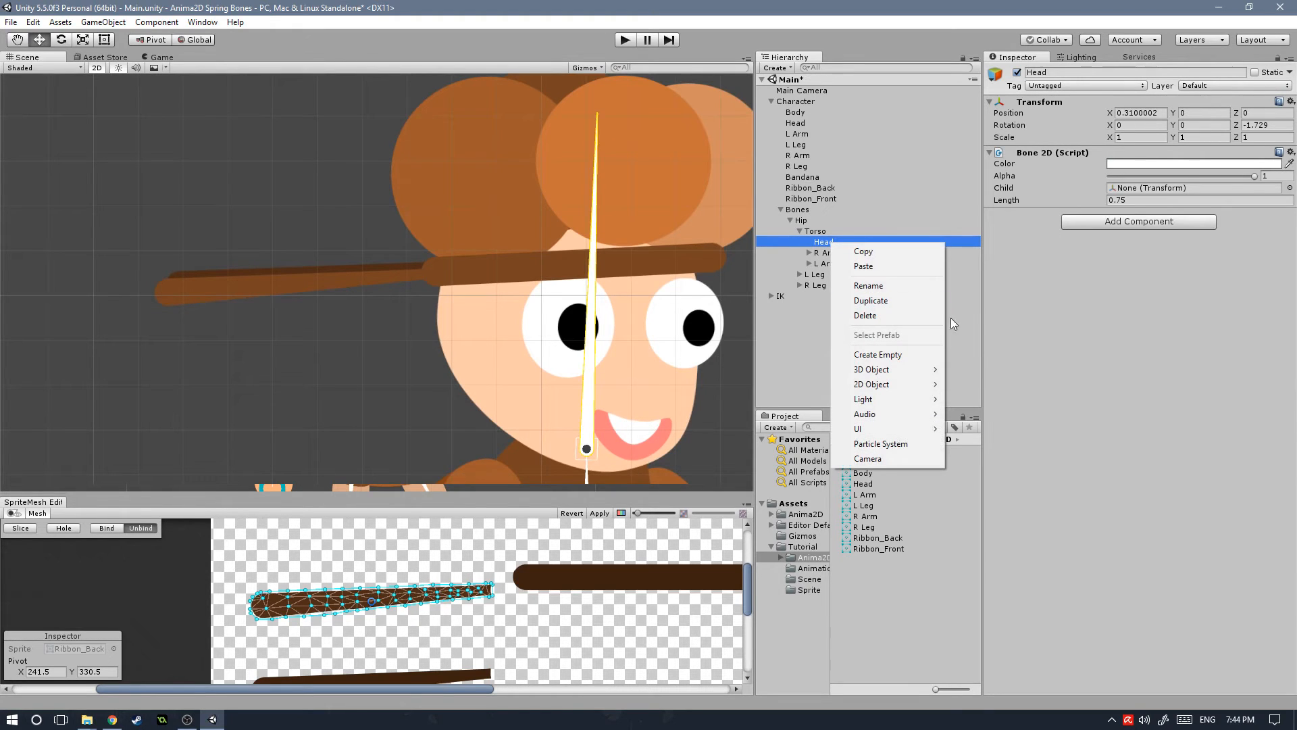
pyautogui.click(879, 354)
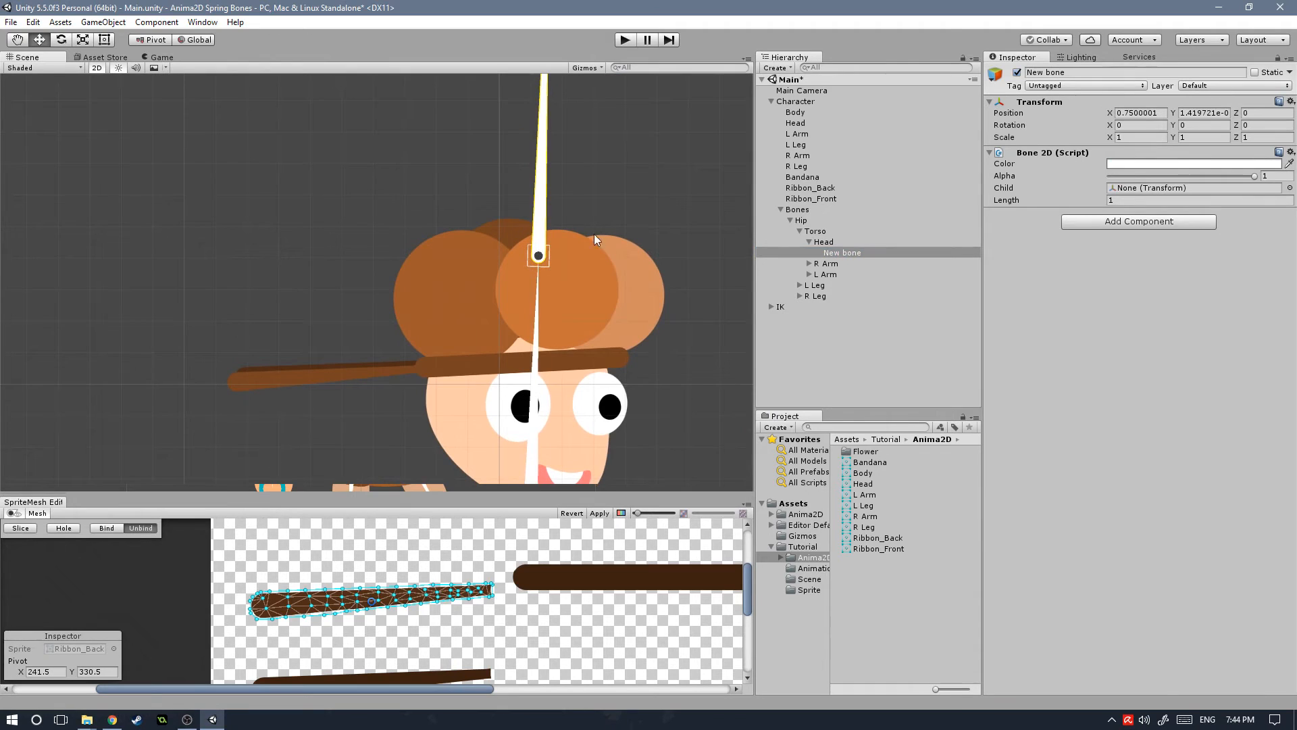
pyautogui.moveTo(595, 241); pyautogui.dragTo(553, 304)
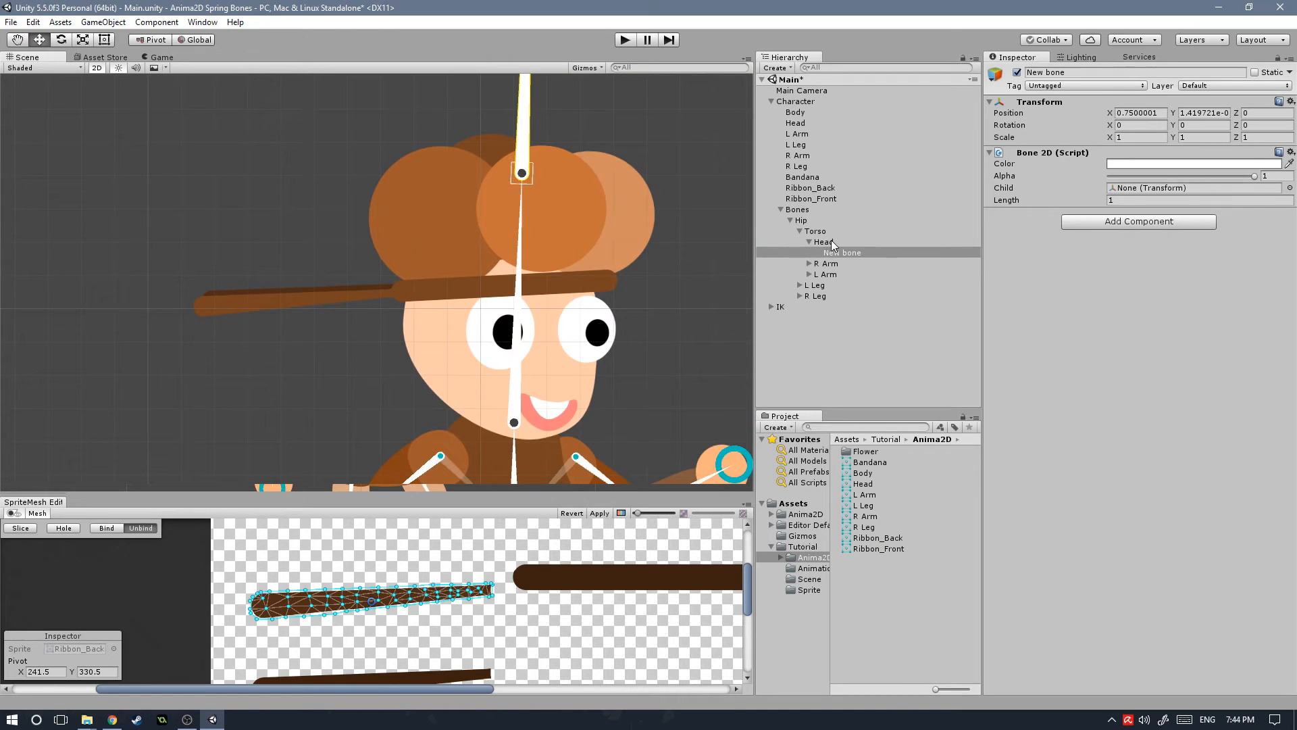
pyautogui.click(824, 241)
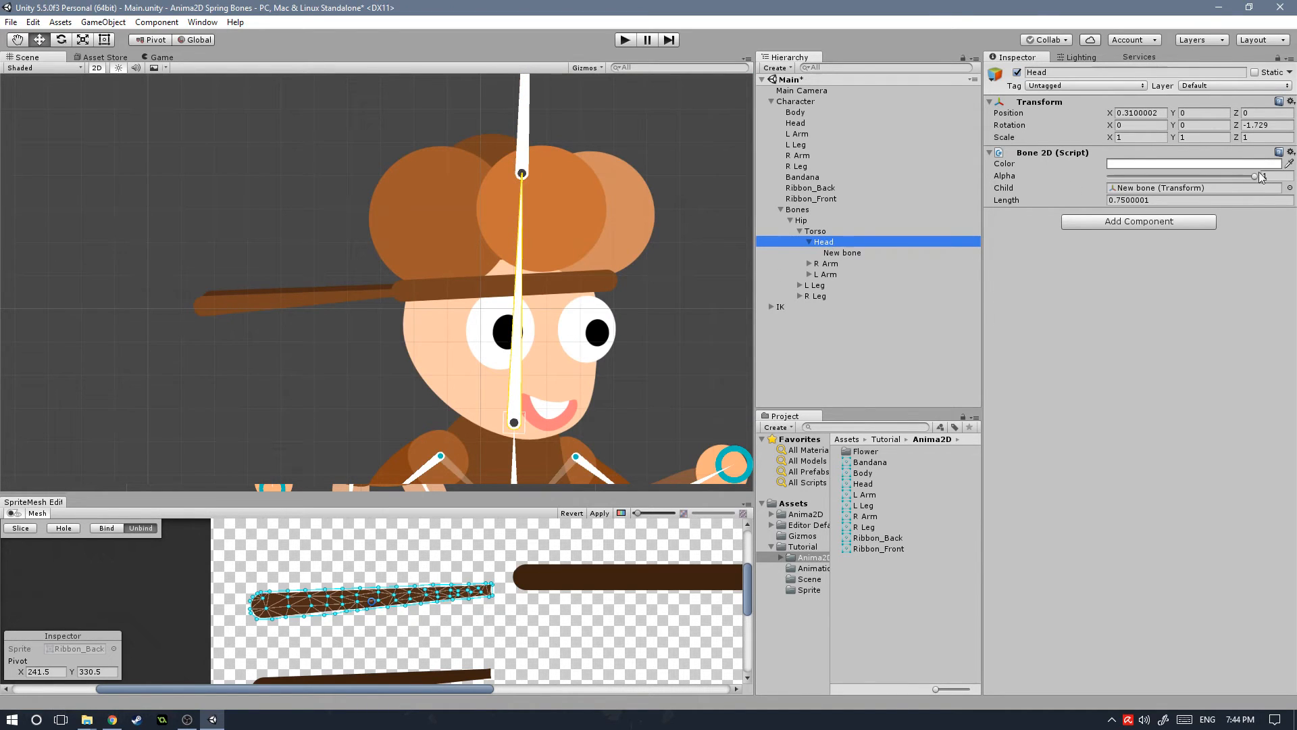
pyautogui.click(1290, 188)
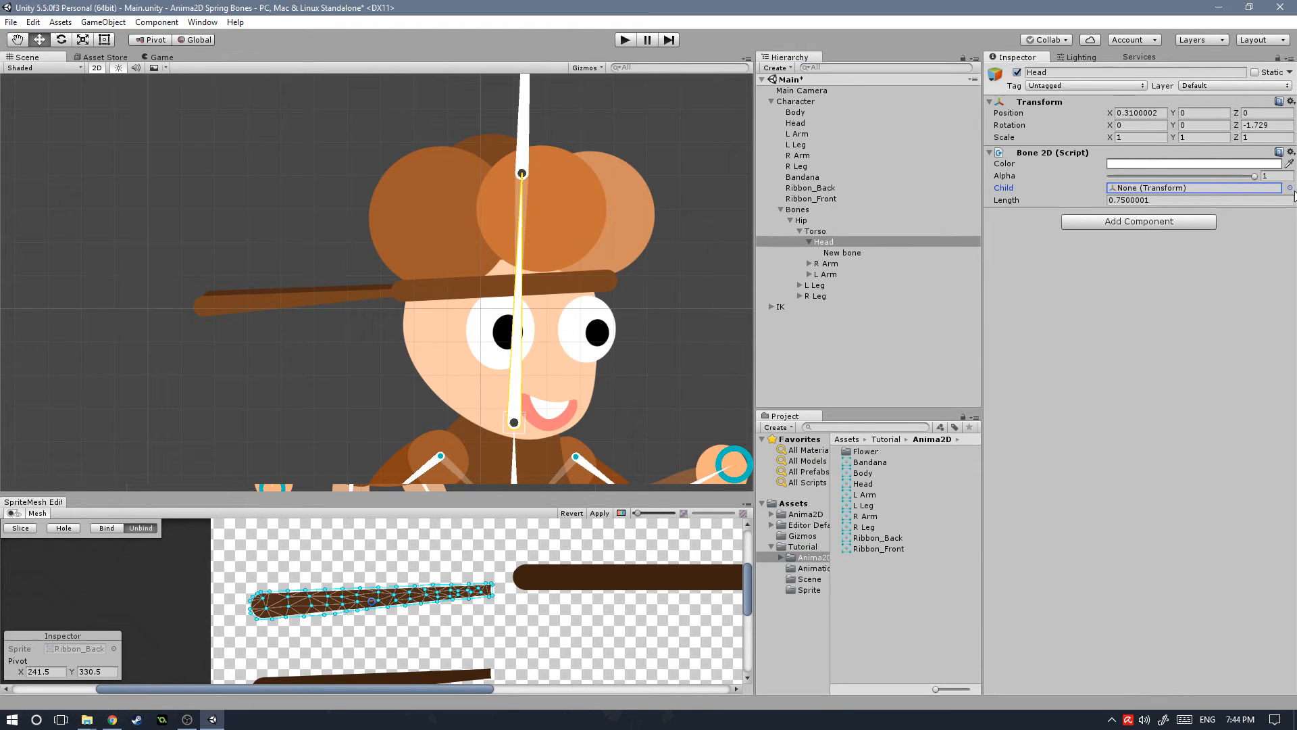
# Move the new bone to the bandana's left end and rotate it outward along the ribbon.
pyautogui.click(842, 253)
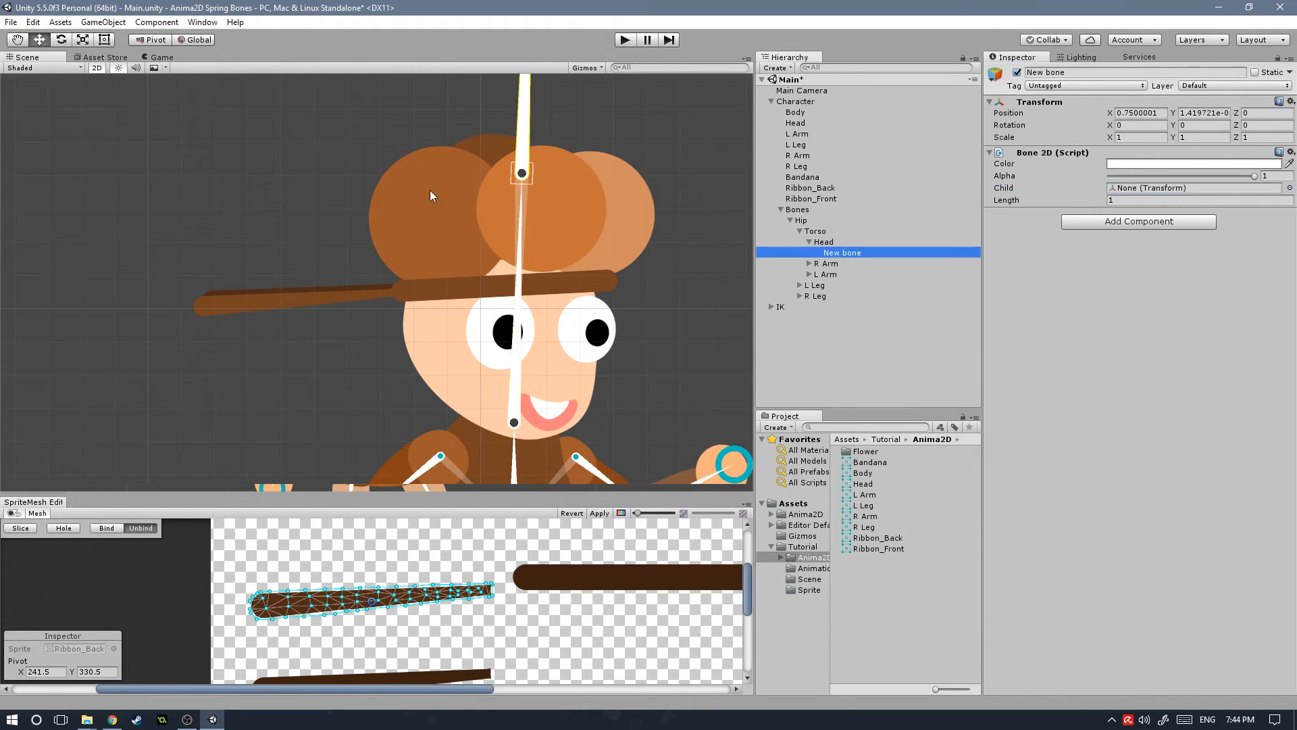
pyautogui.moveTo(522, 171); pyautogui.dragTo(401, 290)
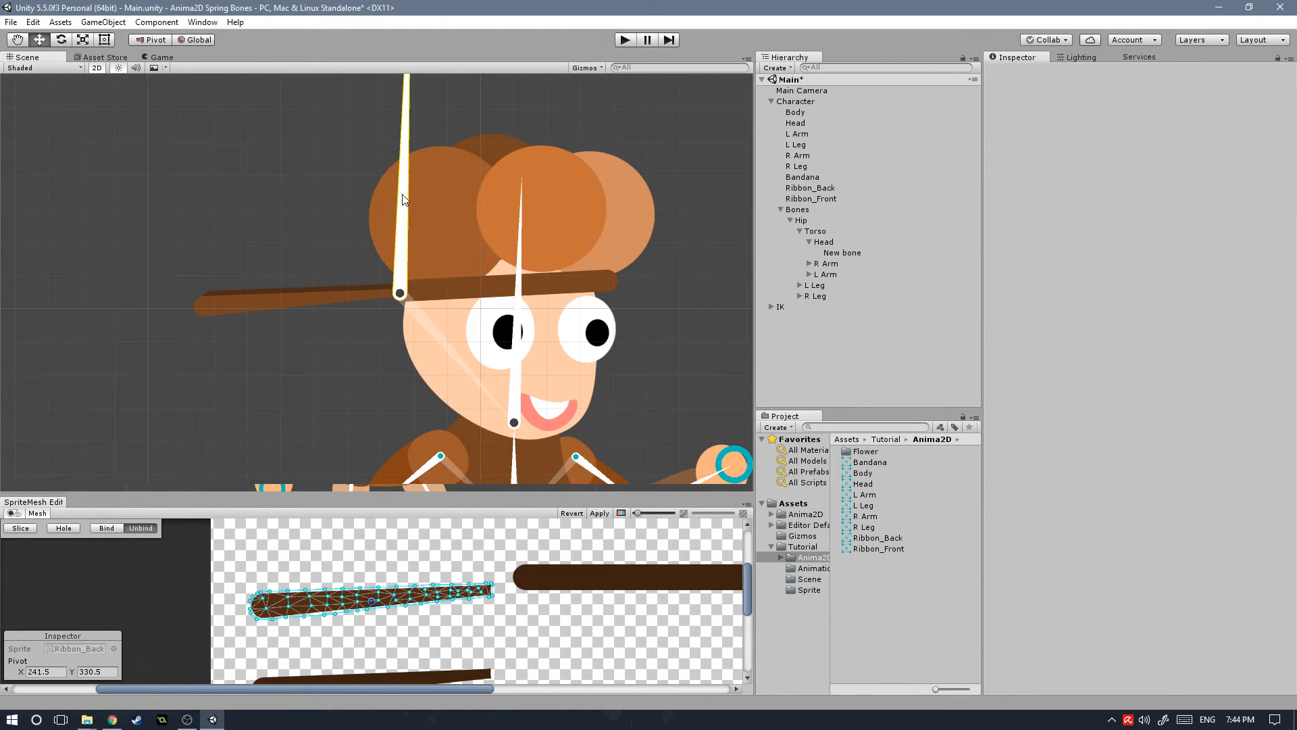
pyautogui.moveTo(404, 75); pyautogui.dragTo(280, 308)
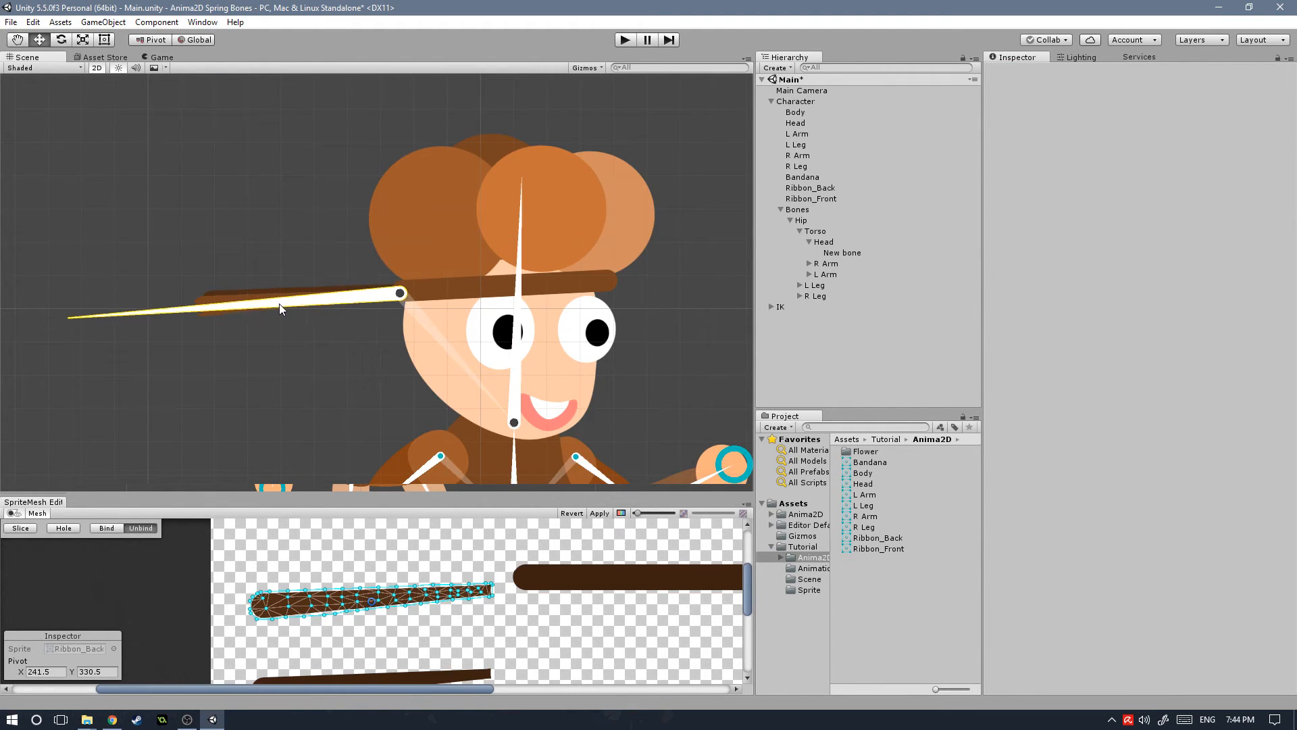
pyautogui.click(842, 253)
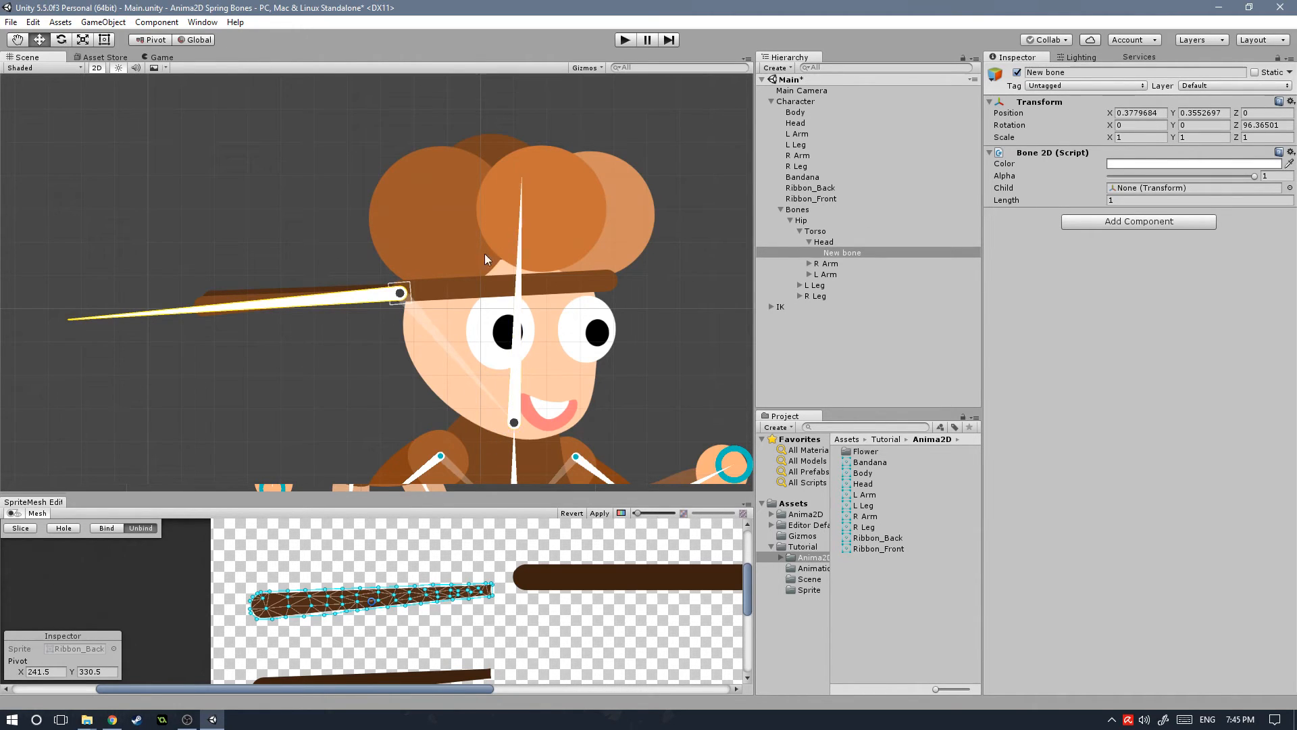
pyautogui.moveTo(550, 168)
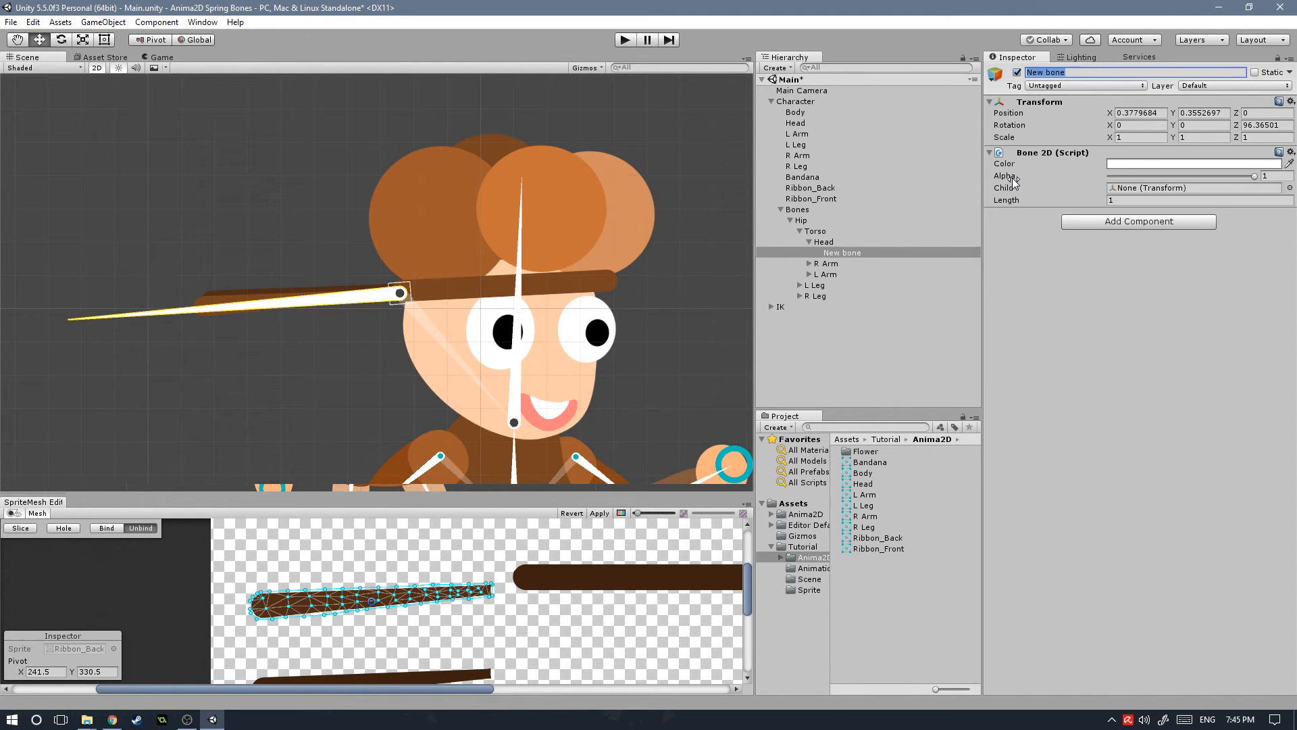
# Rename the new bone 'Front Ribbon 1' and zoom in on it.
pyautogui.write('Fro')
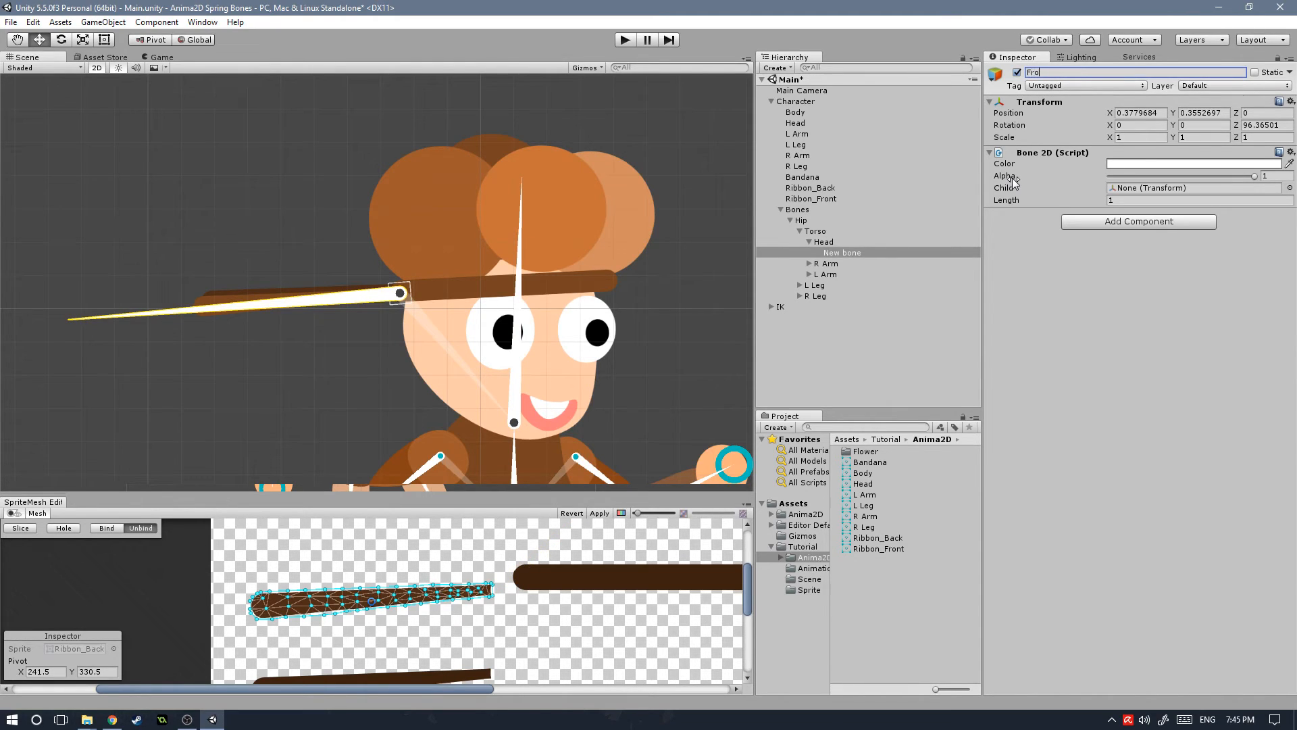
pyautogui.write('Front Ribbon 1')
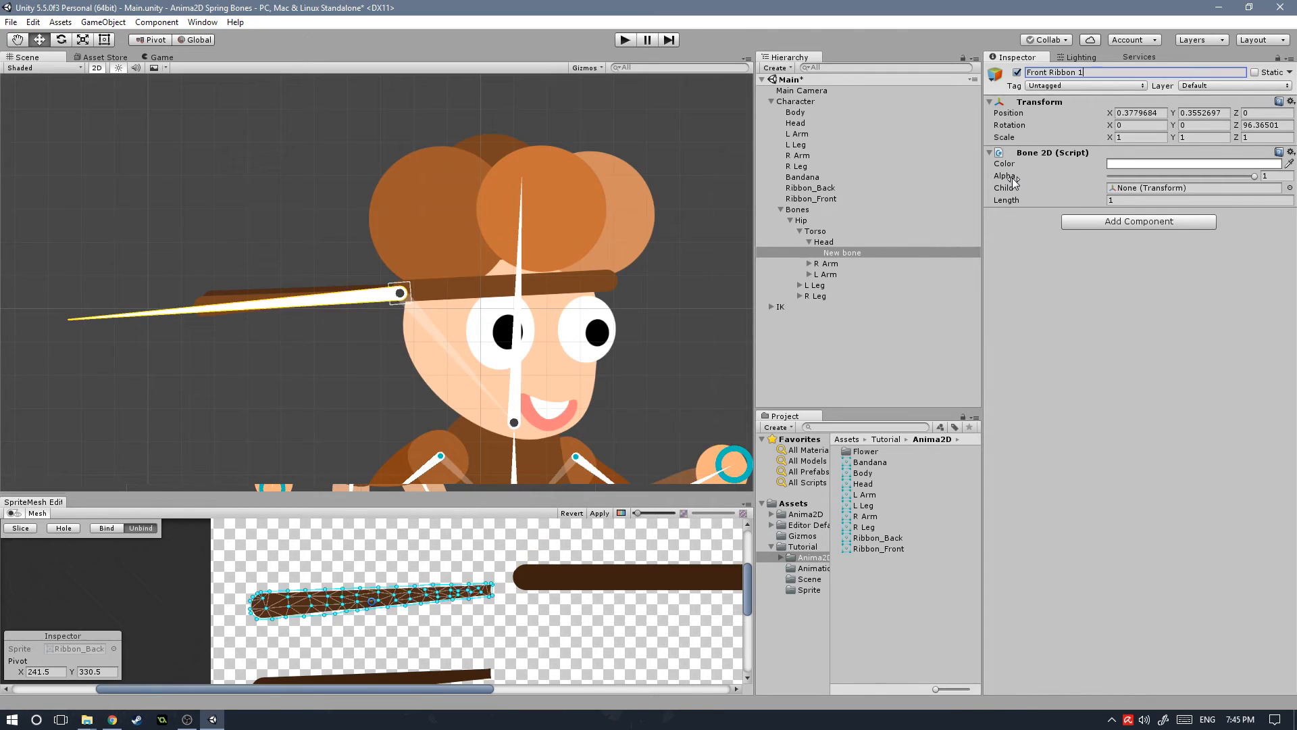
pyautogui.doubleClick(1051, 71)
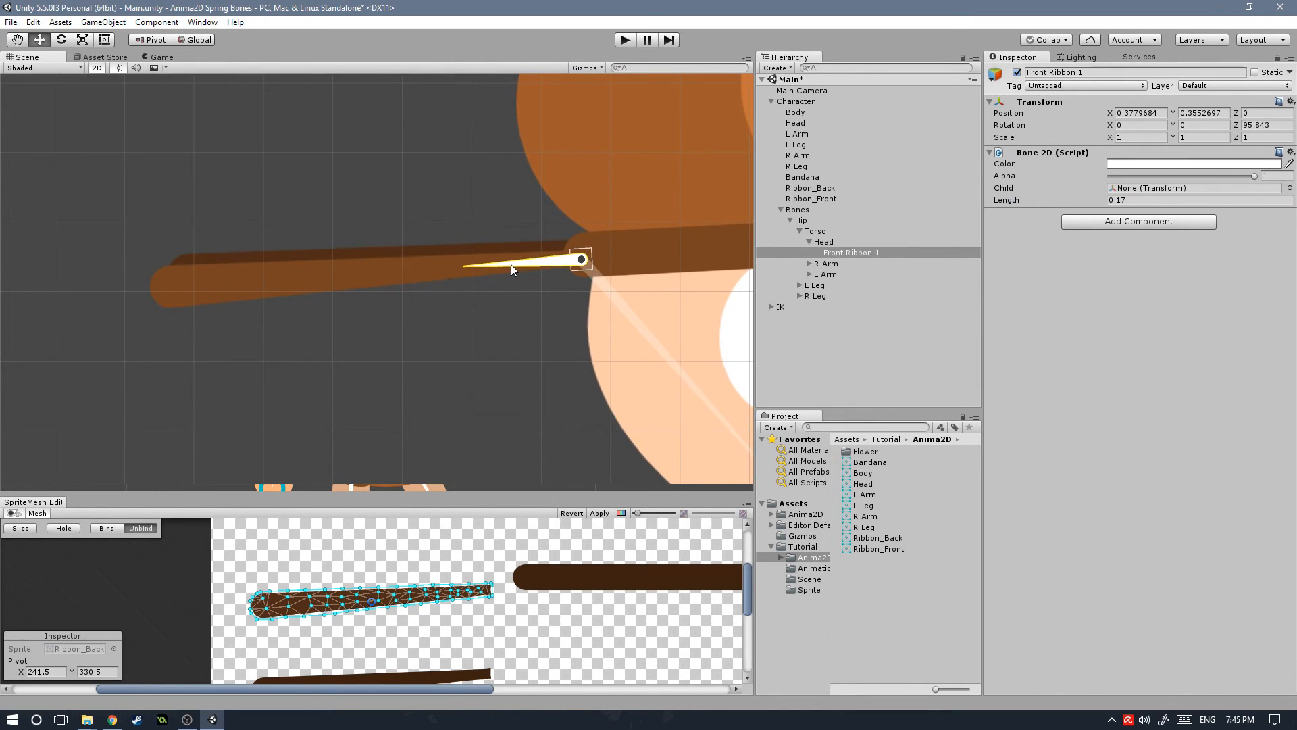
# Add child bones down the chain to Front Ribbon 4 via 2D Object > Bone.
pyautogui.rightClick(849, 251)
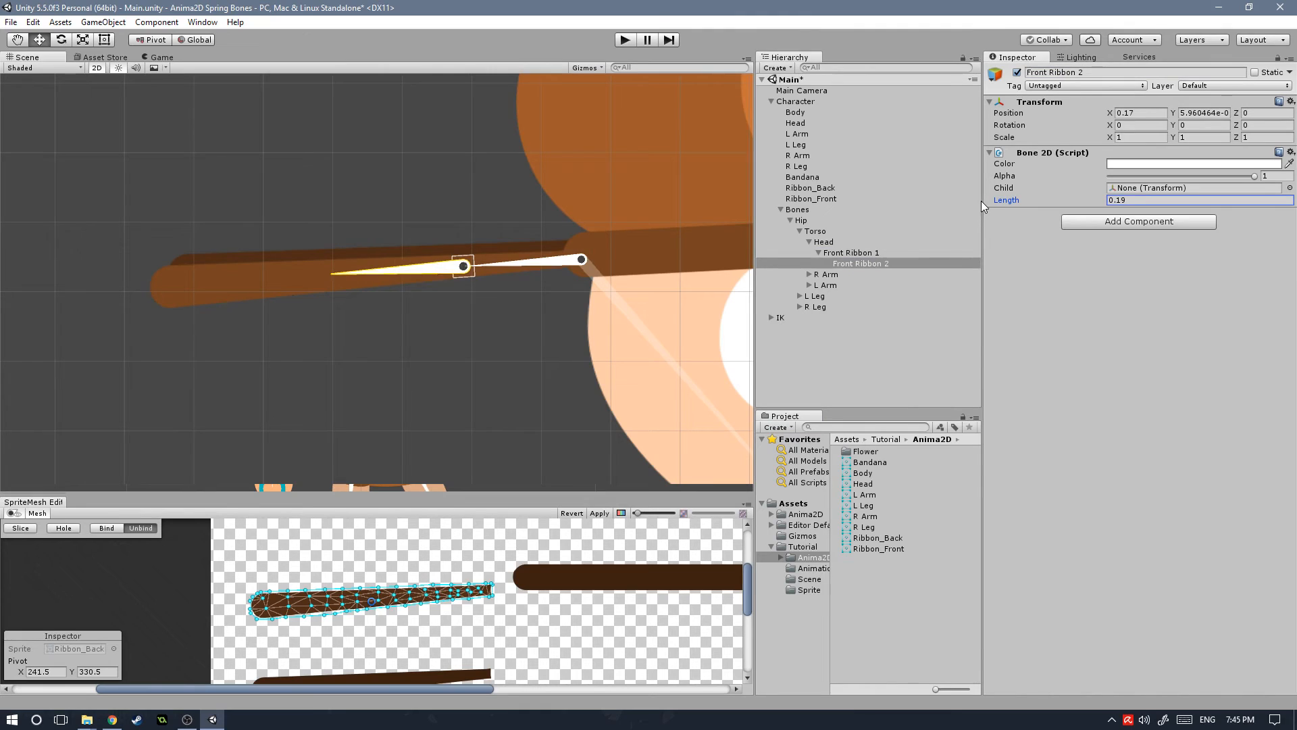
pyautogui.rightClick(860, 262)
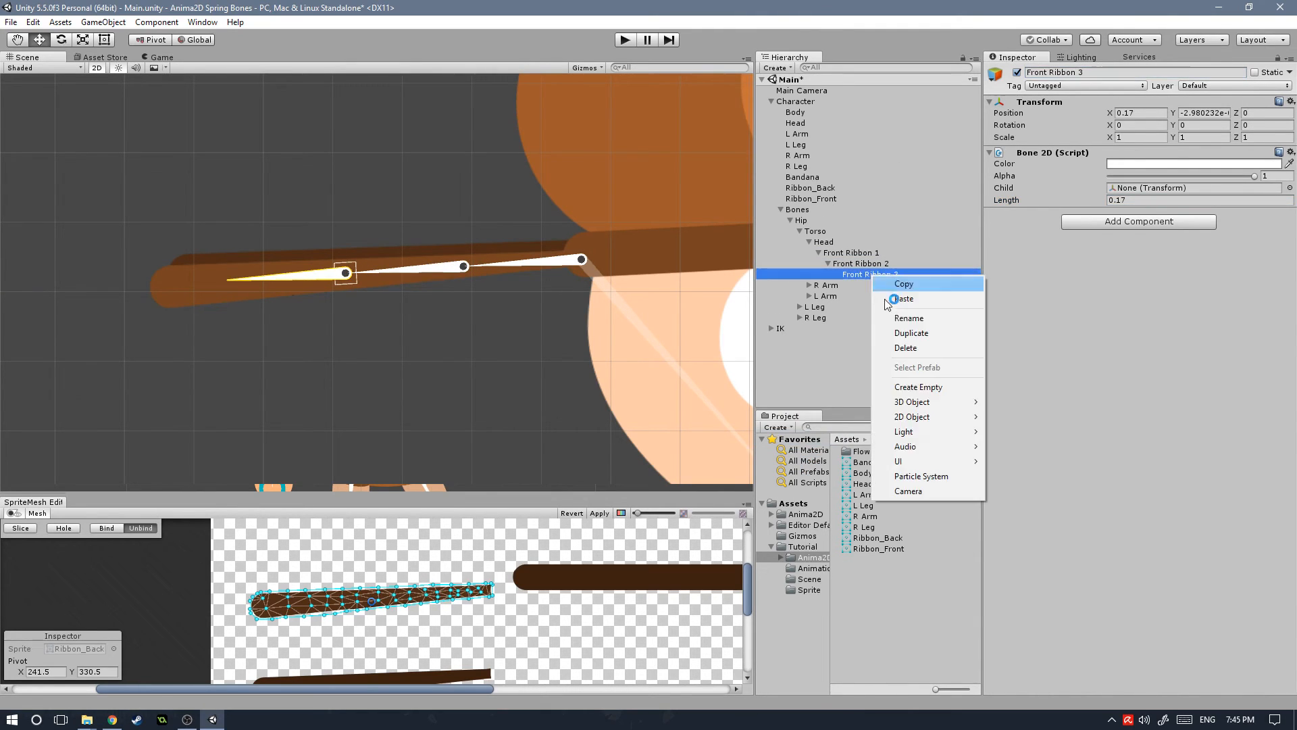
pyautogui.click(903, 298)
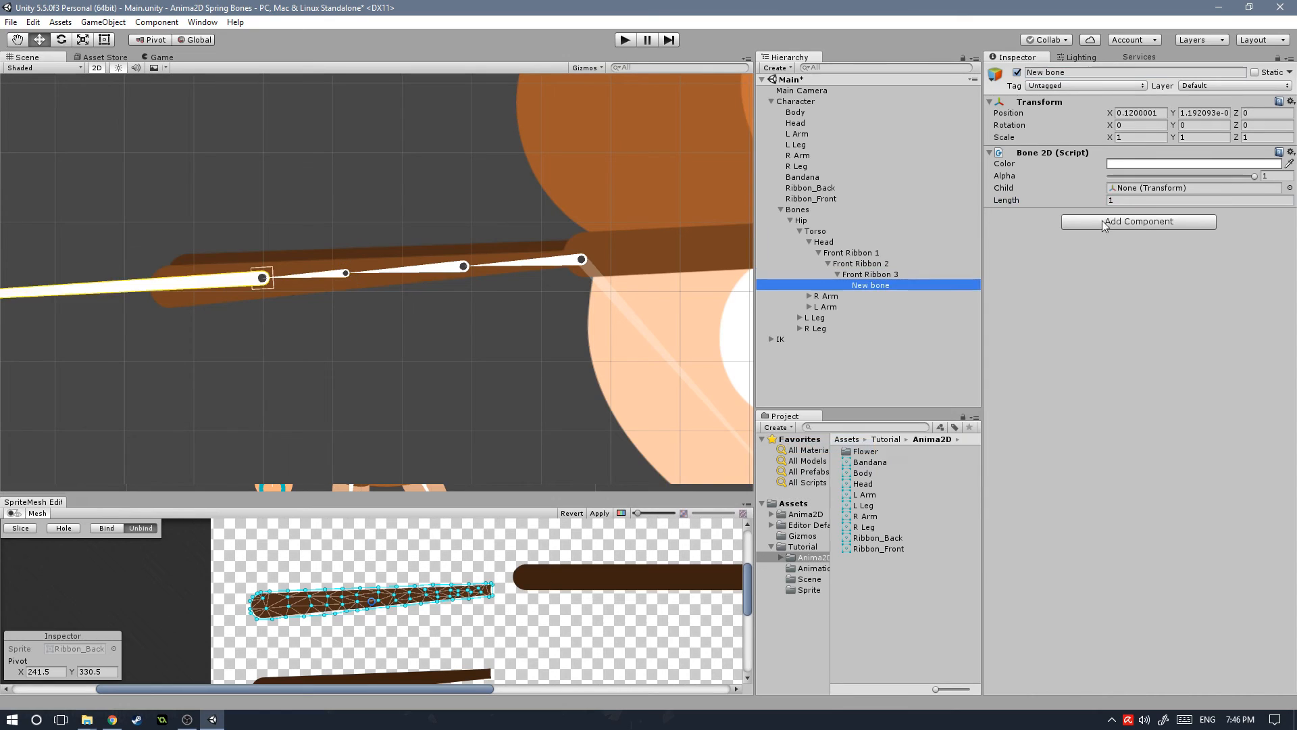
pyautogui.click(851, 252)
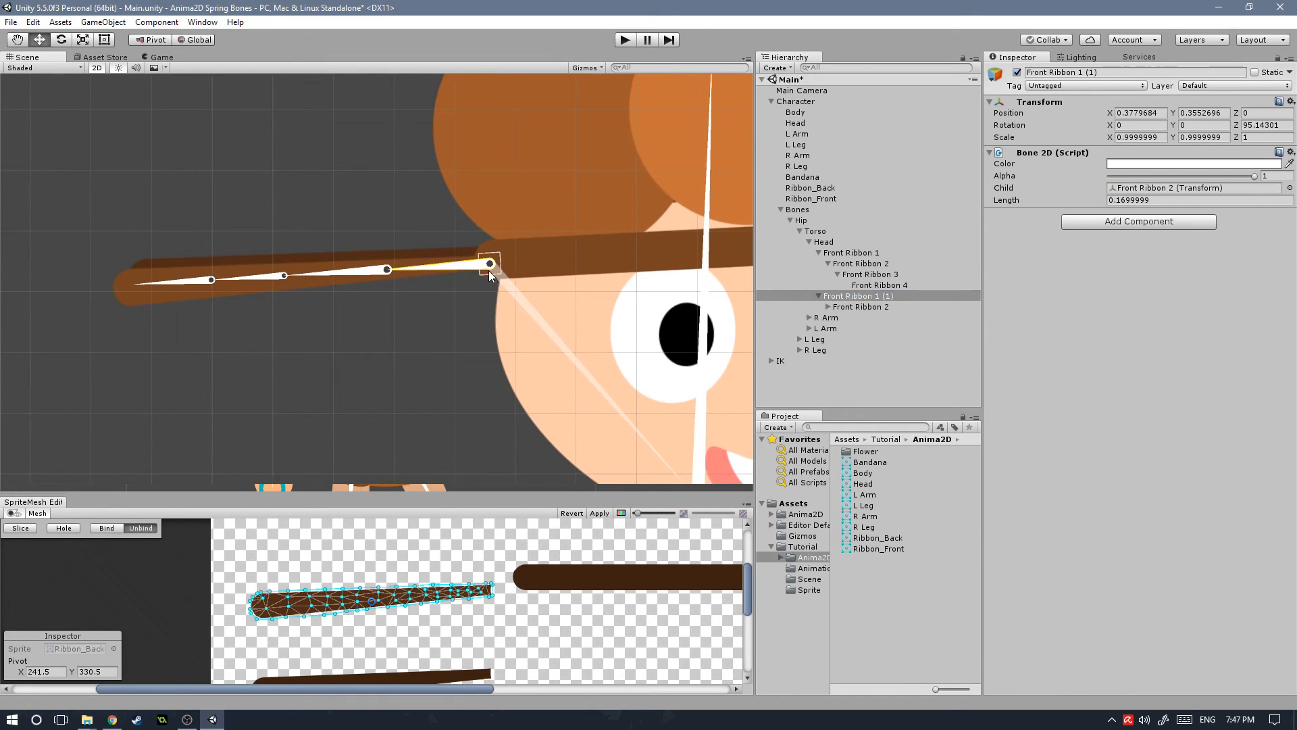
# Offset the duplicated Front Ribbon chain and nudge it into place along the ribbon.
pyautogui.moveTo(489, 264); pyautogui.dragTo(487, 253)
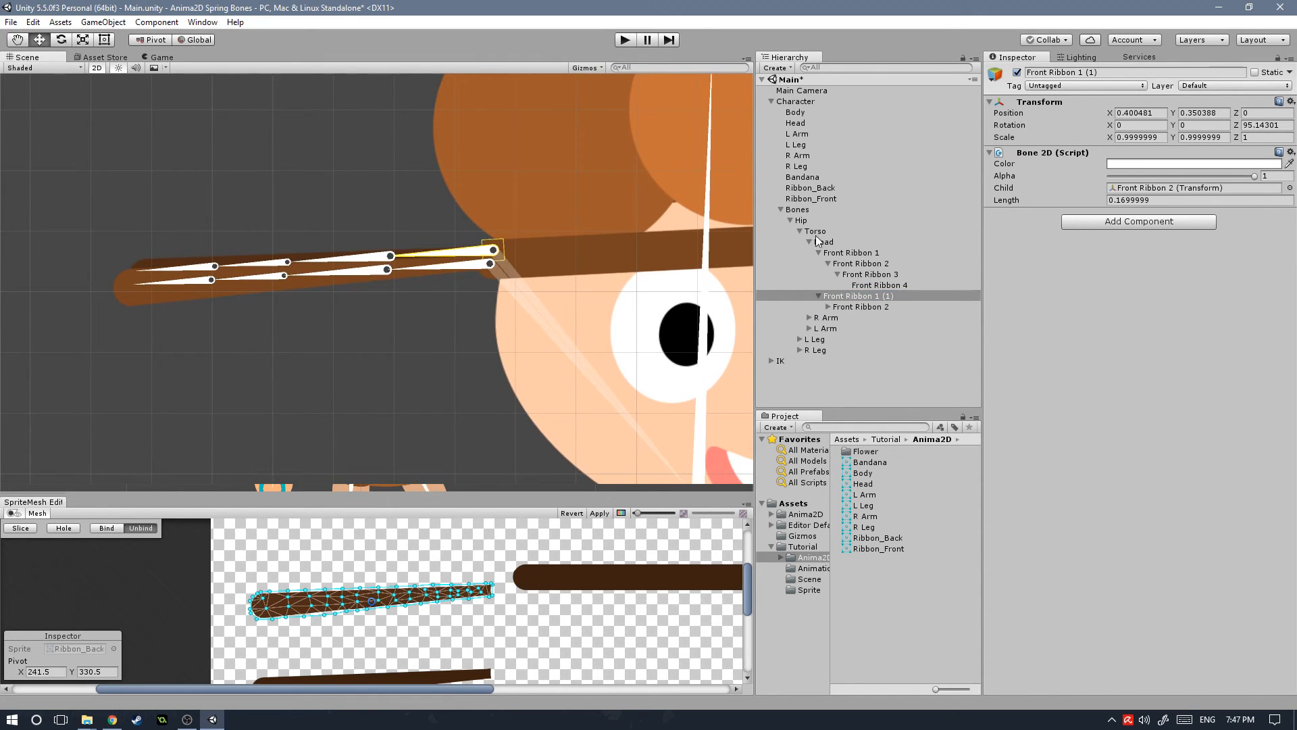
pyautogui.click(811, 197)
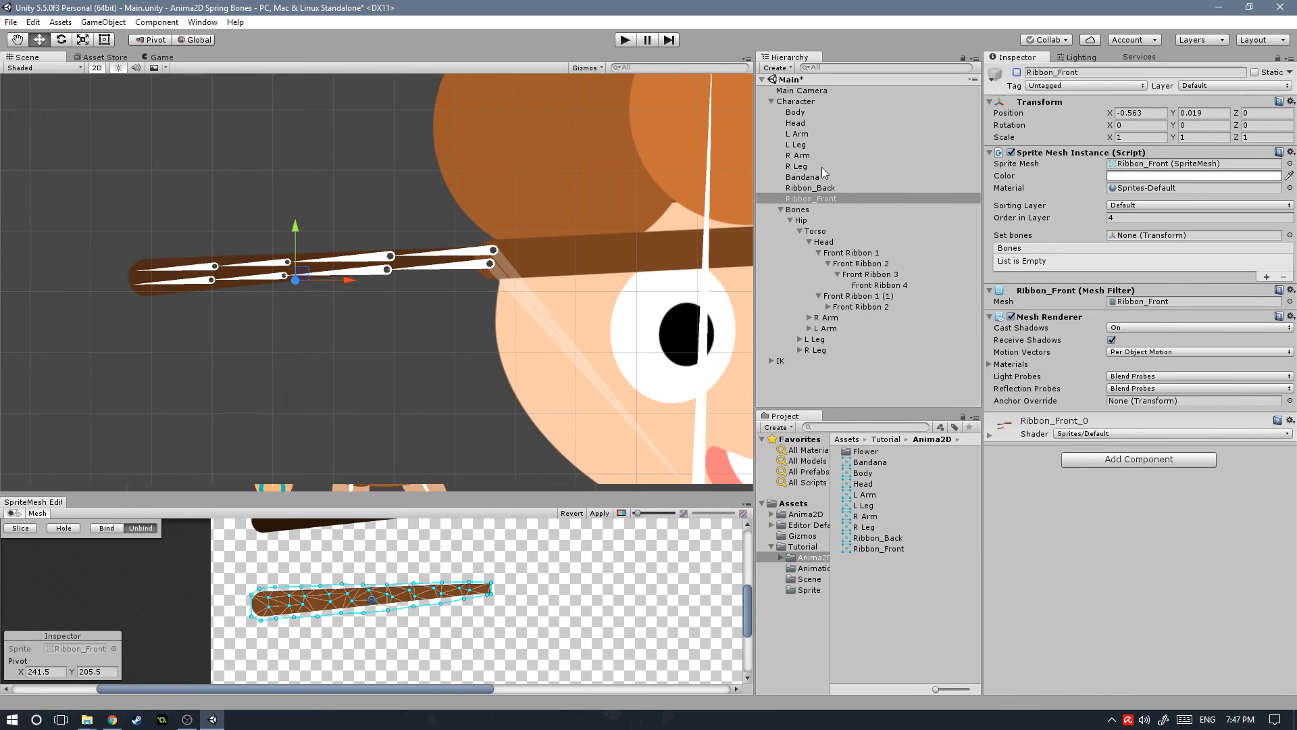
pyautogui.click(794, 113)
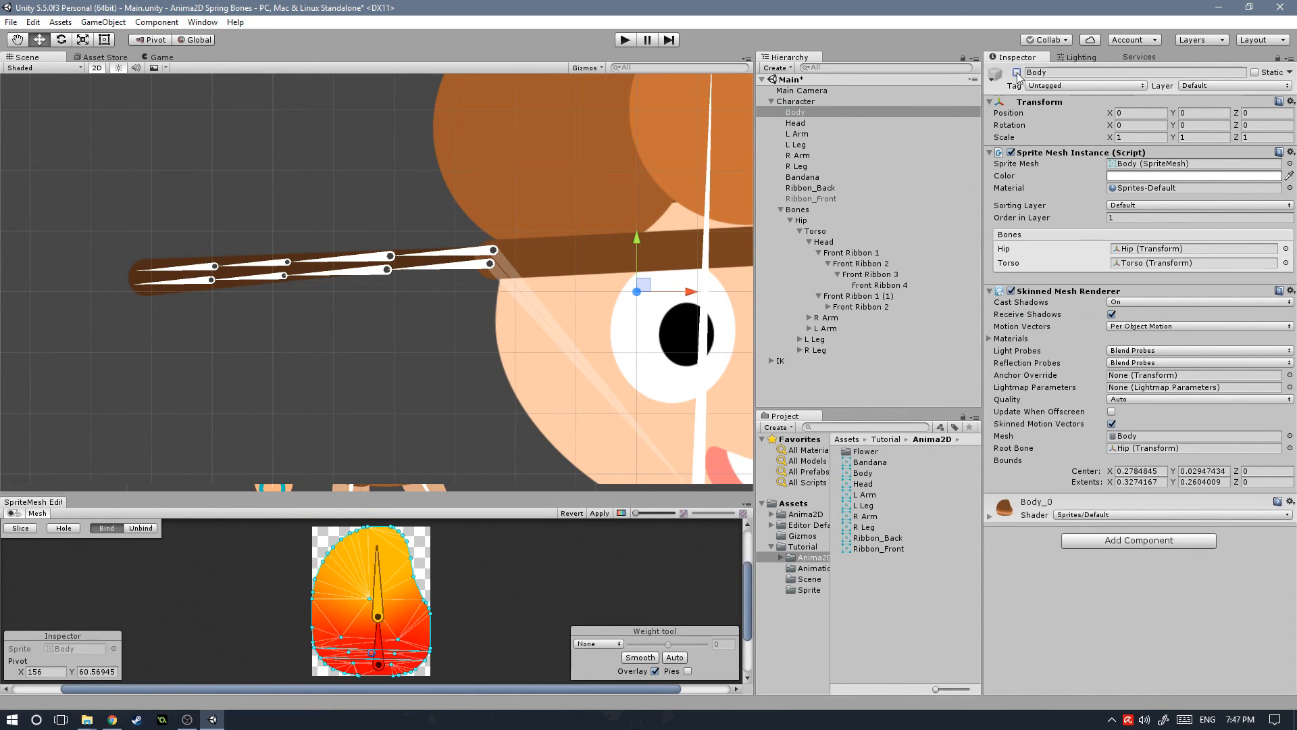
pyautogui.click(794, 122)
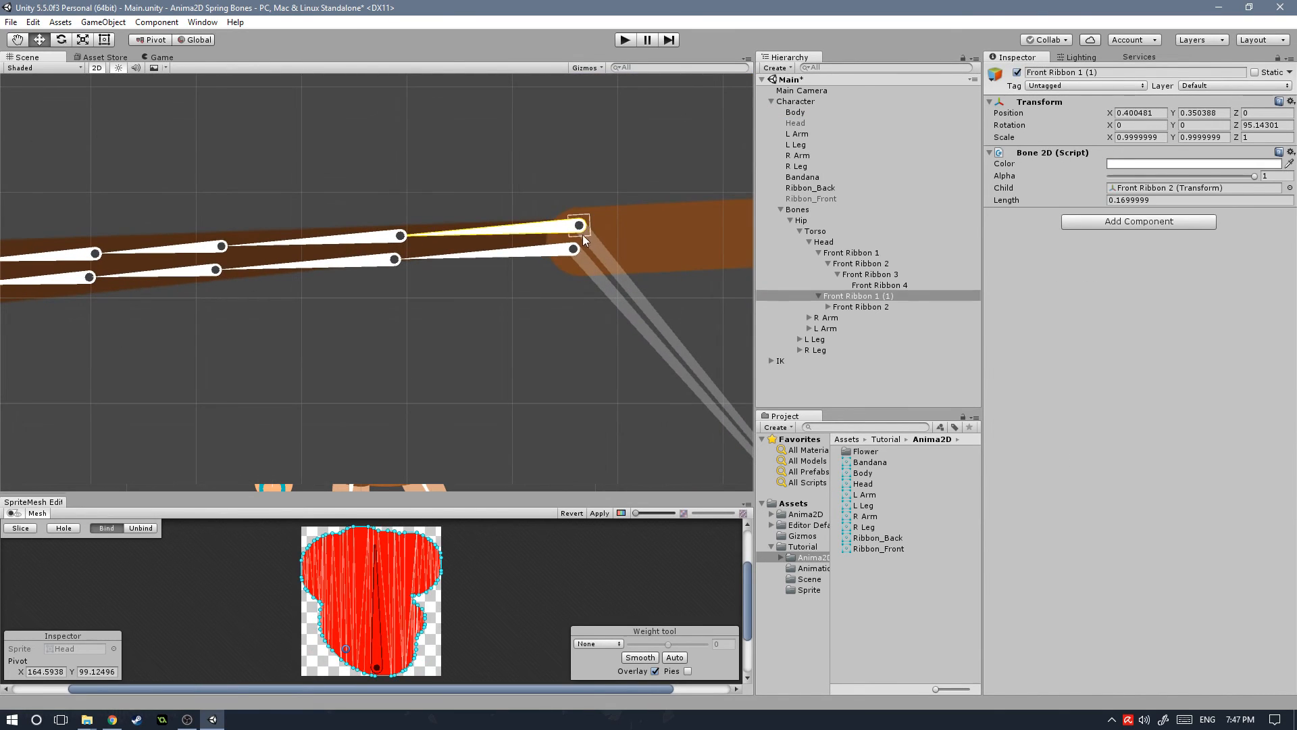
pyautogui.moveTo(580, 225); pyautogui.dragTo(585, 230)
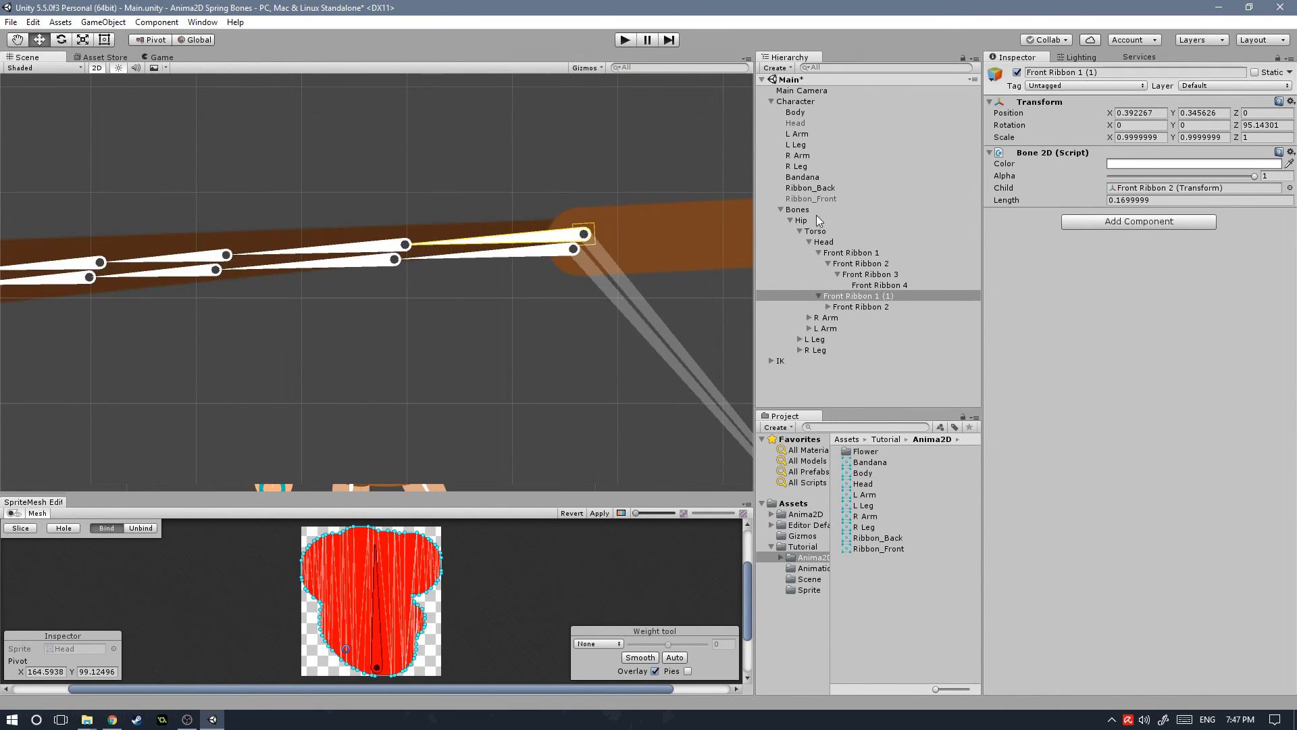
# Rename the duplicate chain's bones Back Ribbon 1 to 4.
pyautogui.click(802, 175)
pyautogui.write('0.17')
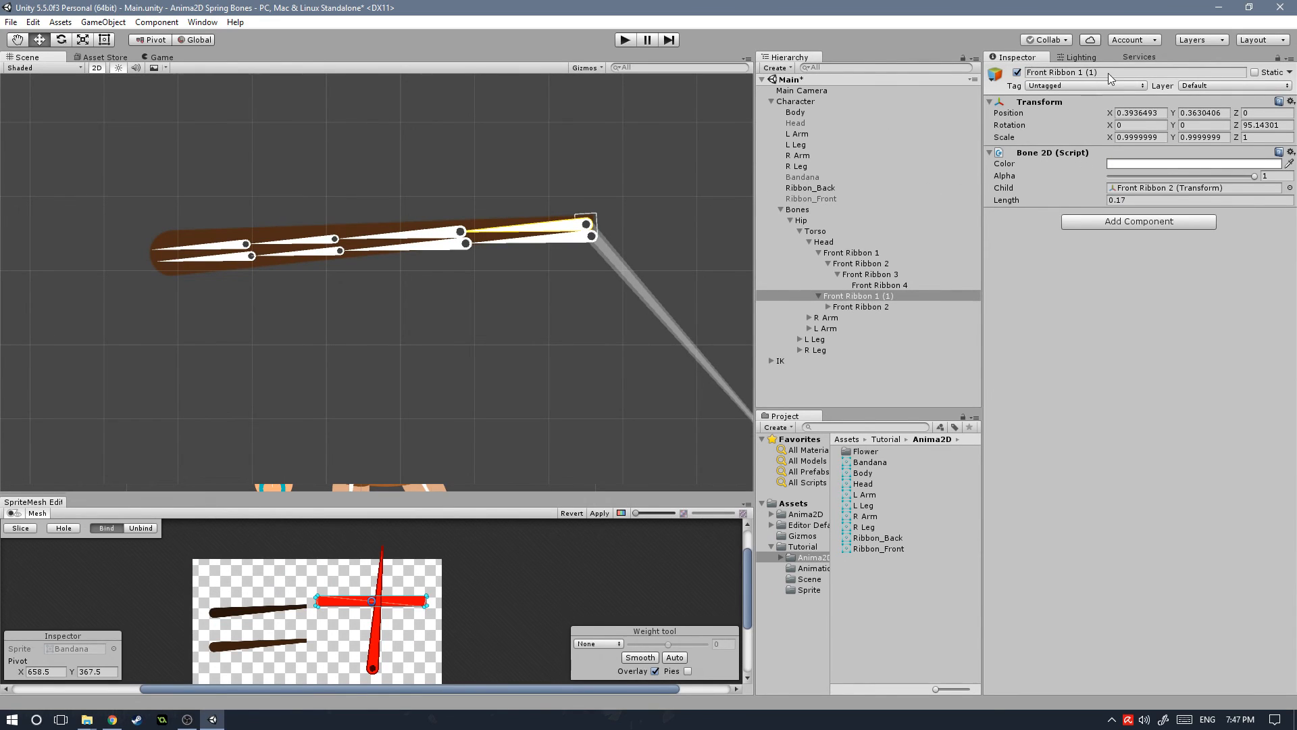
pyautogui.write('Back Ribbon 1')
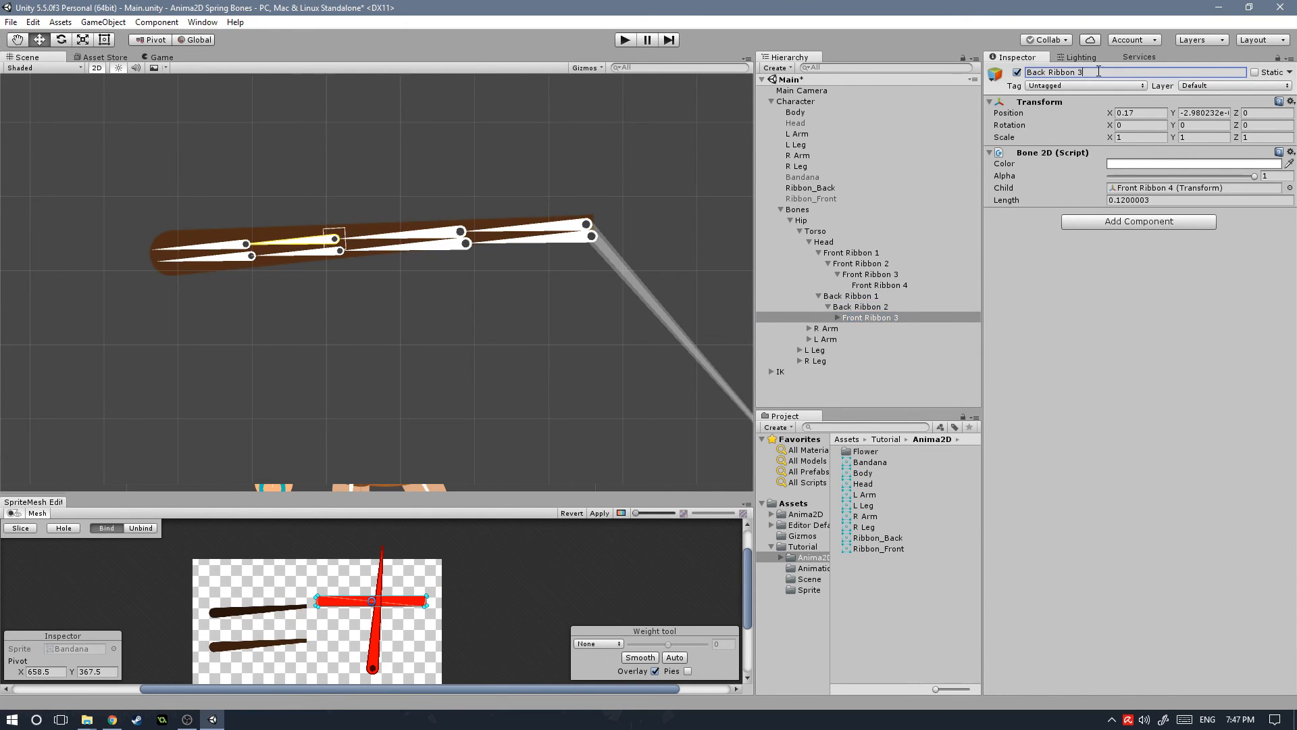
pyautogui.click(879, 327)
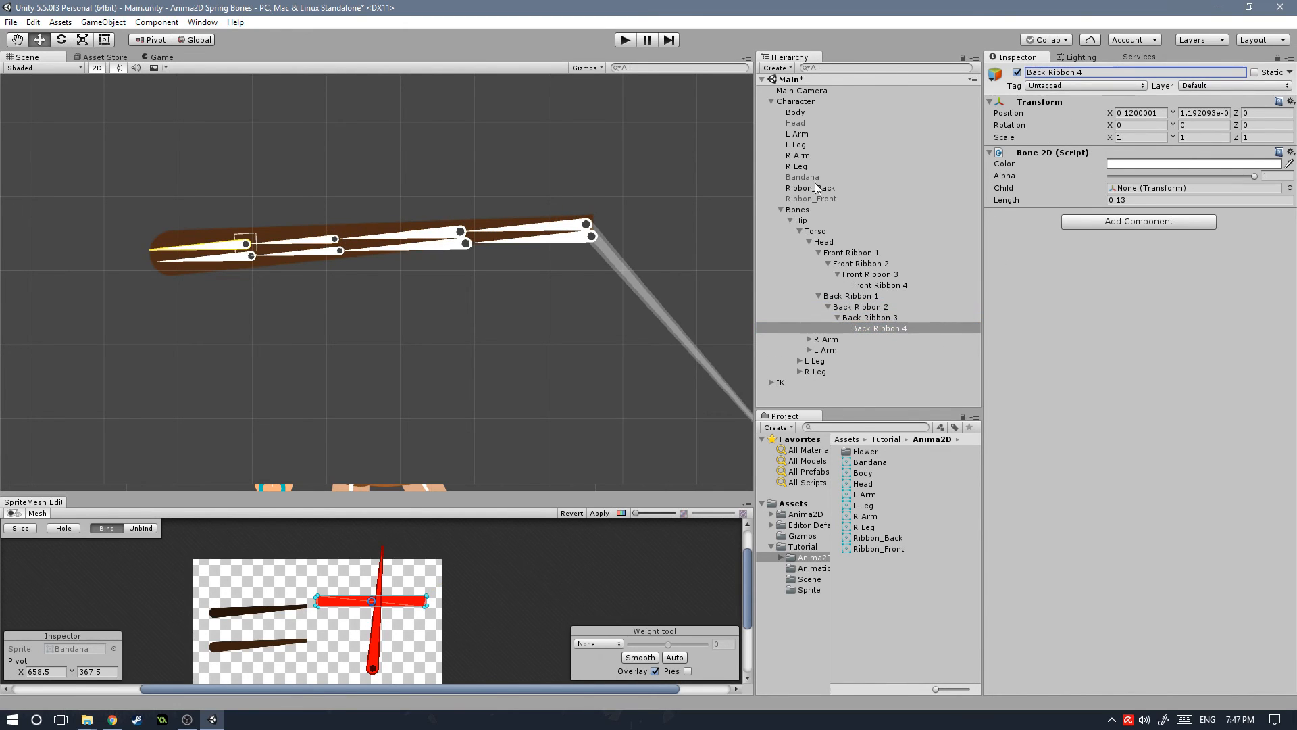
pyautogui.click(809, 198)
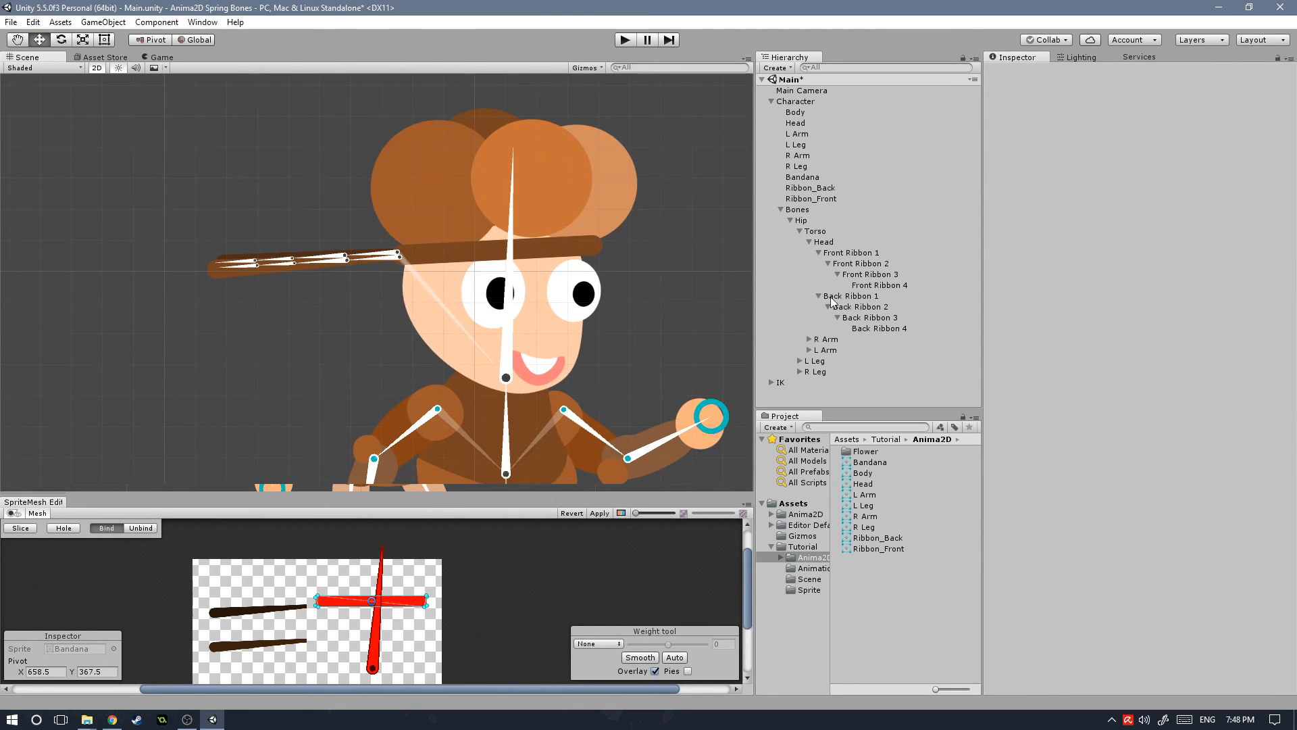
# Bind Ribbon_Back to Back Ribbon 1–4, apply the binding, and collapse the Bones hierarchy.
pyautogui.click(851, 251)
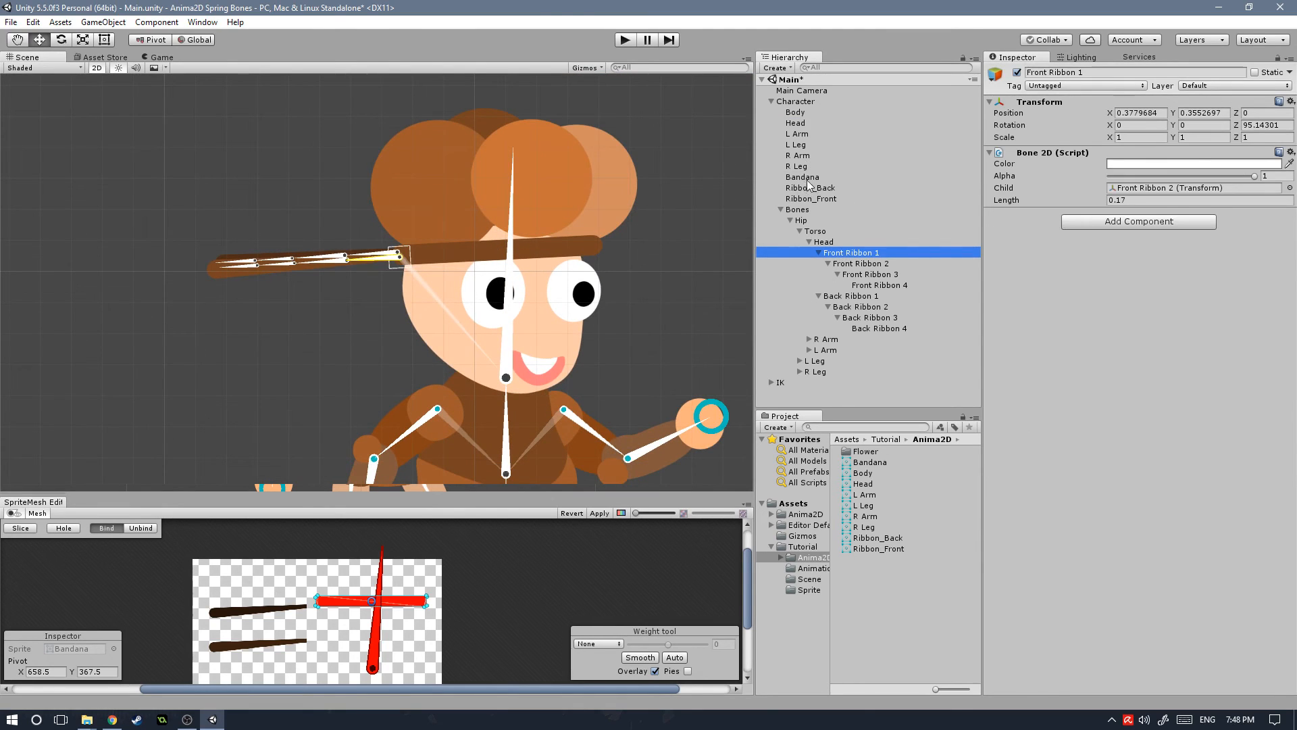
pyautogui.click(811, 197)
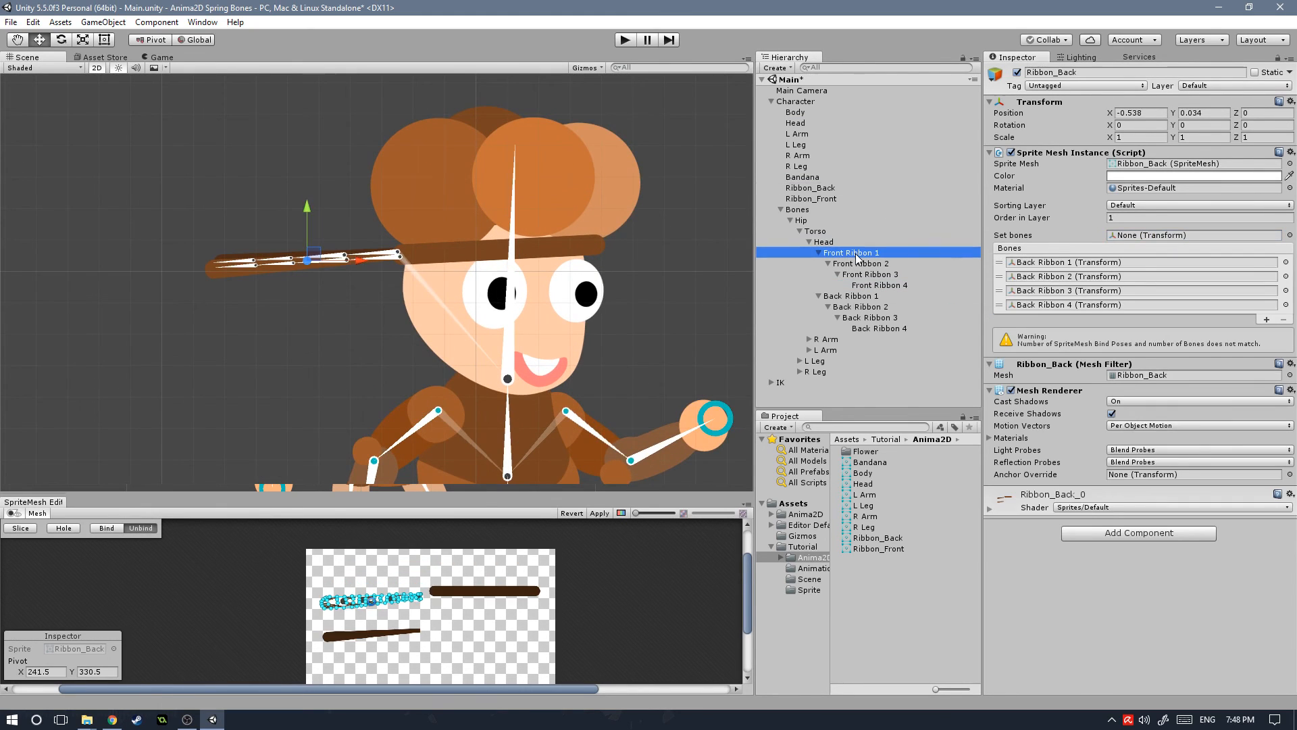
pyautogui.click(809, 187)
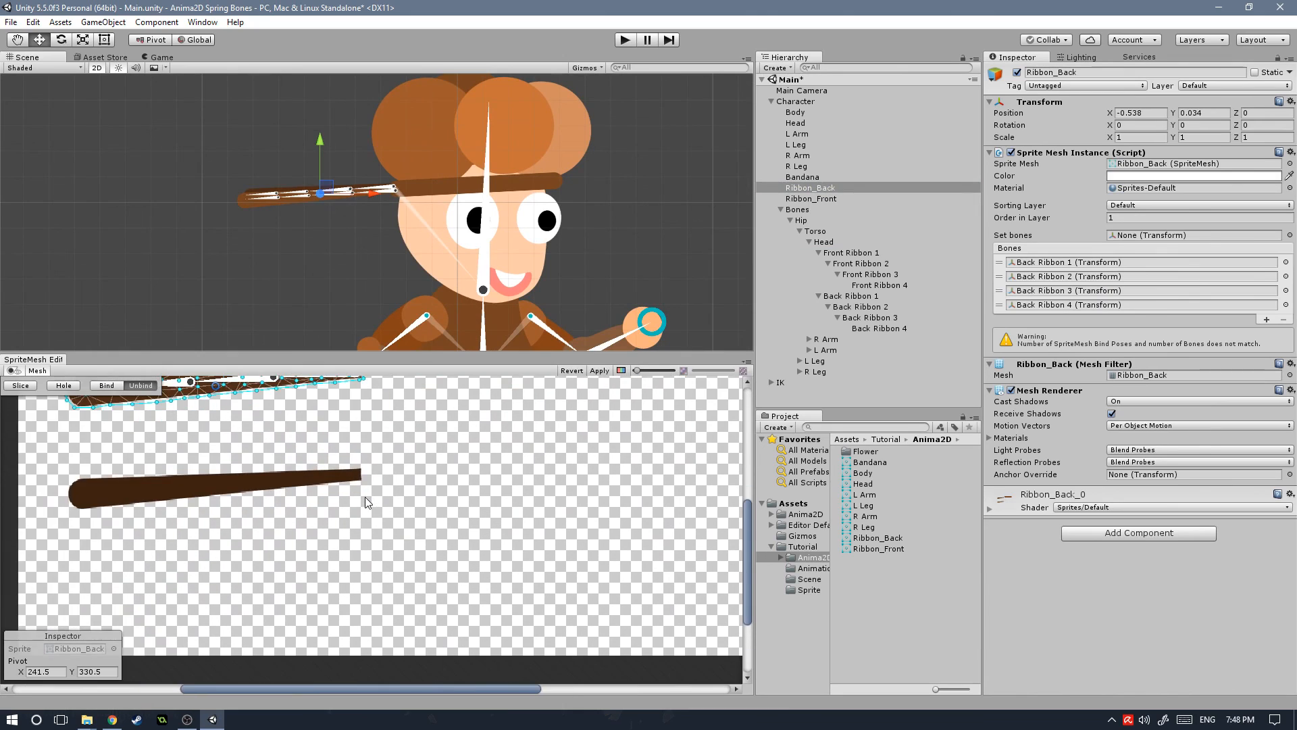
pyautogui.click(106, 385)
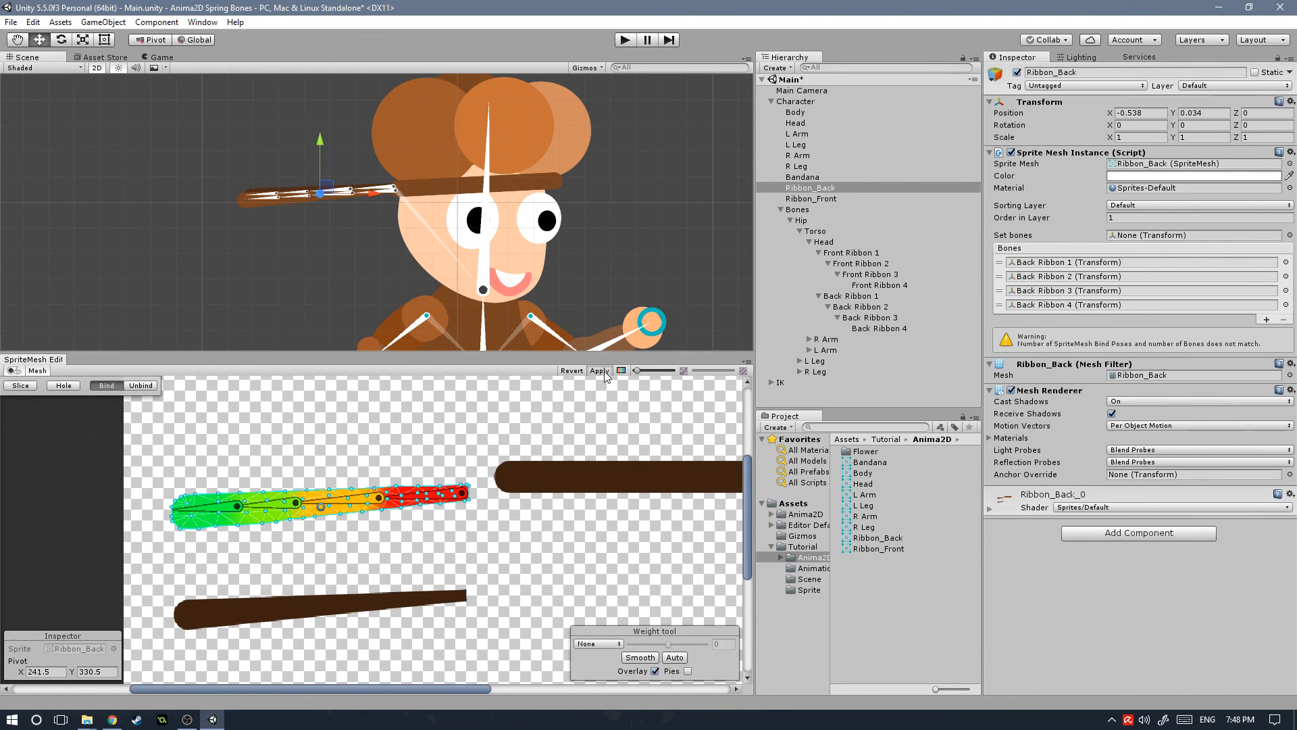
pyautogui.click(811, 199)
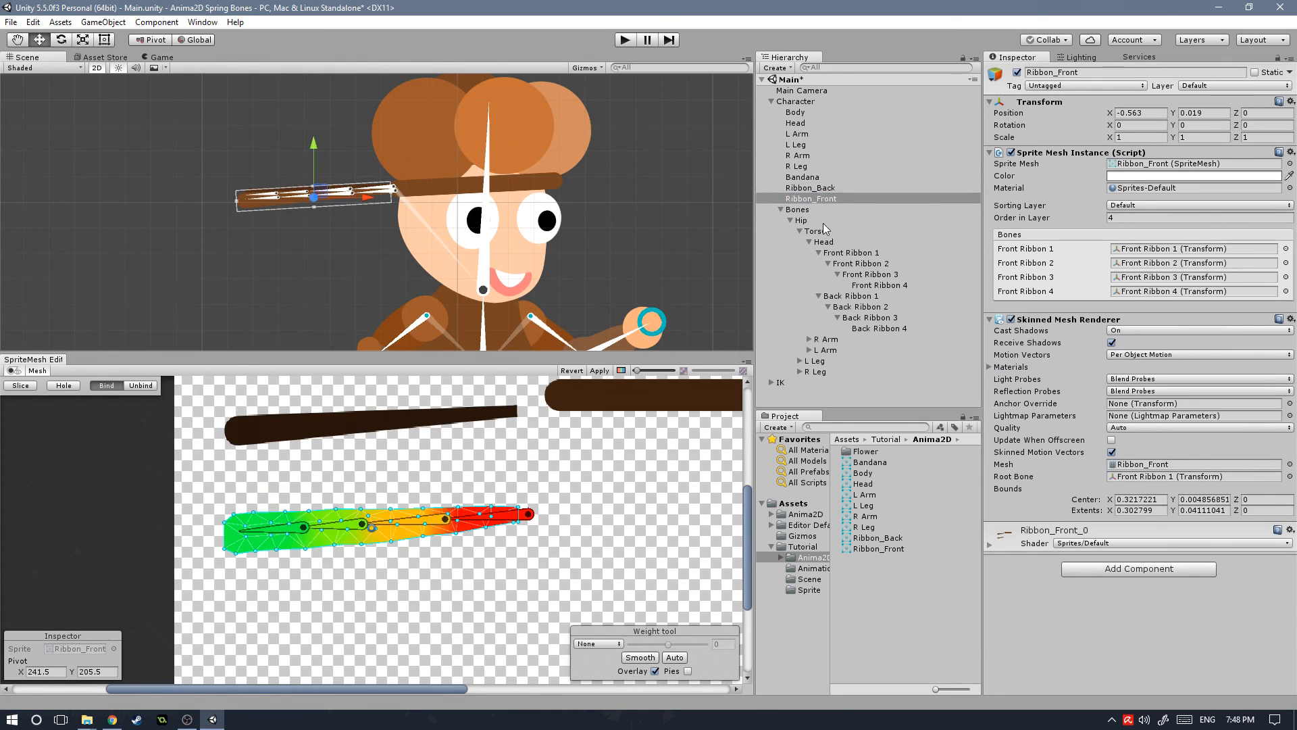
pyautogui.click(781, 208)
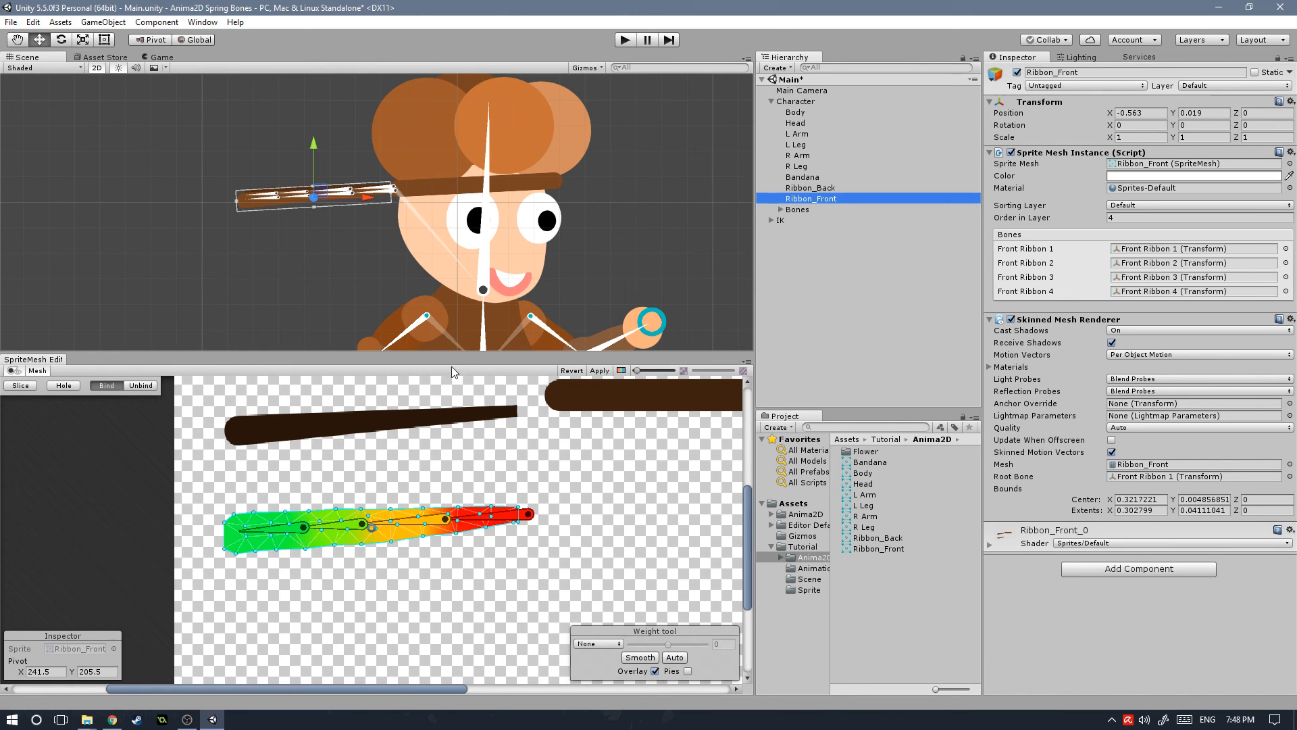